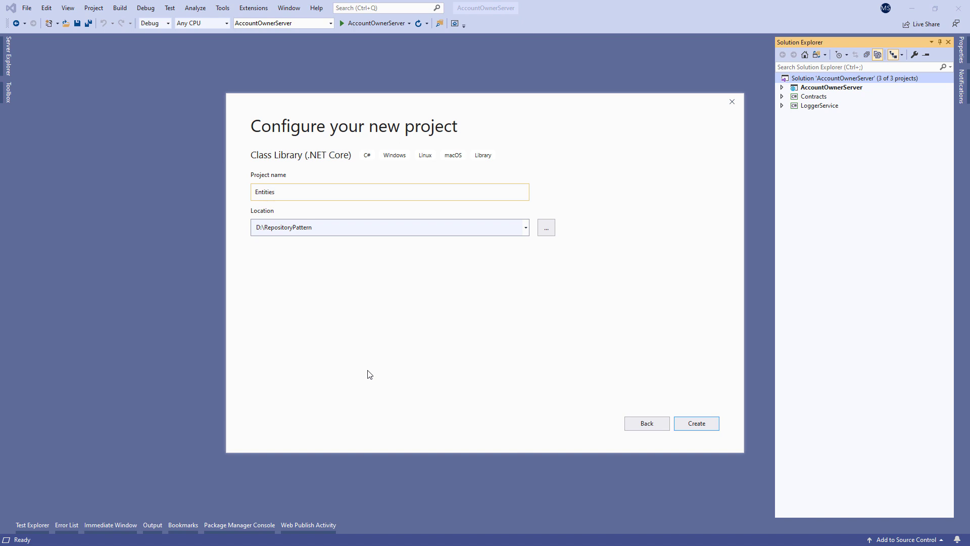
# - Create the Entities class library and add a Models folder to it
pyautogui.click(696, 423)
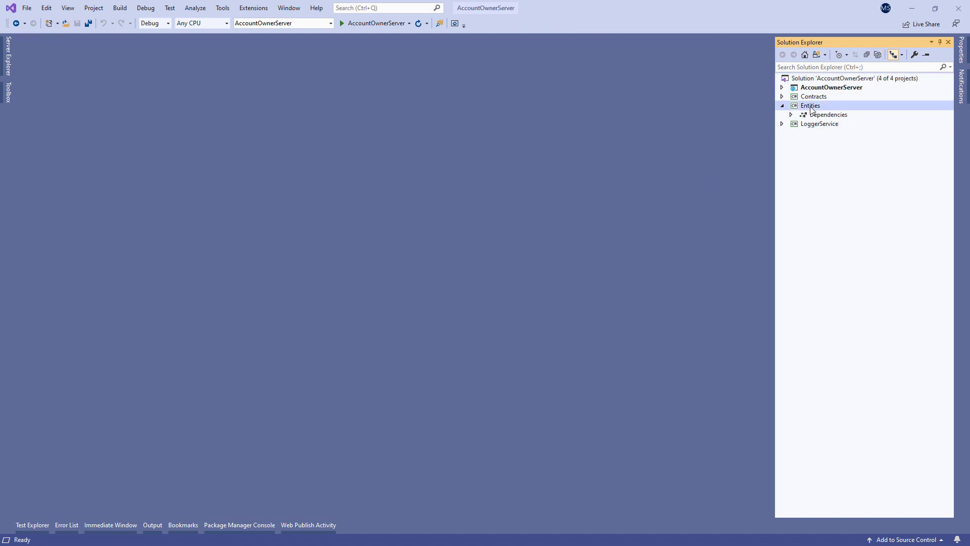
pyautogui.rightClick(810, 105)
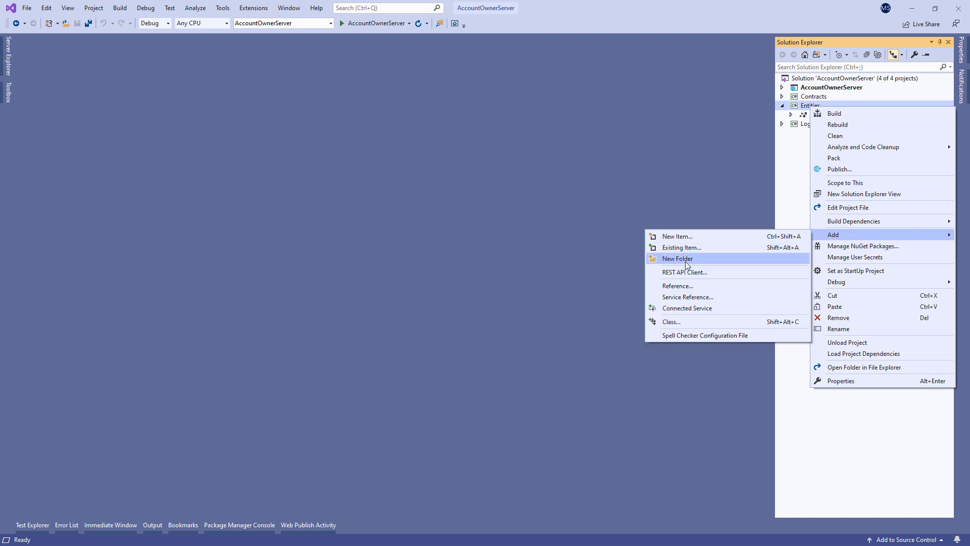
pyautogui.click(676, 257)
pyautogui.write('Models')
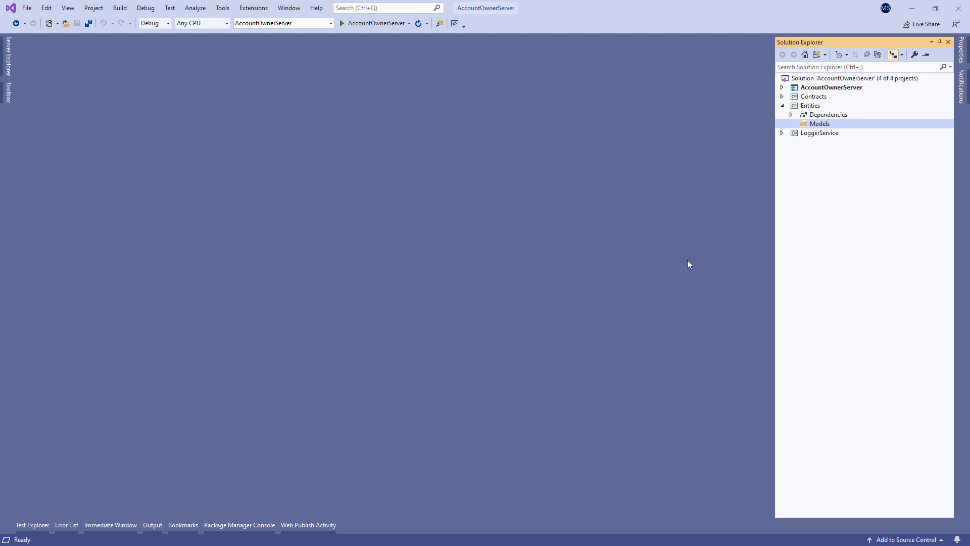
# - Reference the Entities project from AccountOwnerServer via Reference Manager
pyautogui.click(783, 87)
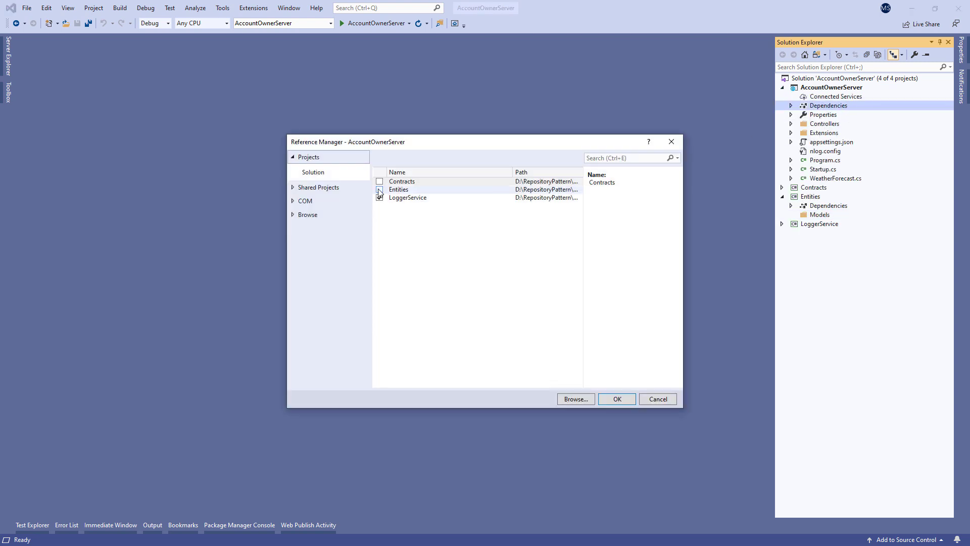
pyautogui.click(657, 398)
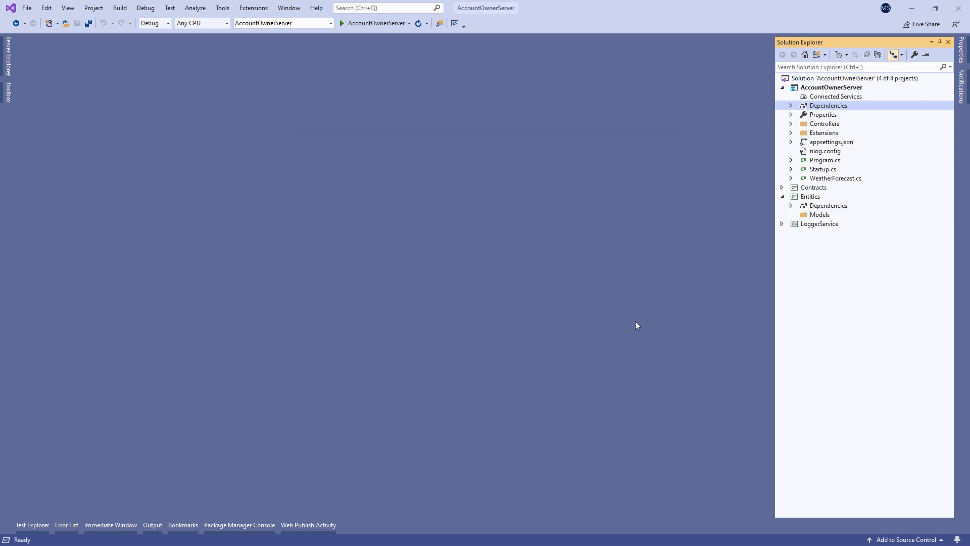
pyautogui.click(819, 214)
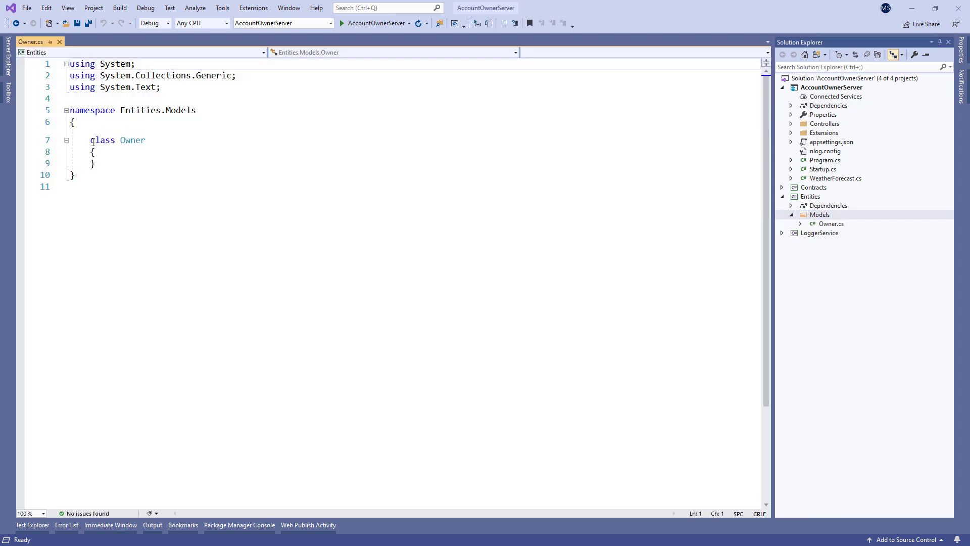
# - Make Owner public for table 'owner' with OwnerId and a Name requiring a value up to 60 characters
pyautogui.write('public')
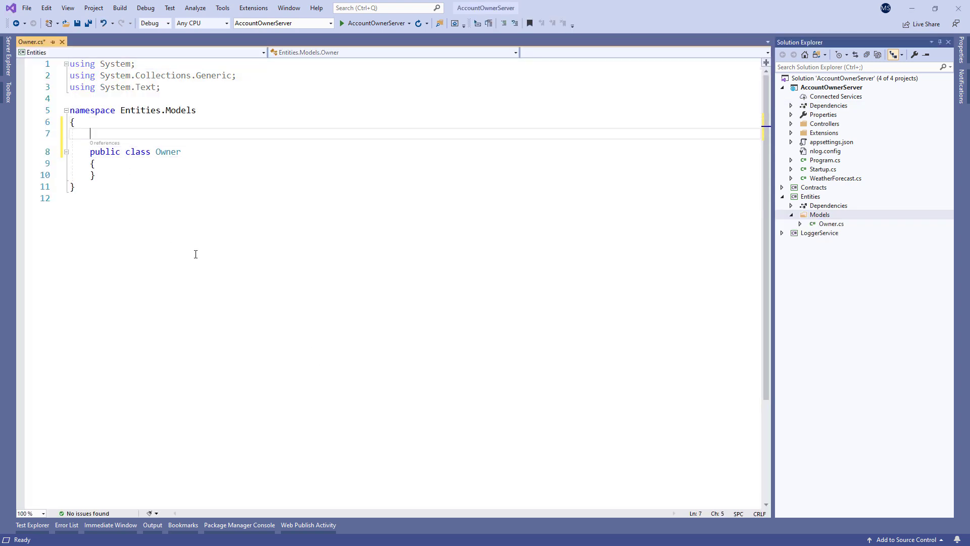
pyautogui.write('[Table]')
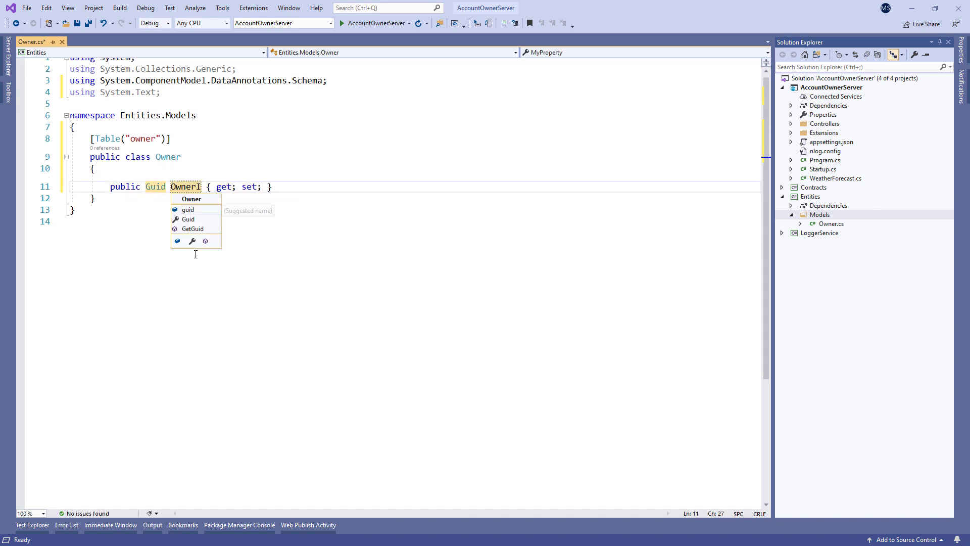
pyautogui.write('d')
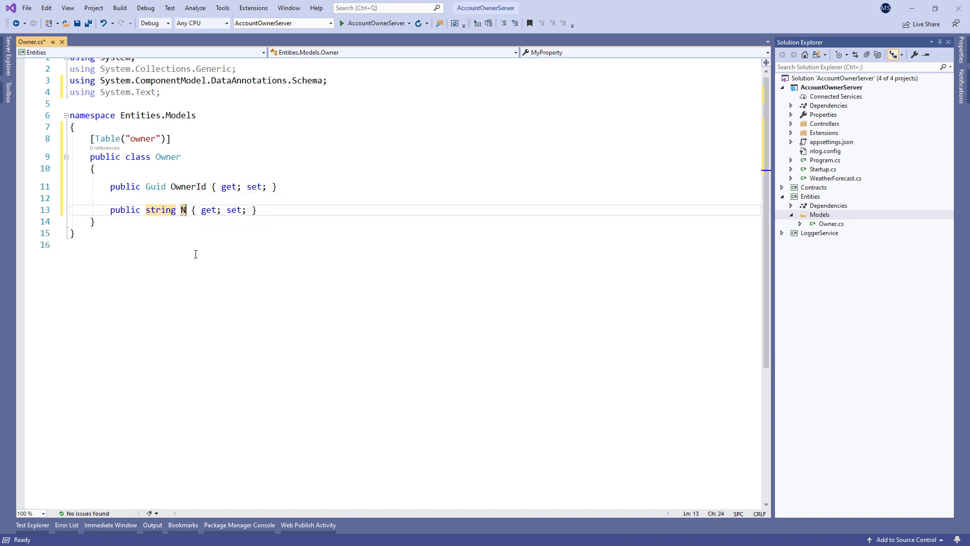
pyautogui.write('Name')
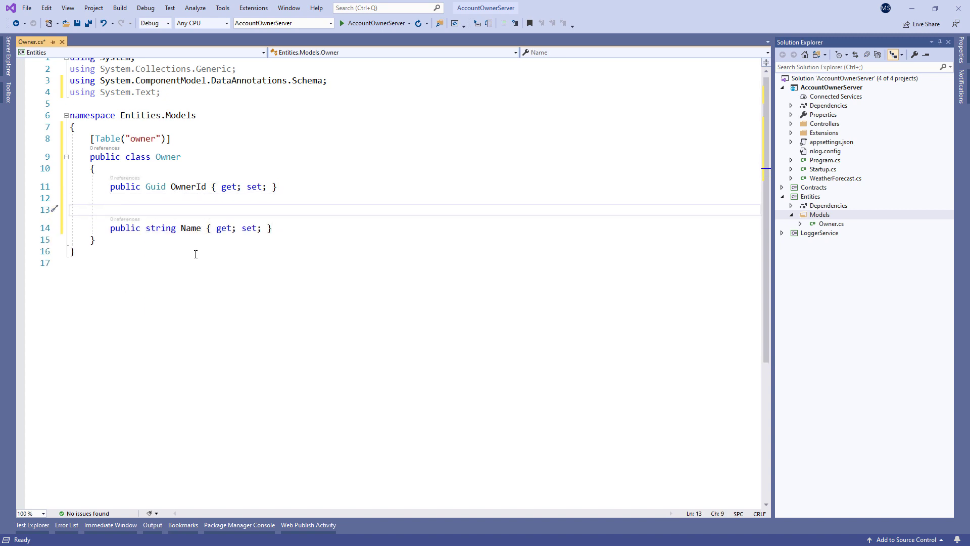
pyautogui.write('[Required]')
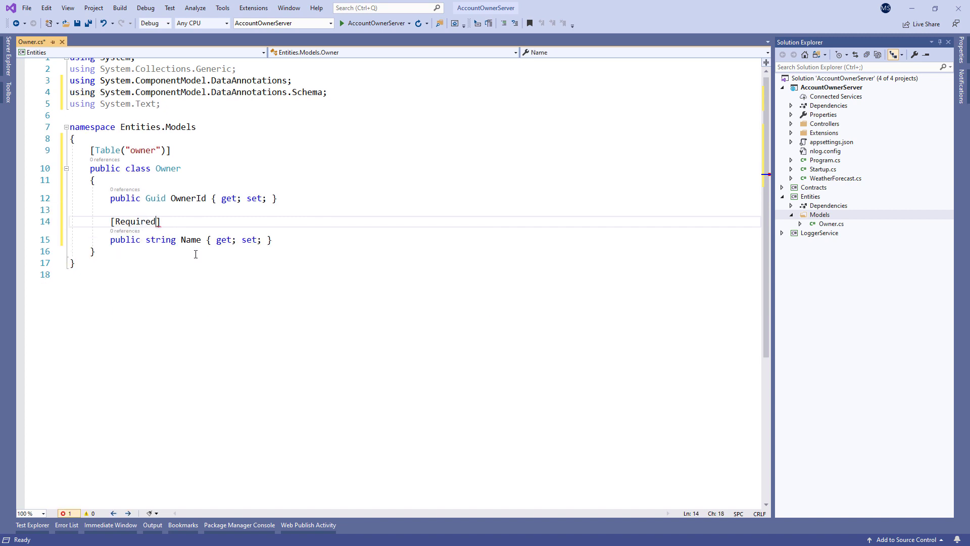
pyautogui.write('(ErrorMessage = "Name "')
pyautogui.write('[Str')
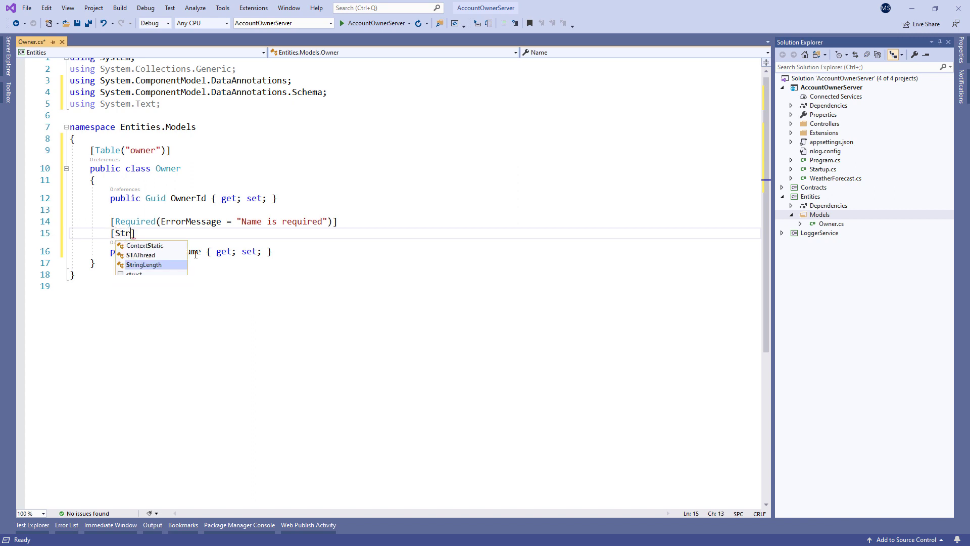
pyautogui.write('ingLength(60, ErrorMessage = "Name can\'t be longer than 60 characters')
pyautogui.write('[Required(ErrorMessage = "Date of birth is required')
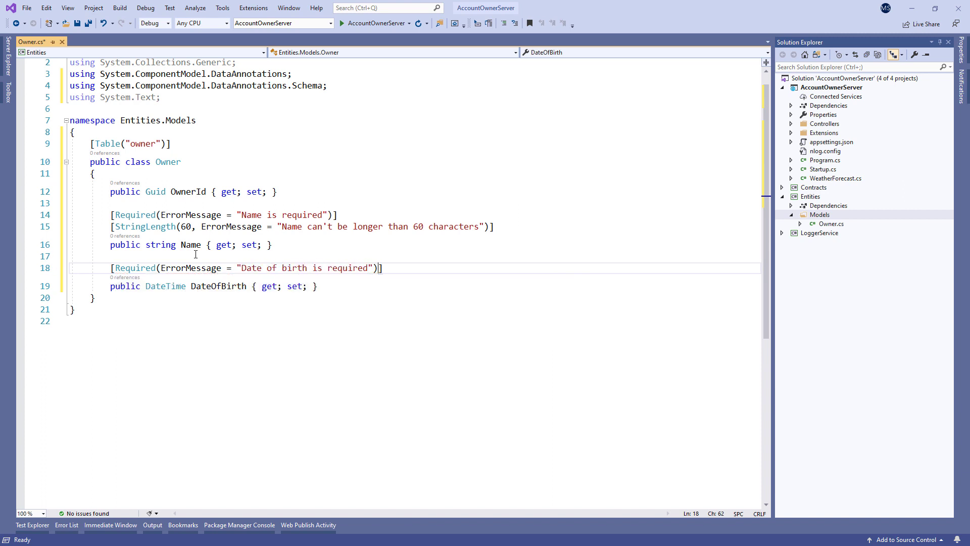
# - Add the Address property and an ICollection<Account> Accounts navigation property
pyautogui.write('public string Address { get; set; }')
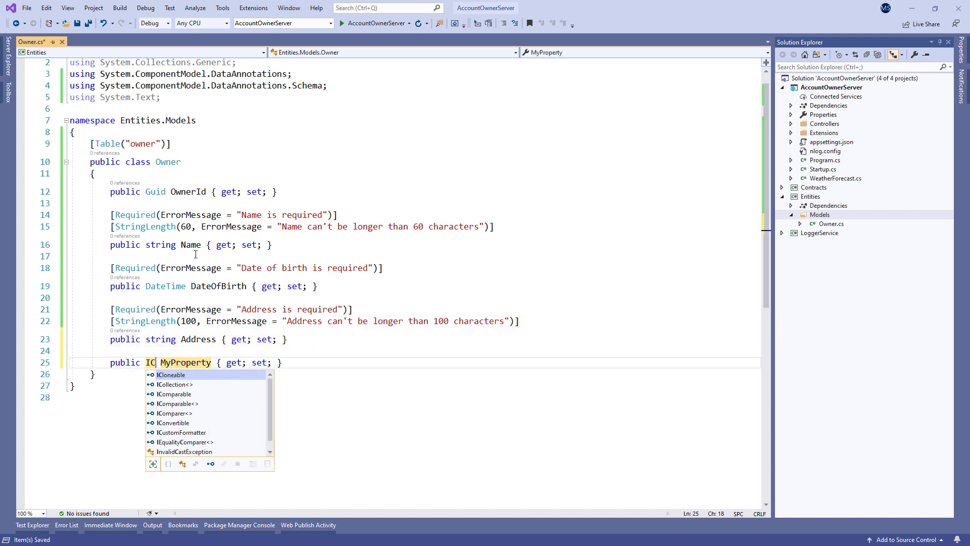
pyautogui.write('Collection<Account>')
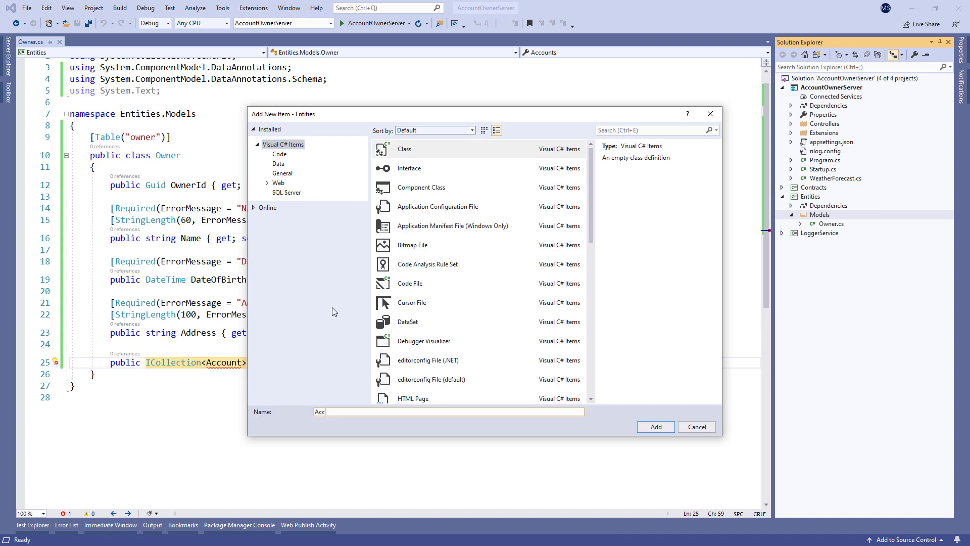
# - Create Account.cs with DateCreated and a [ForeignKey(nameof(Owner))] OwnerId property
pyautogui.click(655, 426)
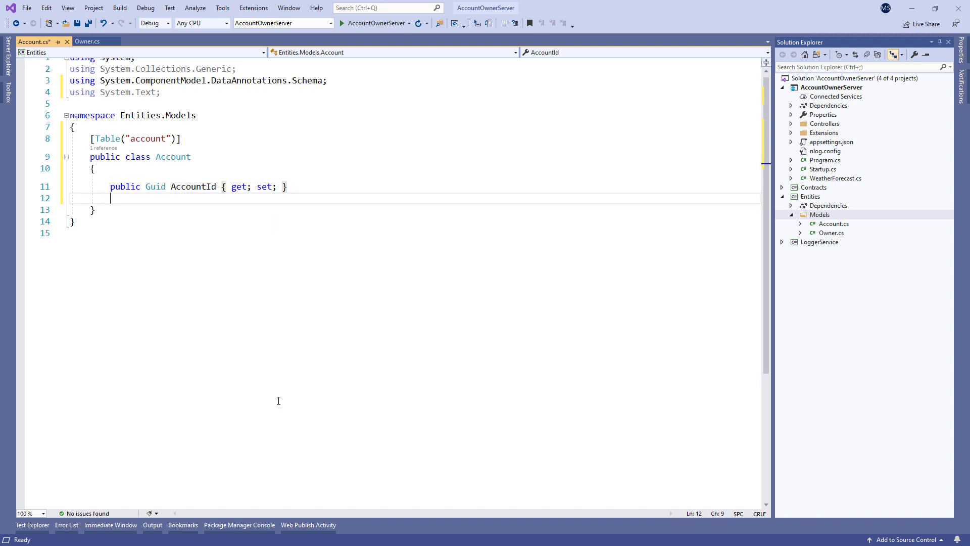
pyautogui.write('public DateTime DateCreated { get; set; }')
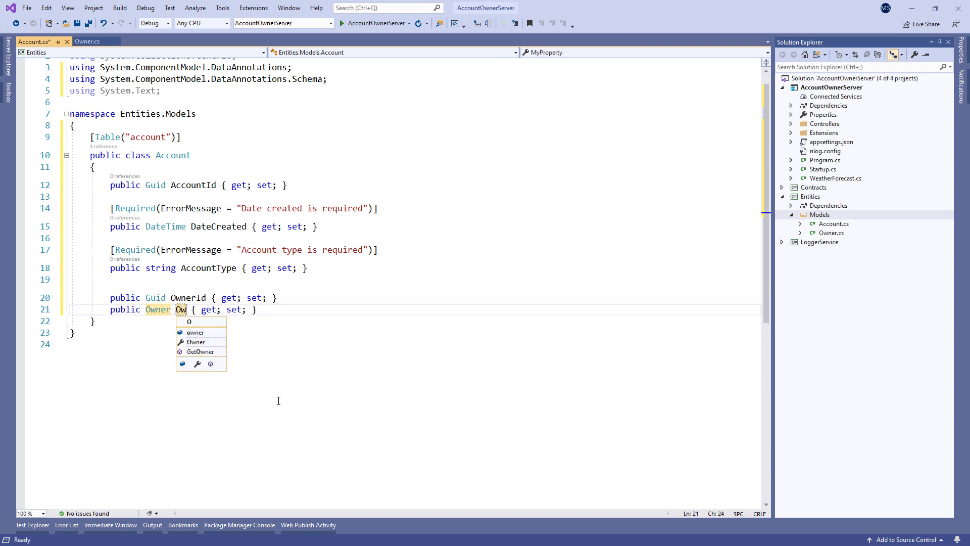
pyautogui.write('[ForeignKey(nameof(Owner')
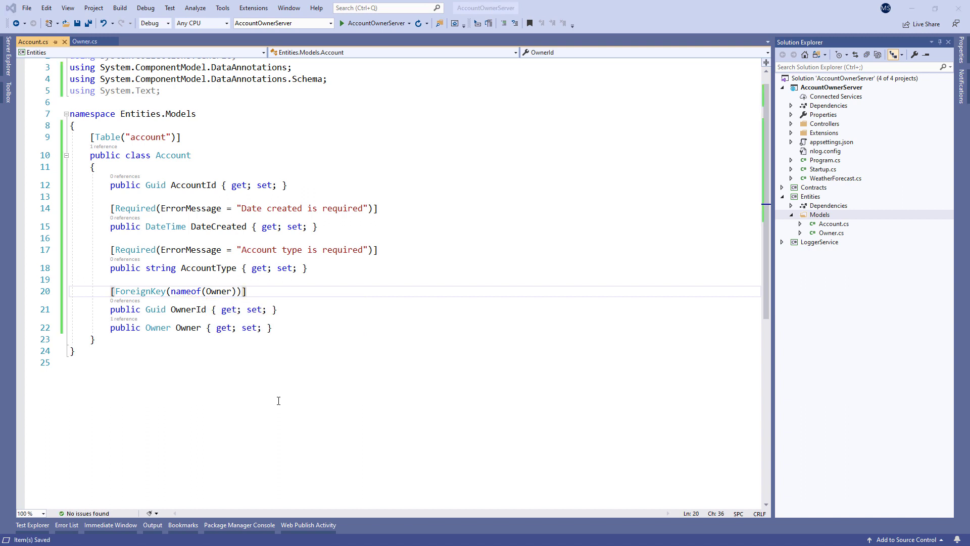
pyautogui.moveTo(646, 283)
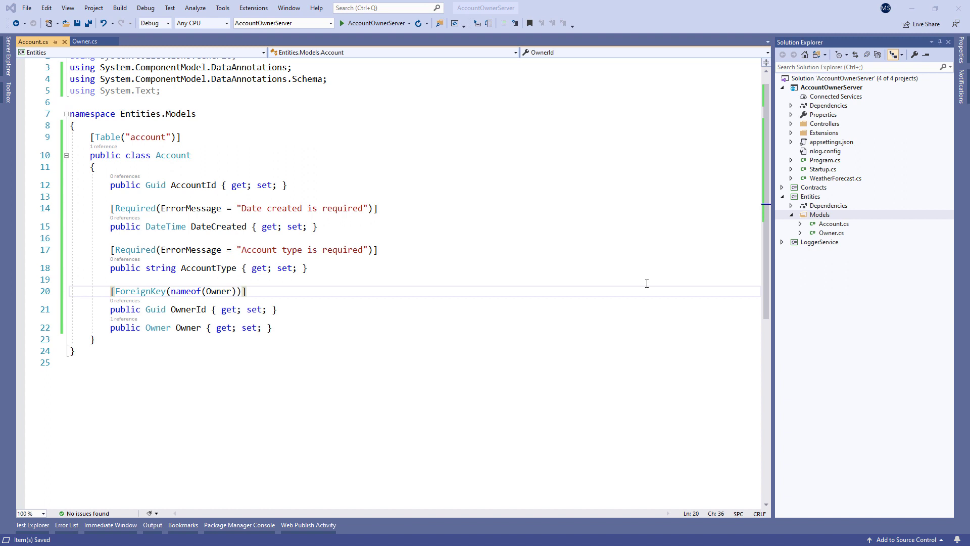
# - Install Microsoft.EntityFrameworkCore into Entities via NuGet, accepting the license
pyautogui.rightClick(810, 196)
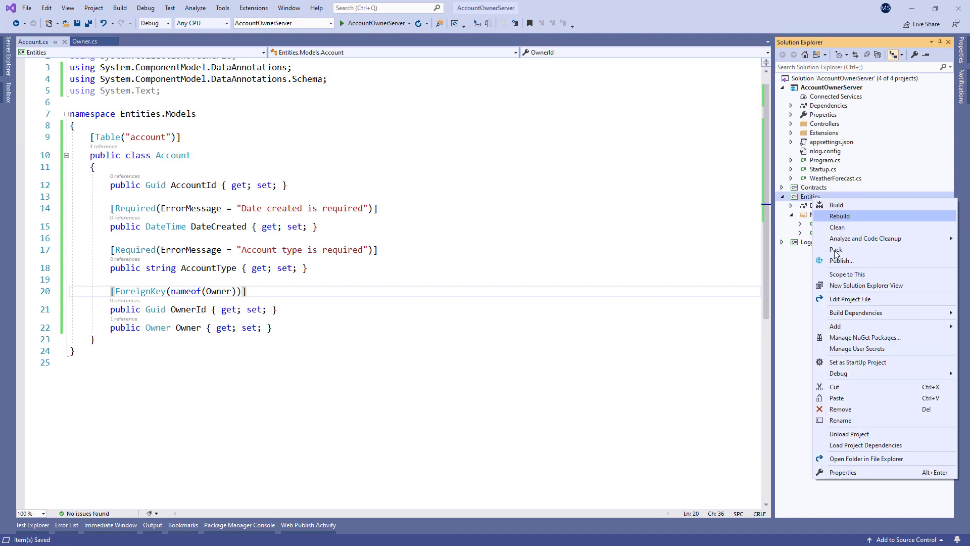
pyautogui.click(864, 337)
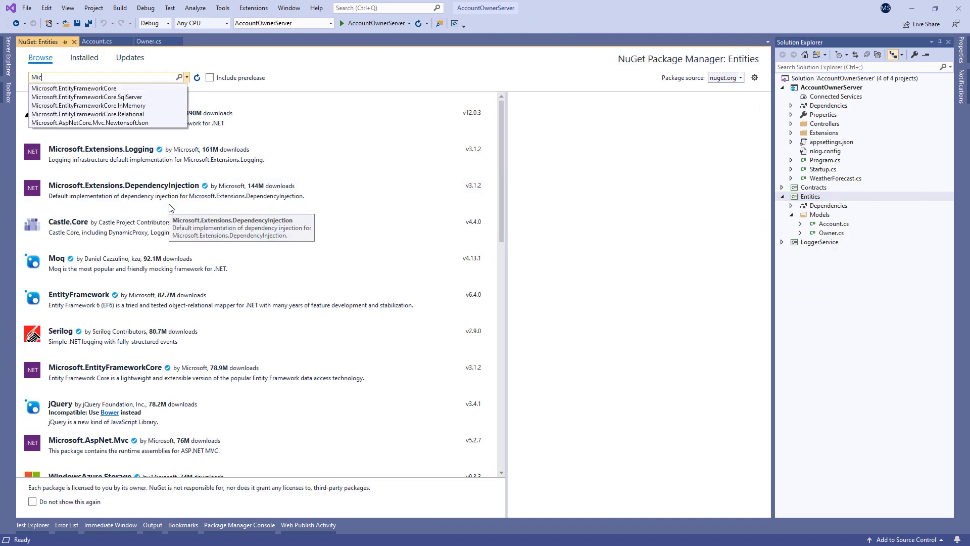
pyautogui.click(734, 131)
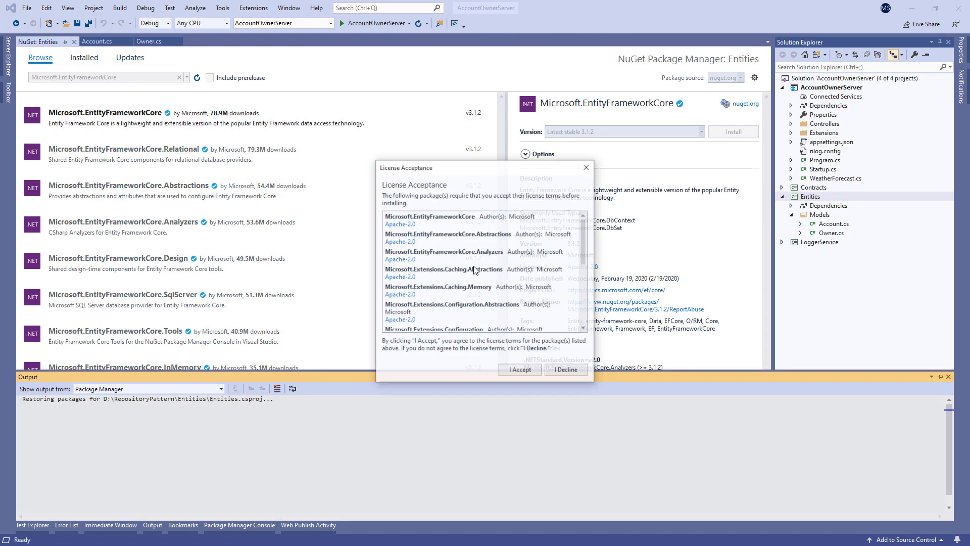
pyautogui.click(519, 369)
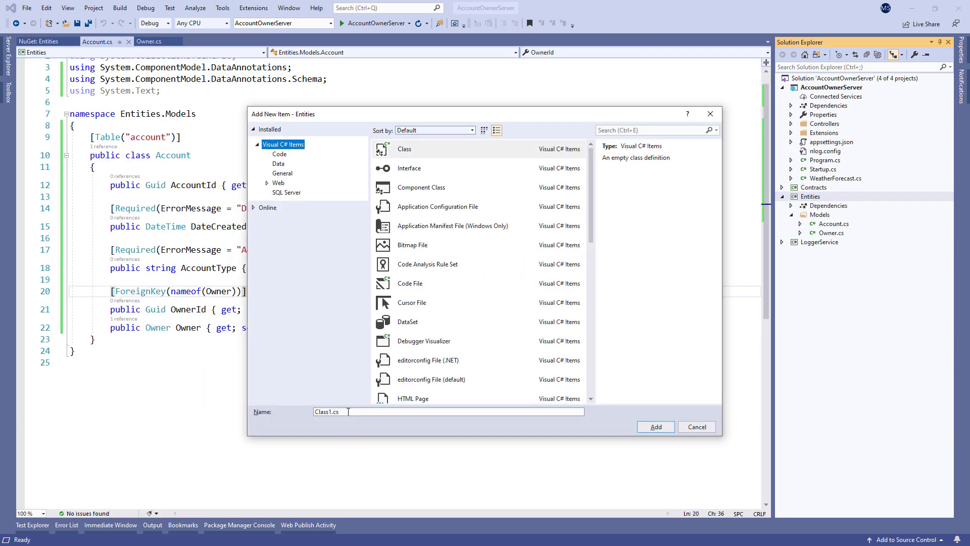
# - Create RepositoryContext deriving from DbContext with a DbContextOptions constructor calling base(options), and save
pyautogui.write('RepositoryContext')
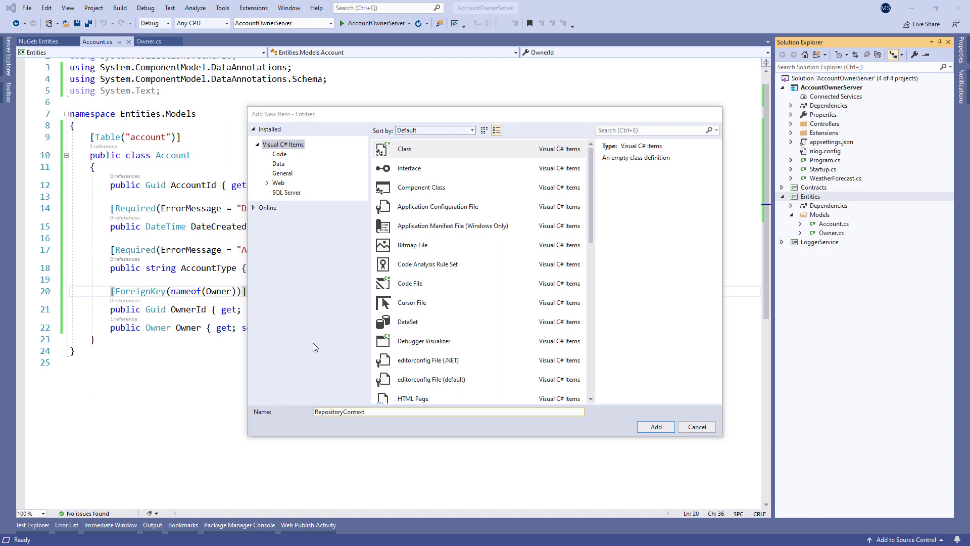
pyautogui.click(655, 426)
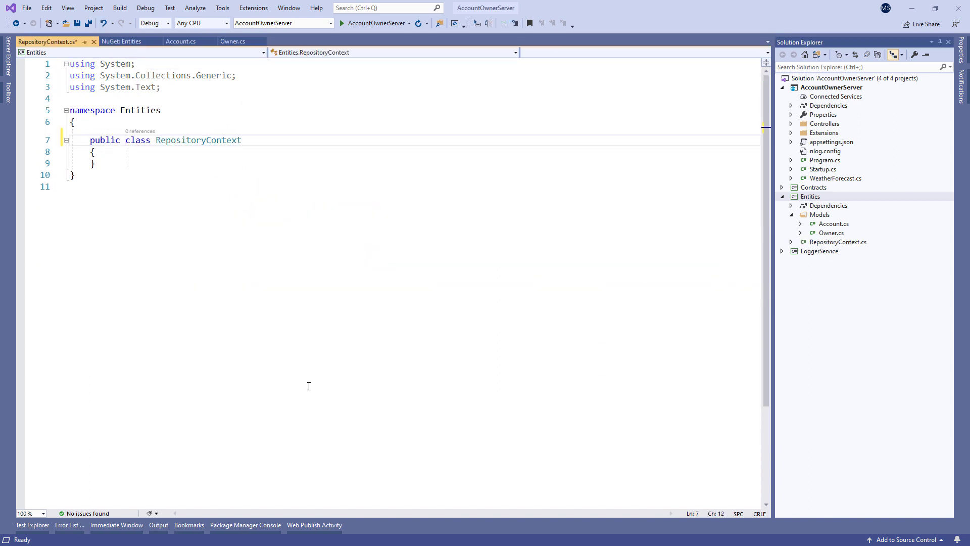
pyautogui.write(': DbContext')
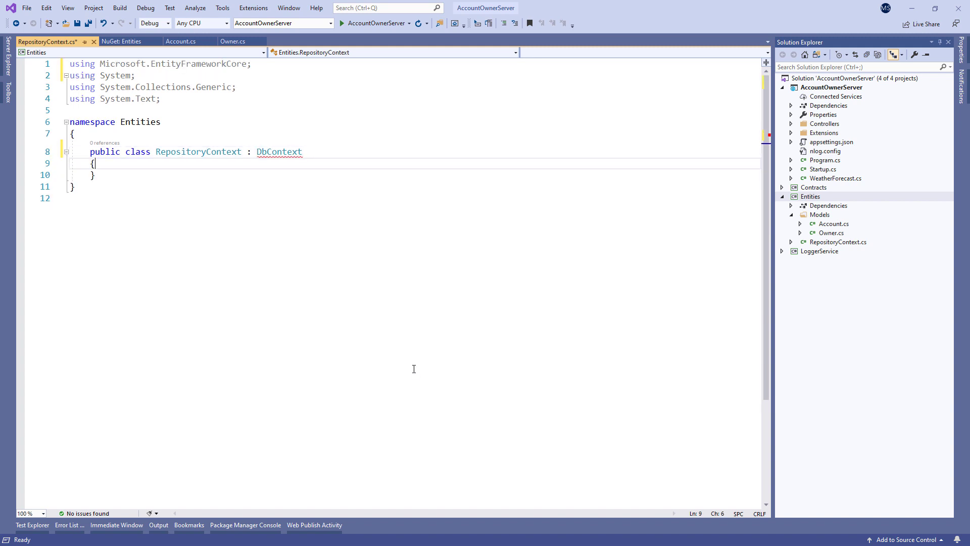
pyautogui.write('public RepositoryContext(DbContextOptions options')
pyautogui.write(':')
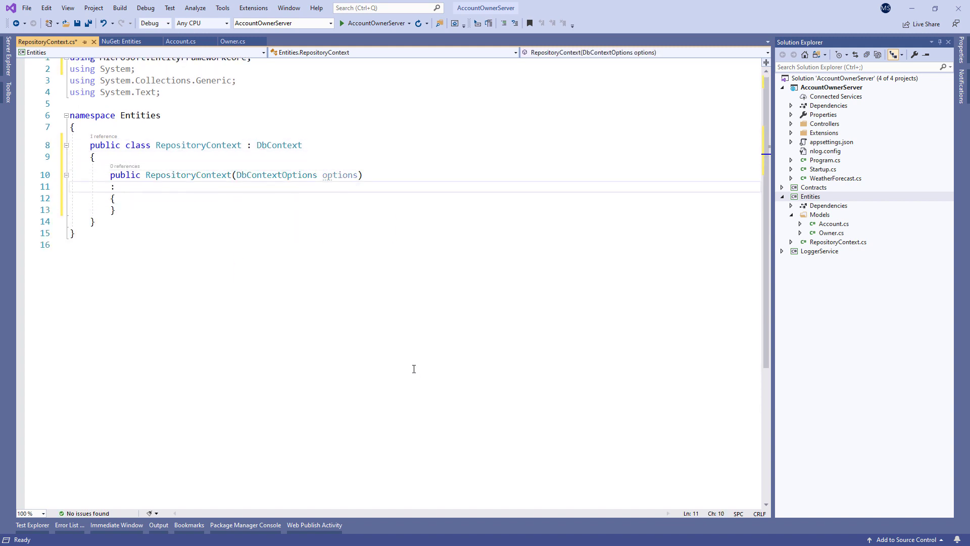
pyautogui.write('base(options)')
pyautogui.write('public DbSet<Account> Accounts { get; set; }')
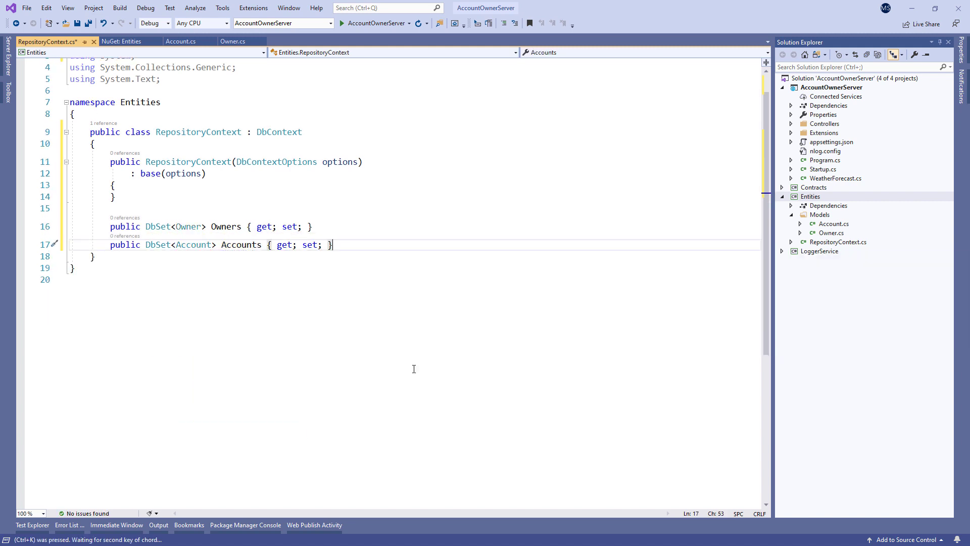
pyautogui.press('ctrl+s')
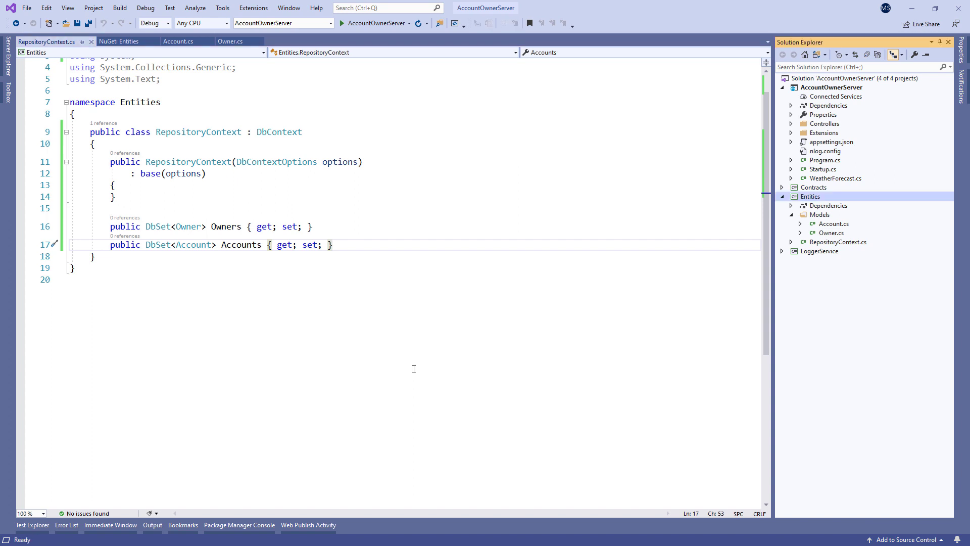
# - Search NuGet for Pomelo and install Pomelo.EntityFrameworkCore.MySql into AccountOwnerServer
pyautogui.click(831, 87)
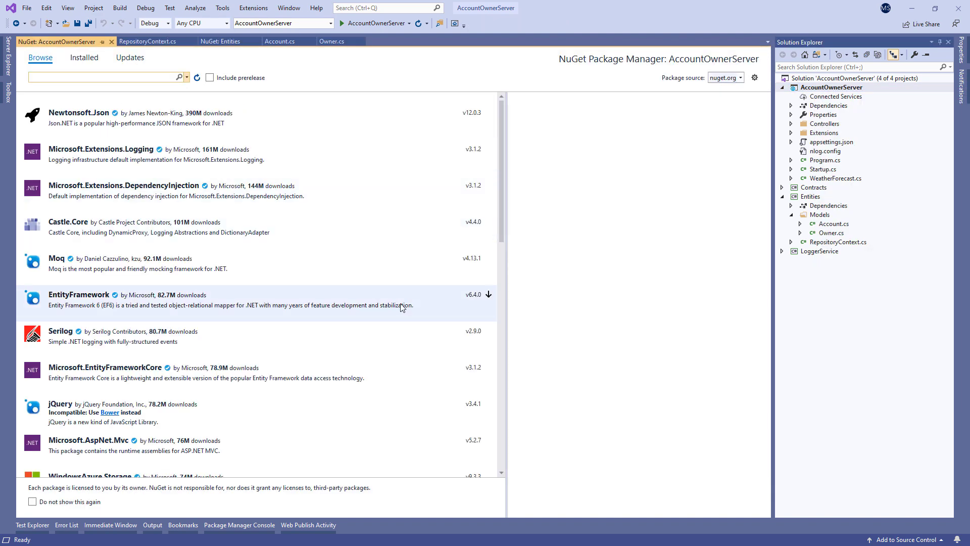
pyautogui.write('po')
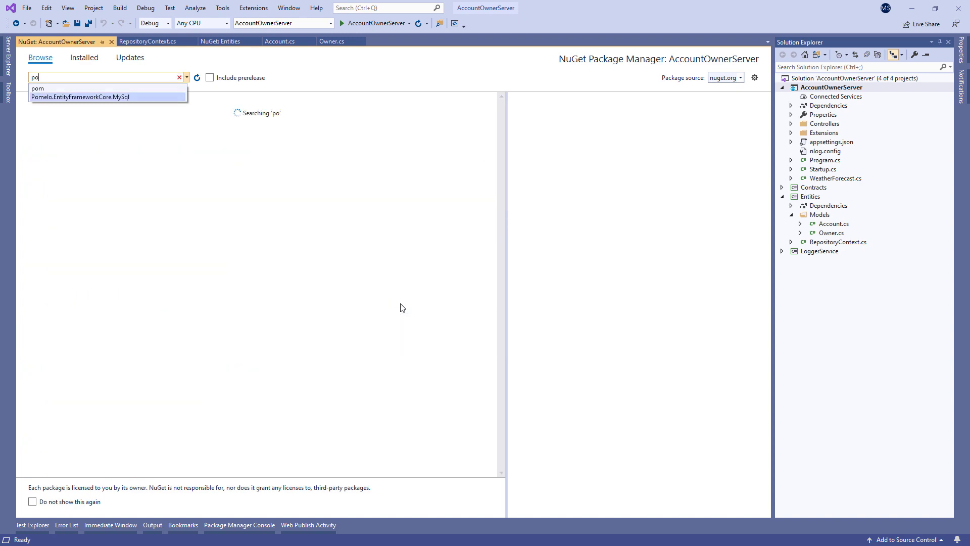
pyautogui.click(78, 97)
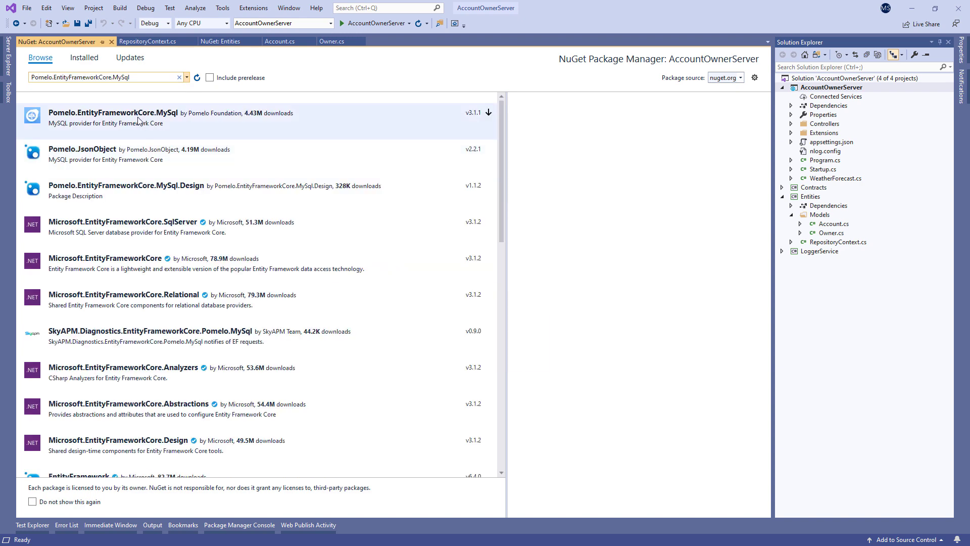
pyautogui.click(113, 112)
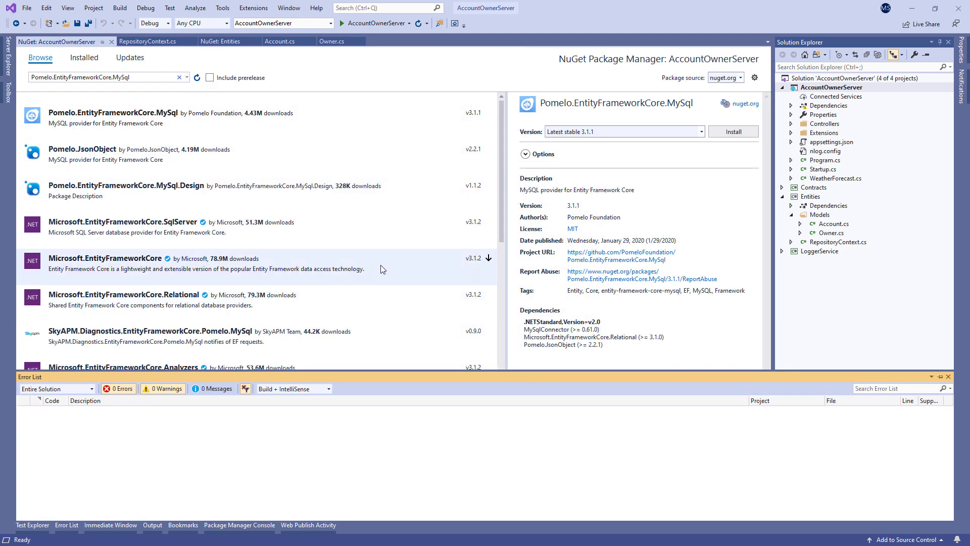
pyautogui.click(50, 41)
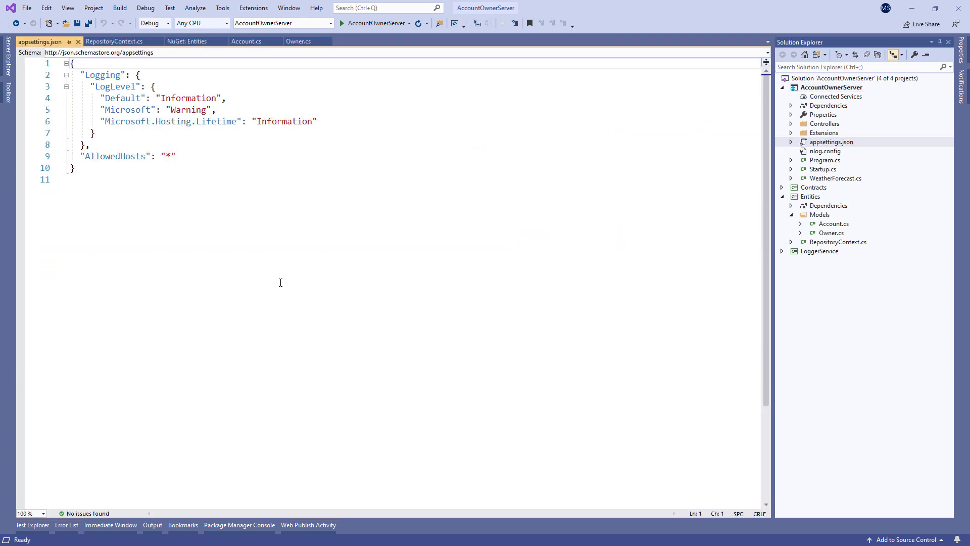
pyautogui.write('"mysqlconnection": {')
pyautogui.write('"connectionS')
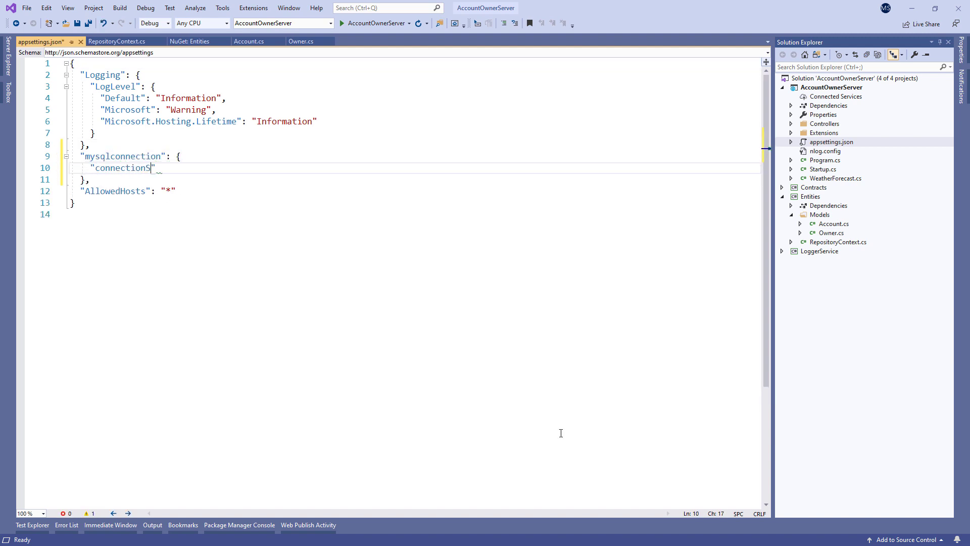
pyautogui.write('tring": "server="')
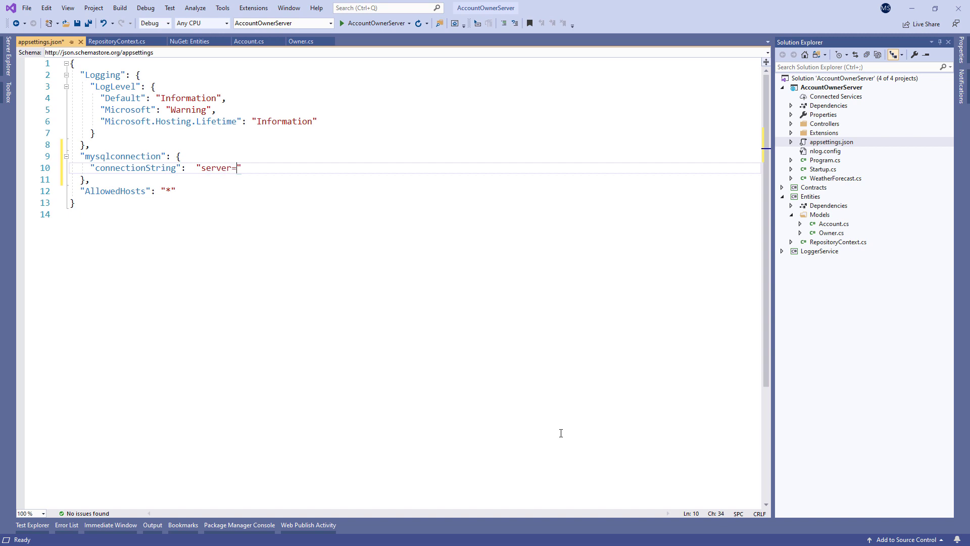
pyautogui.write('localhost;user')
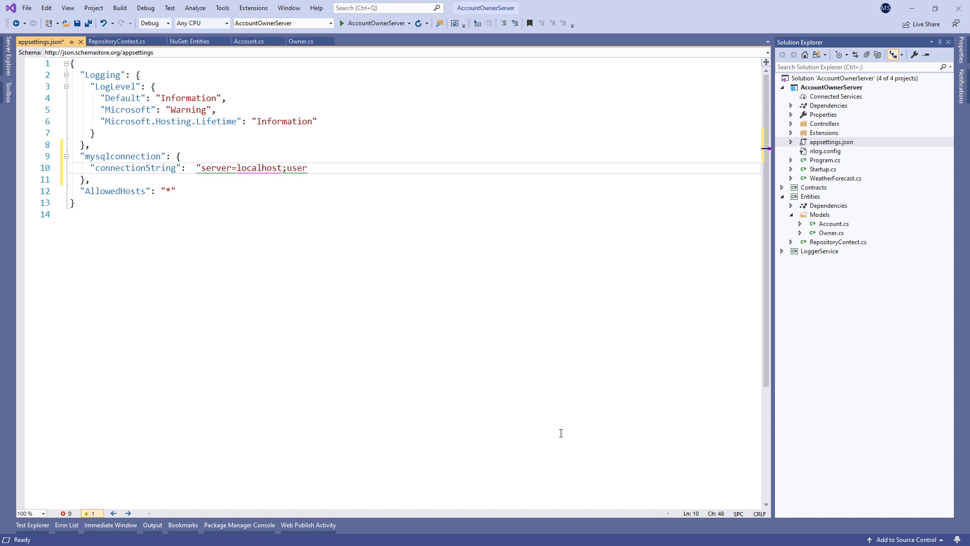
pyautogui.write('id=root;passwo')
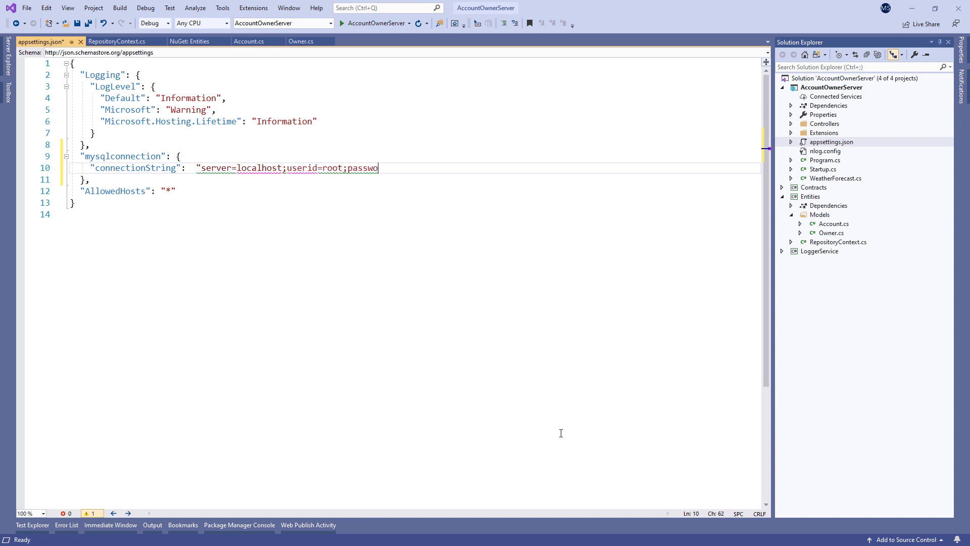
pyautogui.write('rd=yourpass"')
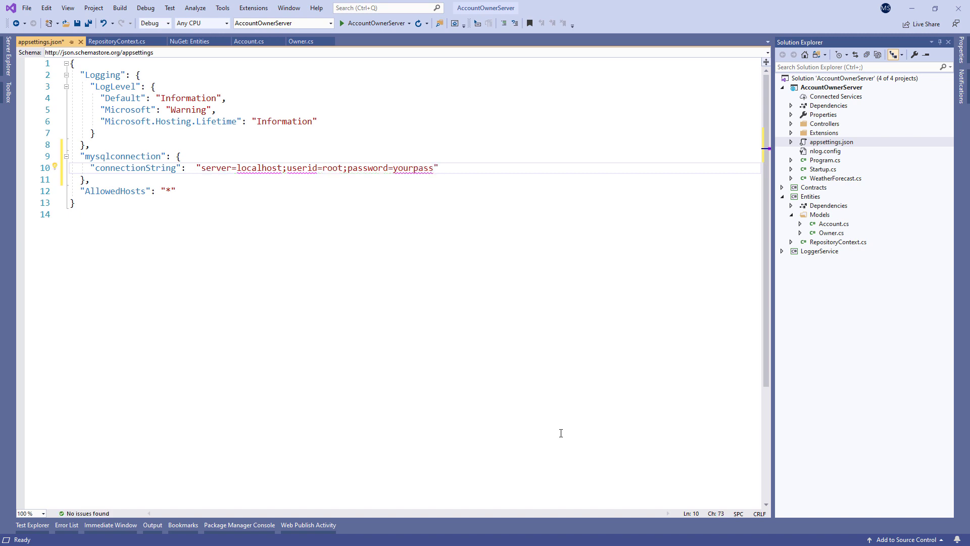
pyautogui.write(';database=accountowner')
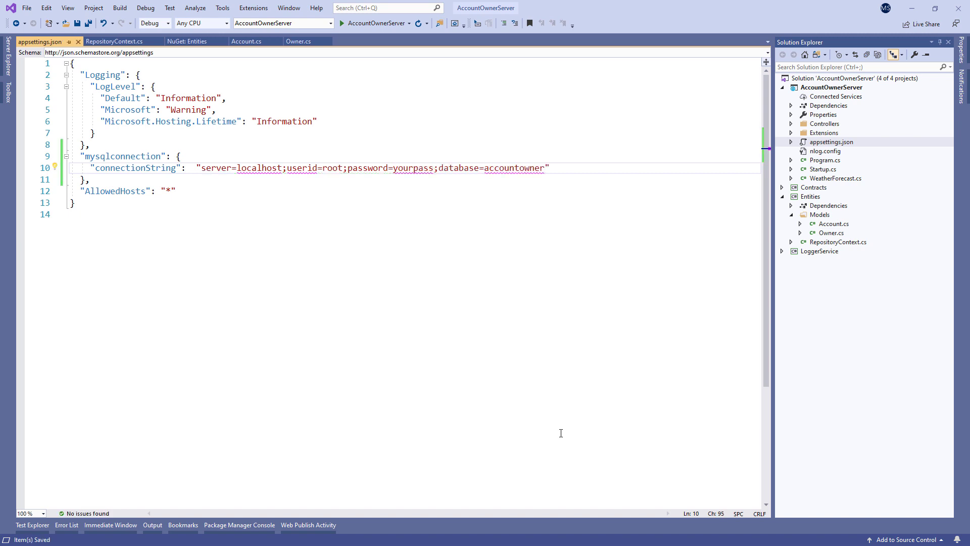
pyautogui.click(791, 132)
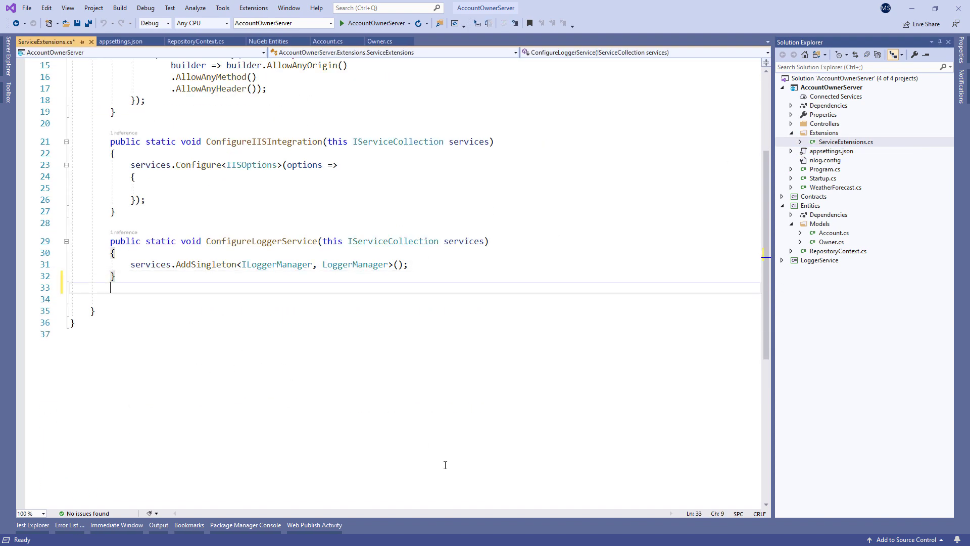
# - Declare ConfigureMySqlContext(this IServiceCollection, IConfiguration) reading config["mysqlconnection:connectionString"]
pyautogui.press('enter')
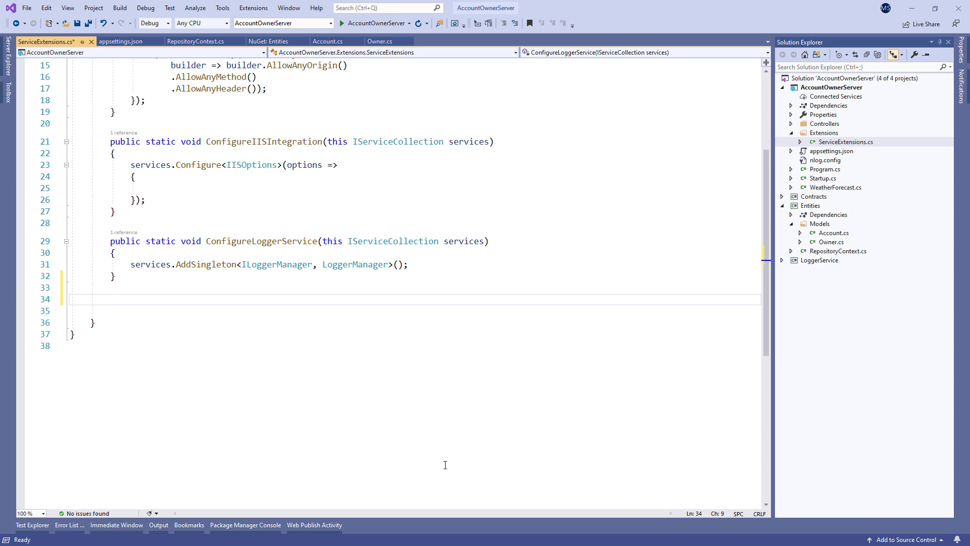
pyautogui.write('public static')
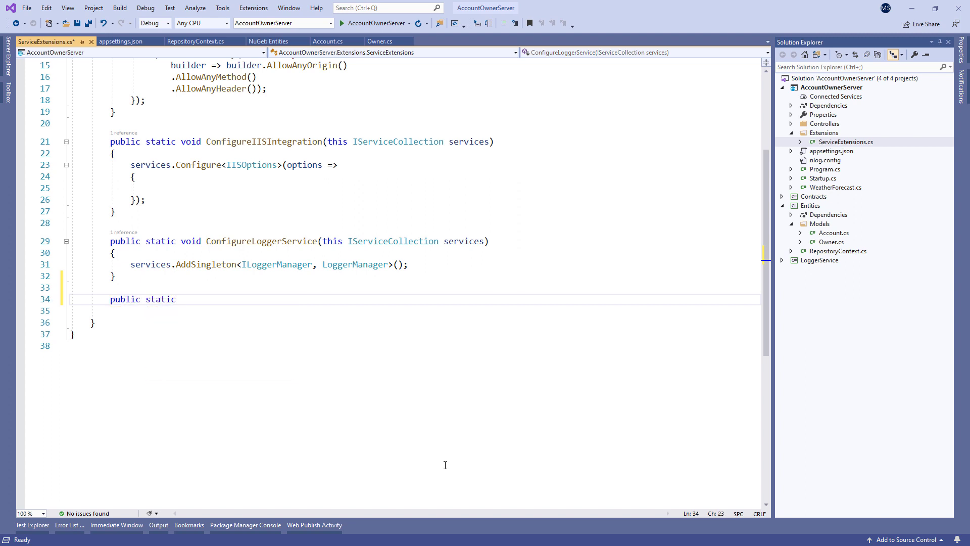
pyautogui.write('void ConfigureMySqlCo')
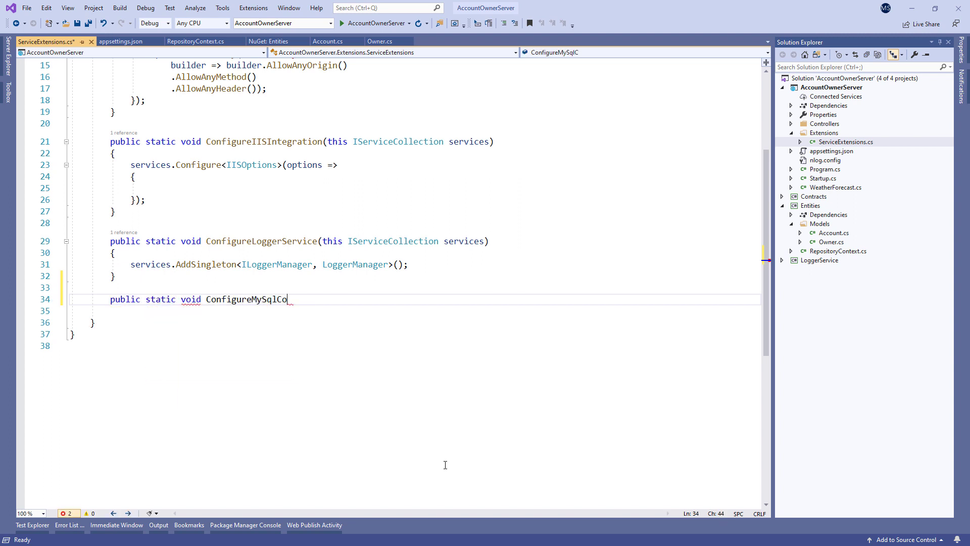
pyautogui.write('ntext(this IService')
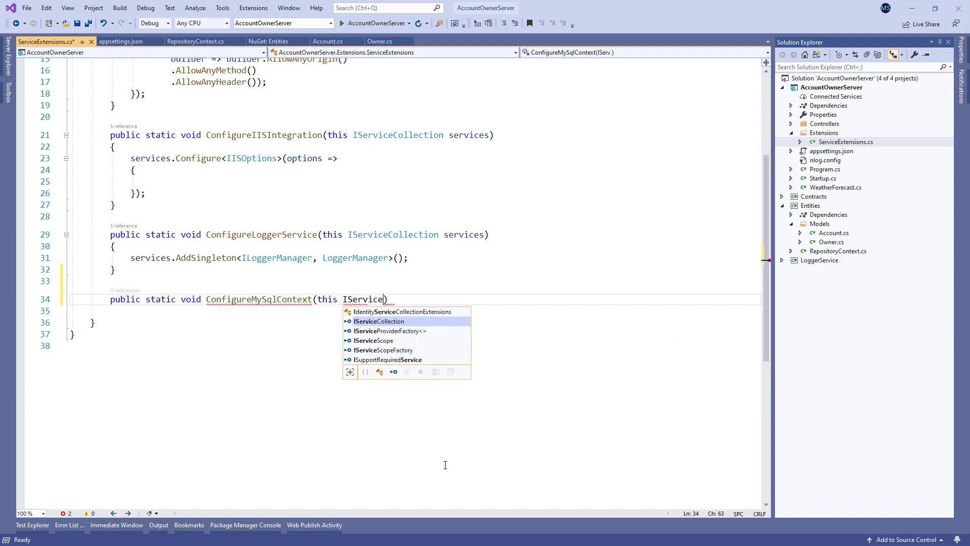
pyautogui.write('Collection services, IConfigu')
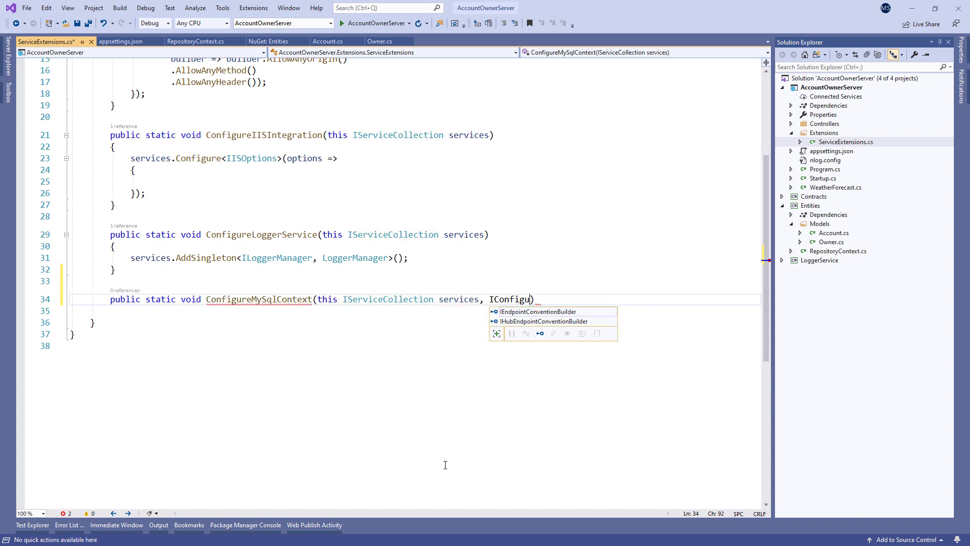
pyautogui.write('ration config)')
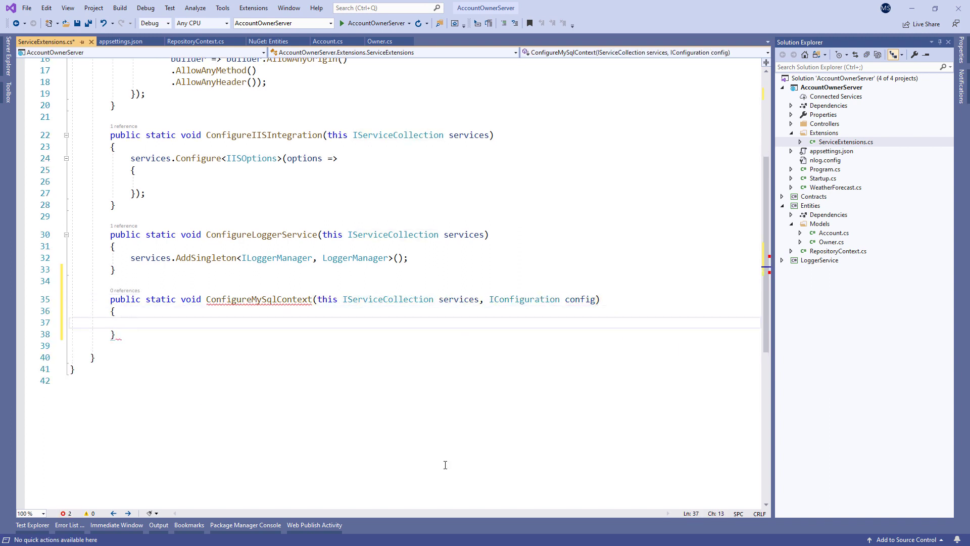
pyautogui.write('var connectionString = config')
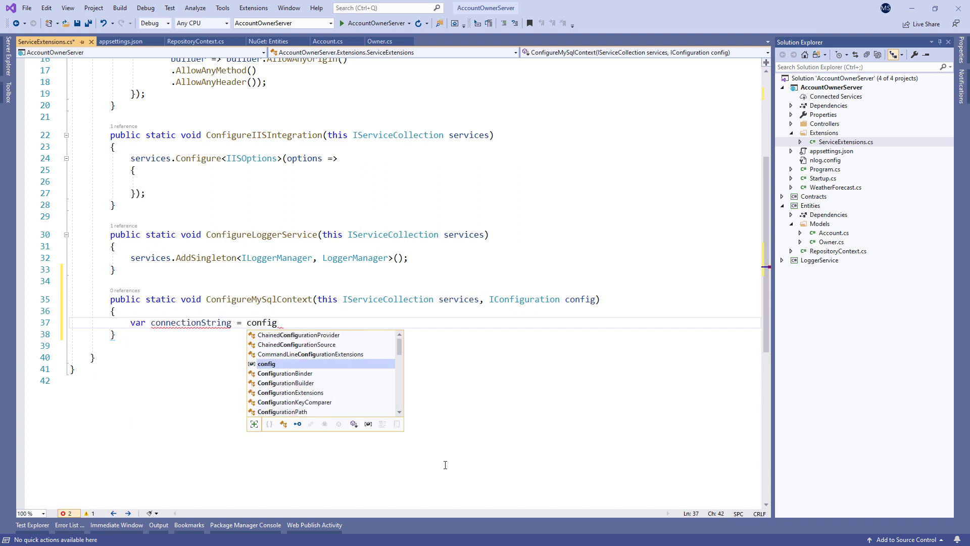
pyautogui.write('["mysqlc"')
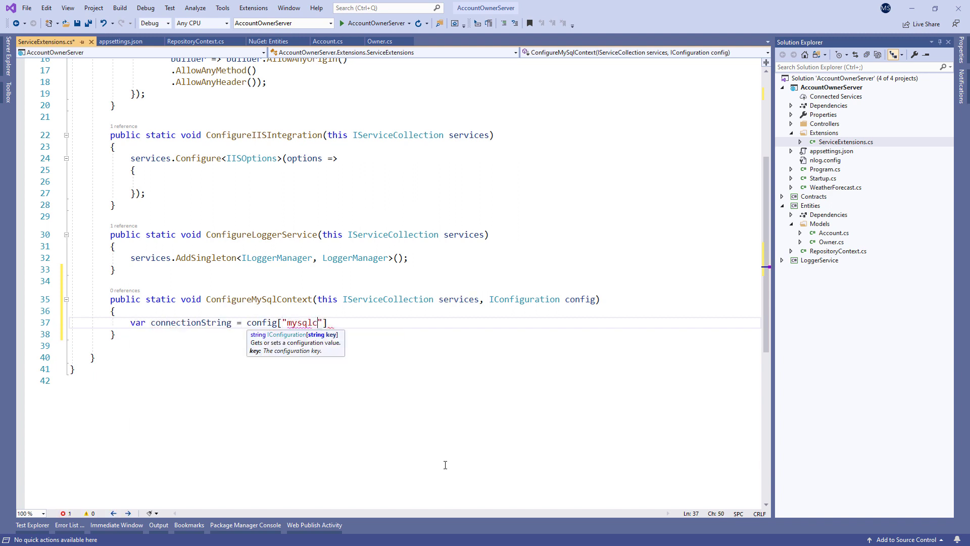
pyautogui.write('onnection:connectionString')
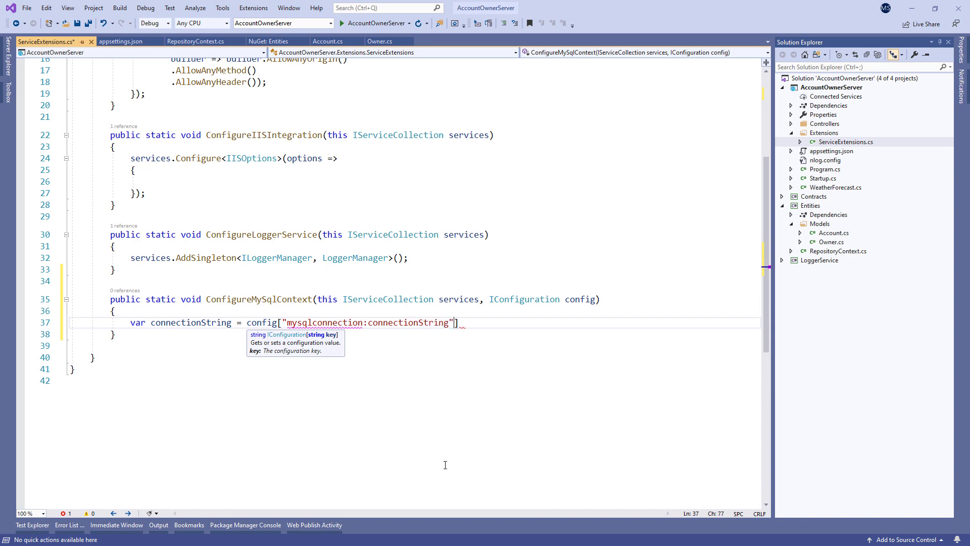
# - Register RepositoryContext with services.AddDbContext using o.UseMySql(connectionString)
pyautogui.write('services.AddDbContext')
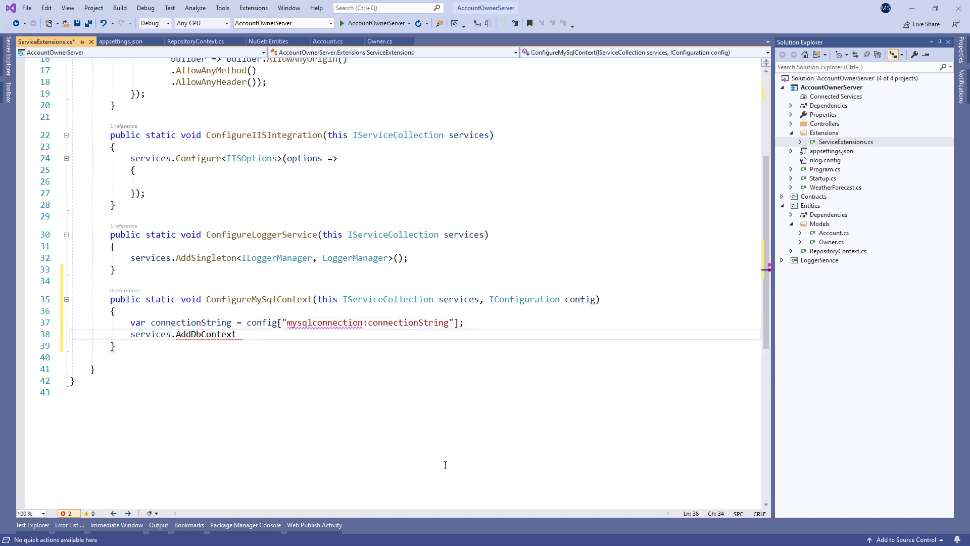
pyautogui.write('<RepositoryContext>')
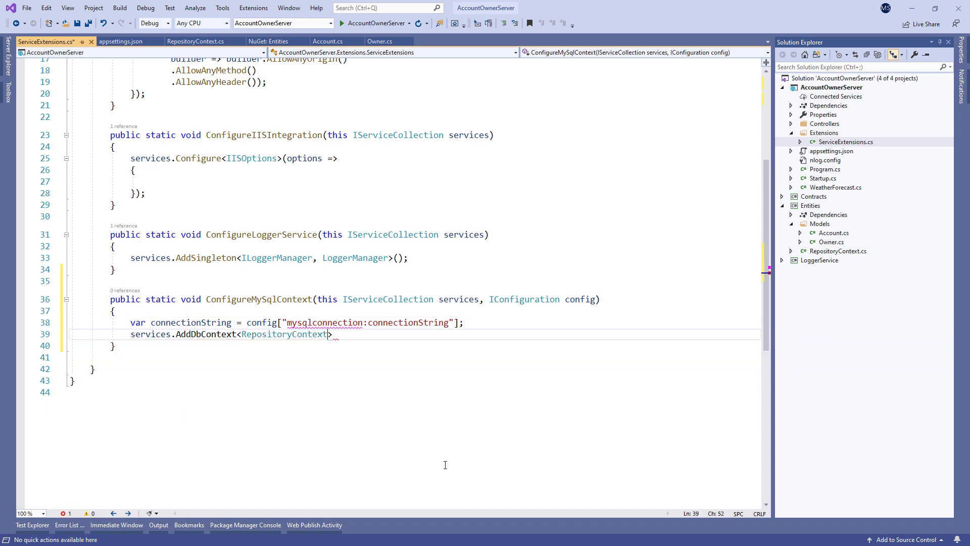
pyautogui.write('(o => o.UseMySql()')
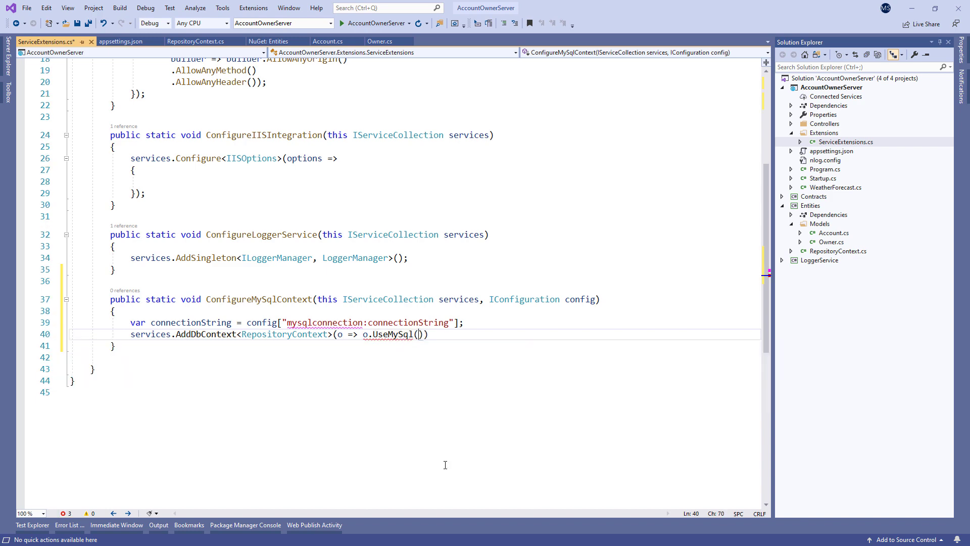
pyautogui.write('connectionString')
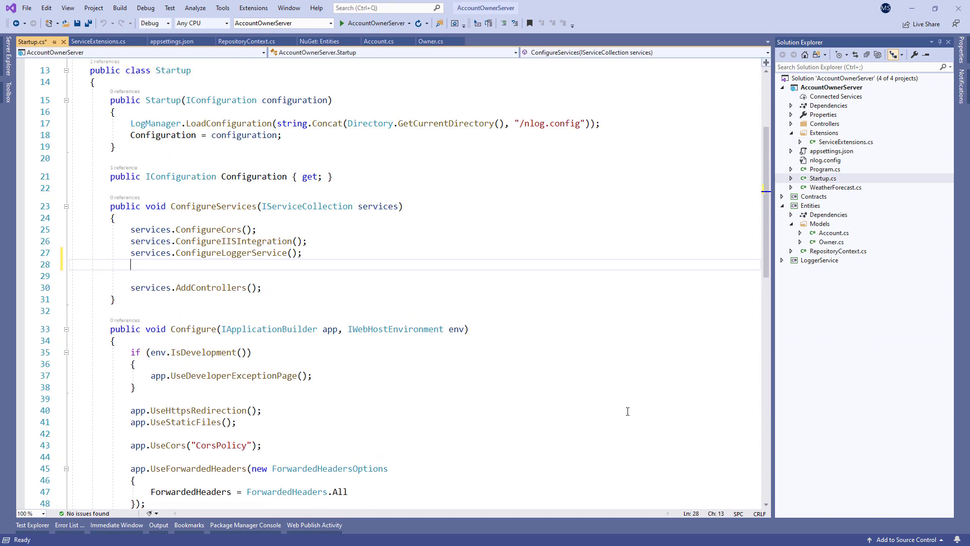
# - Call services.ConfigureMySqlContext in Startup before adding the IRepositoryBase interface
pyautogui.write('services.Conf')
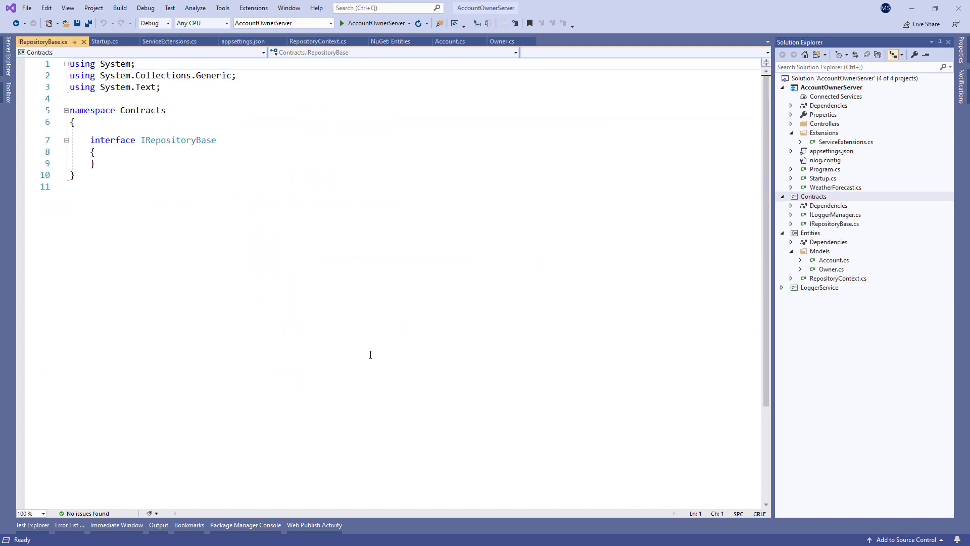
# - Declare public IRepositoryBase<T> with IQueryable<T> FindAll() and FindByCondition(Expression<Func<T, bool>>)
pyautogui.write('public')
pyautogui.write('IQ')
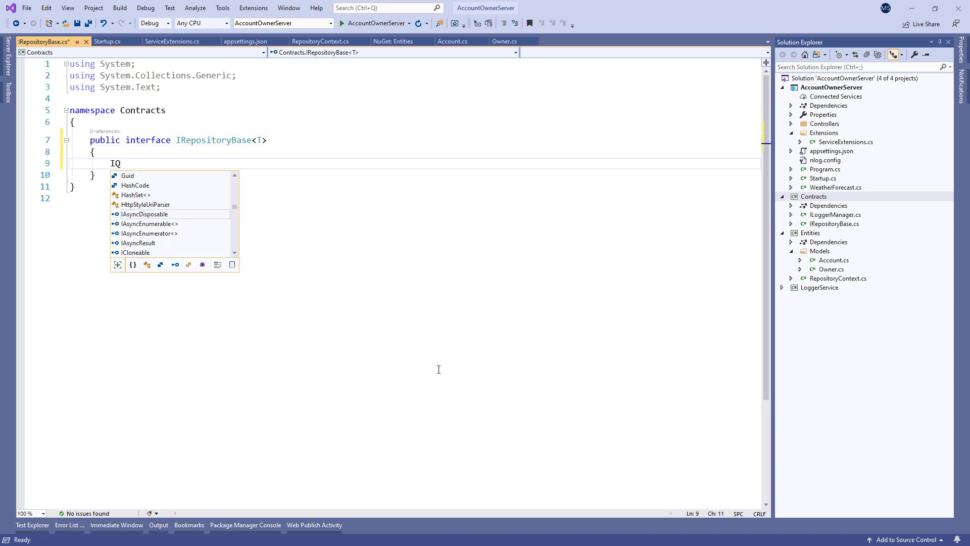
pyautogui.write('ueryable')
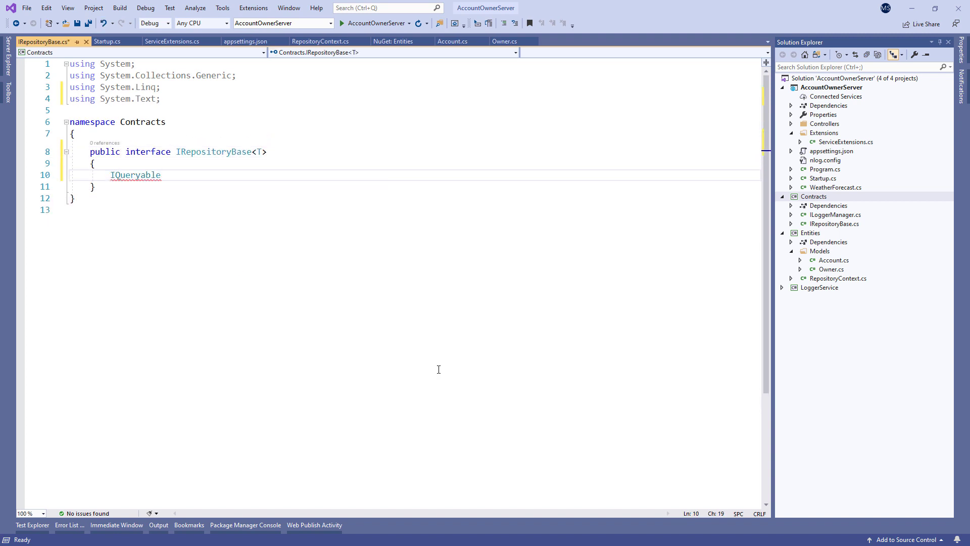
pyautogui.write('<T> FindAll();')
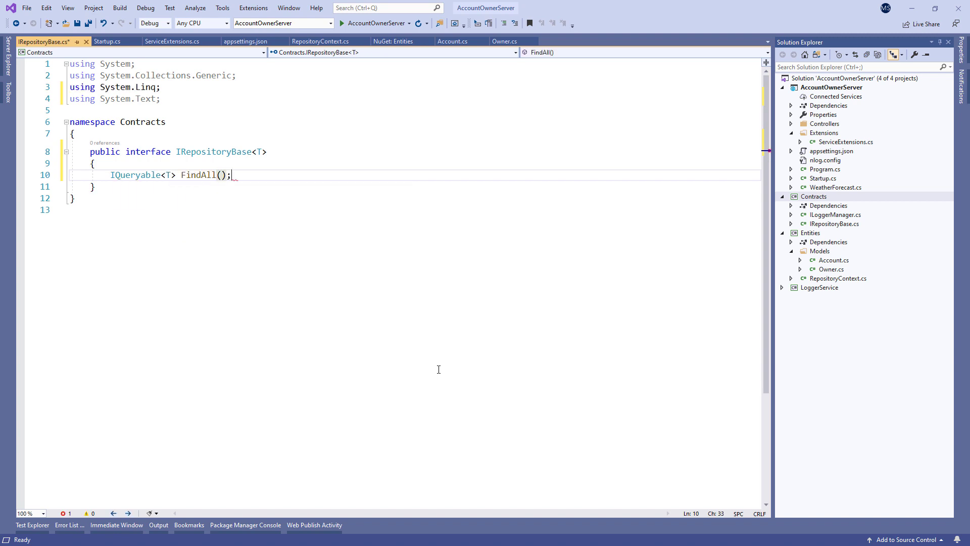
pyautogui.write('IQueryable<T> FindByCondition(Expression<>')
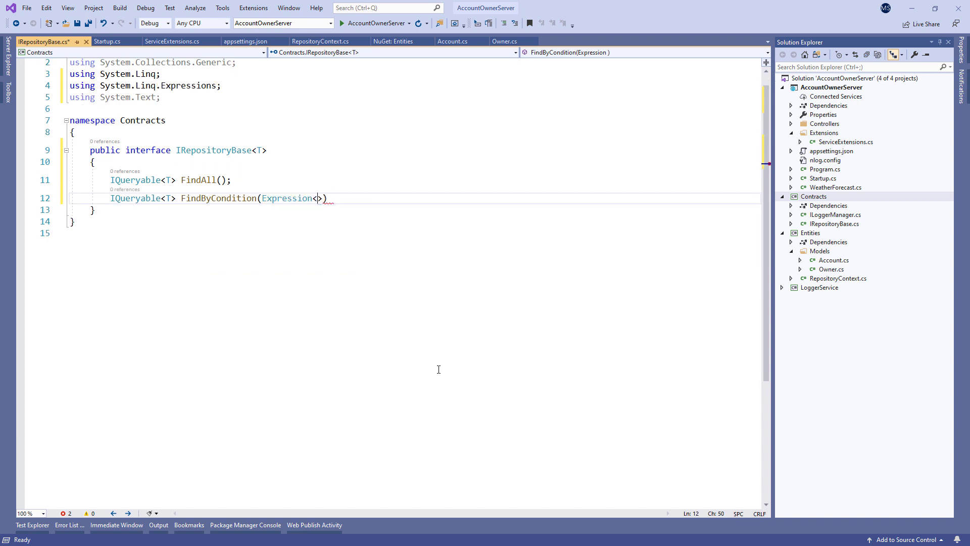
pyautogui.write('Func<T, bool>> expression')
pyautogui.write('void Create(')
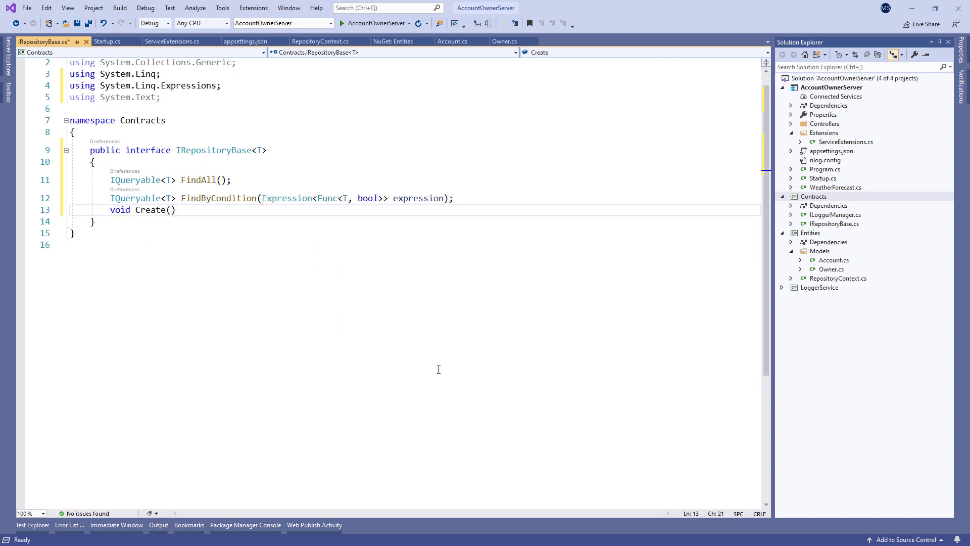
# - Add void Create, Update and Delete(T entity) signatures to IRepositoryBase<T>
pyautogui.write('T entity);')
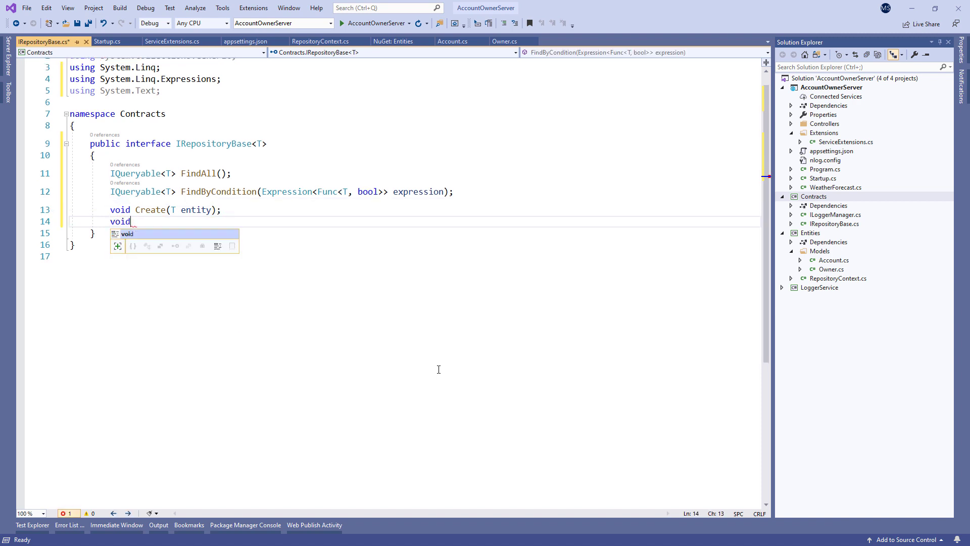
pyautogui.write('Update(T entity);')
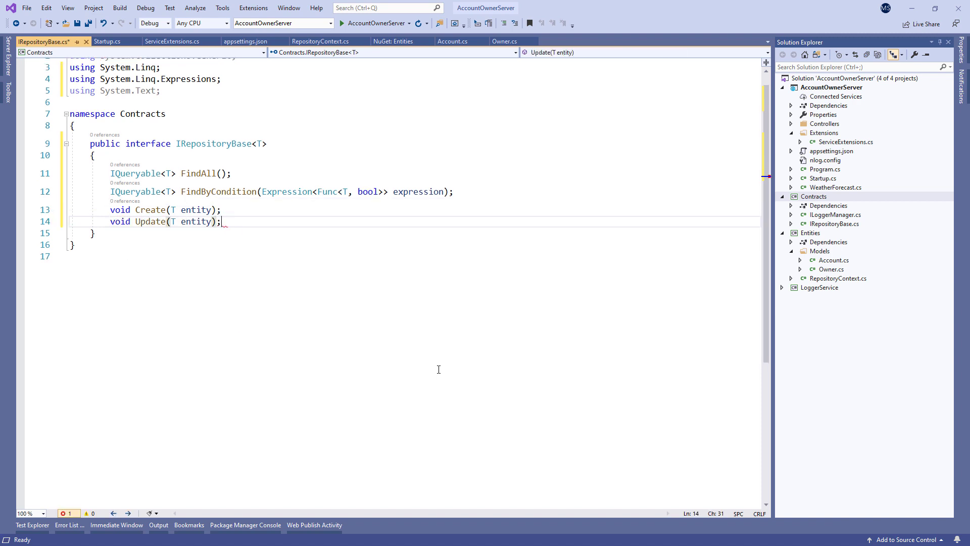
pyautogui.write('void Delete(T entity);')
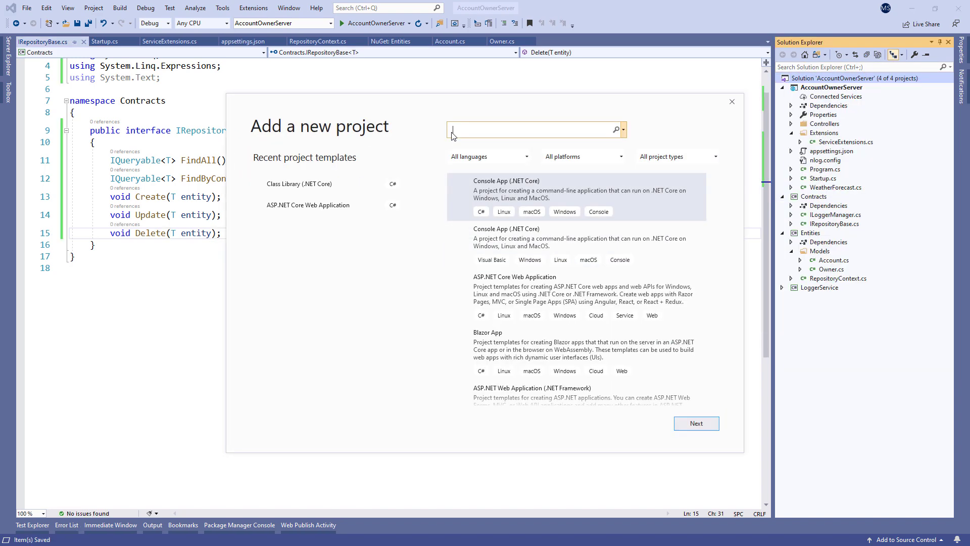
# - Create a new Class Library (.NET Core) project named Repository in the solution
pyautogui.write('class library')
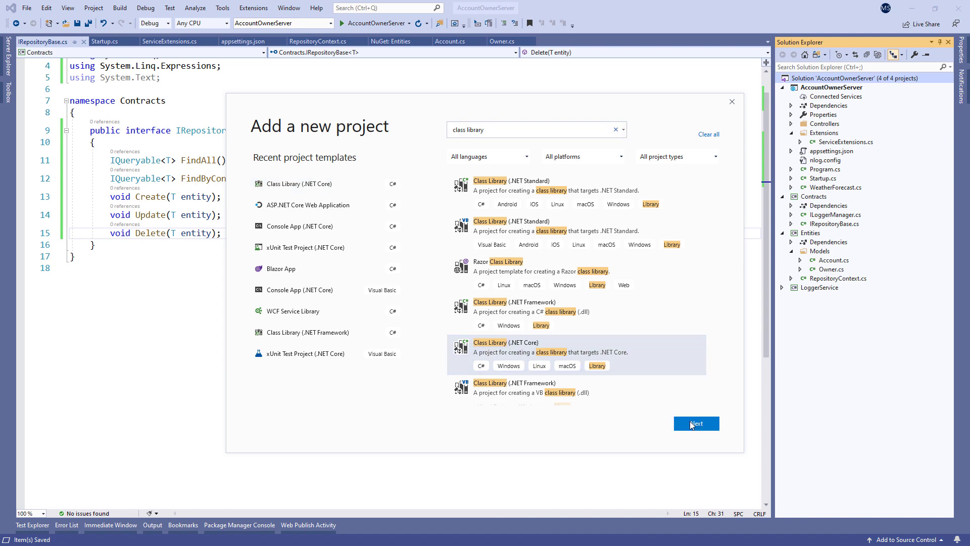
pyautogui.click(695, 423)
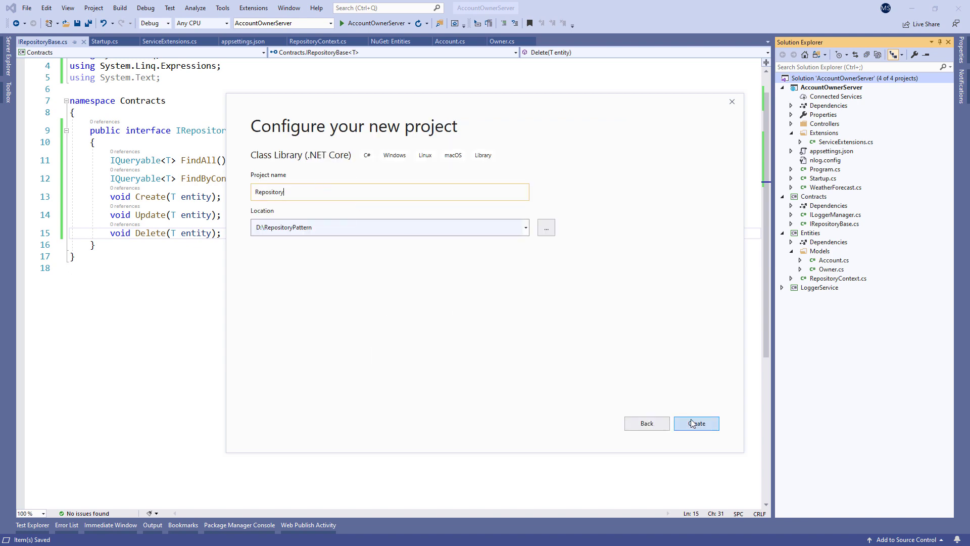
pyautogui.click(695, 423)
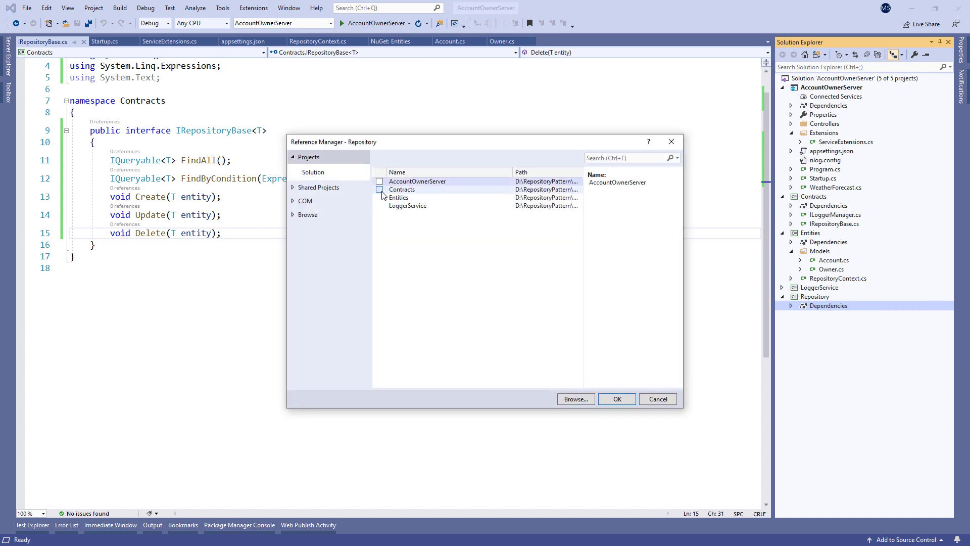
# - Reference Contracts from Repository and add a project reference to AccountOwnerServer
pyautogui.click(657, 398)
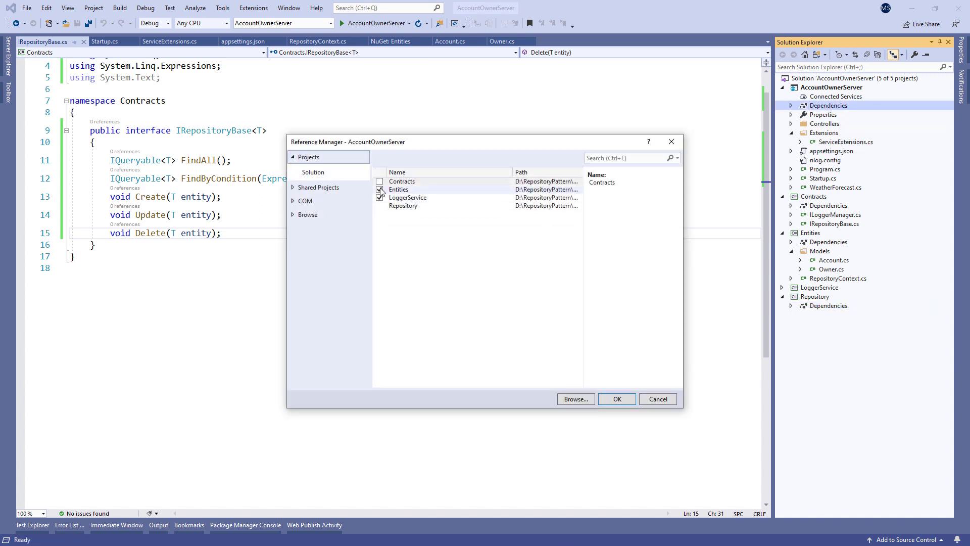
pyautogui.click(616, 398)
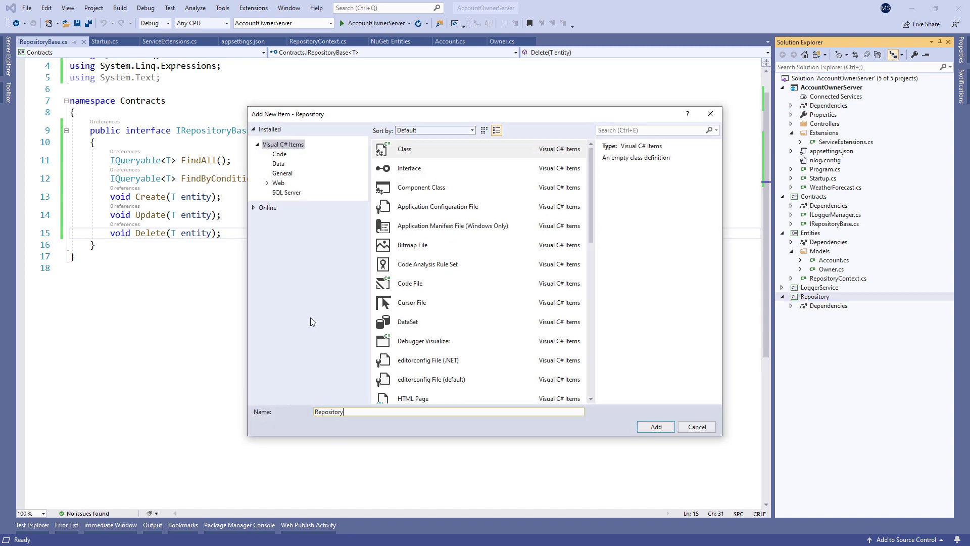
# - Add RepositoryBase.cs as public abstract RepositoryBase<T> : IRepositoryBase<T> where T : class
pyautogui.click(655, 427)
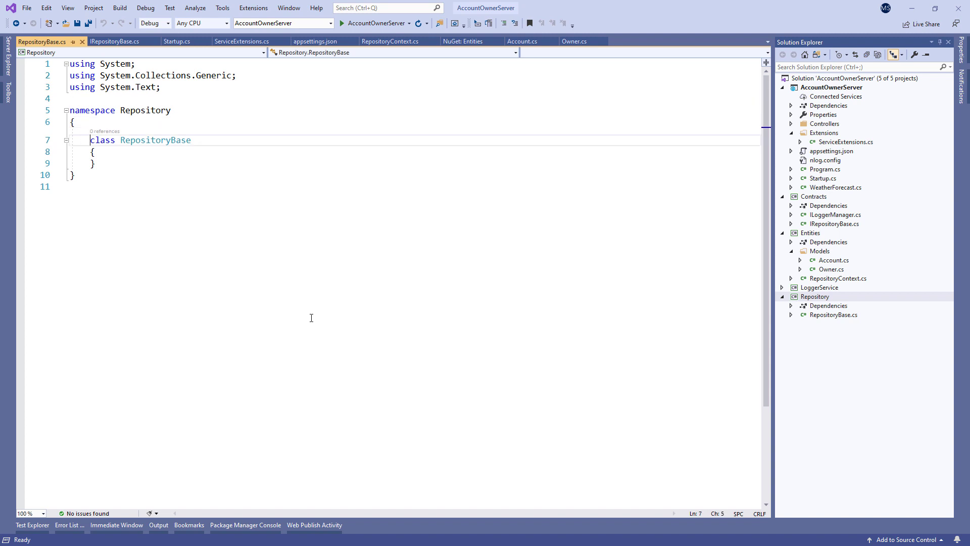
pyautogui.write('public abstract')
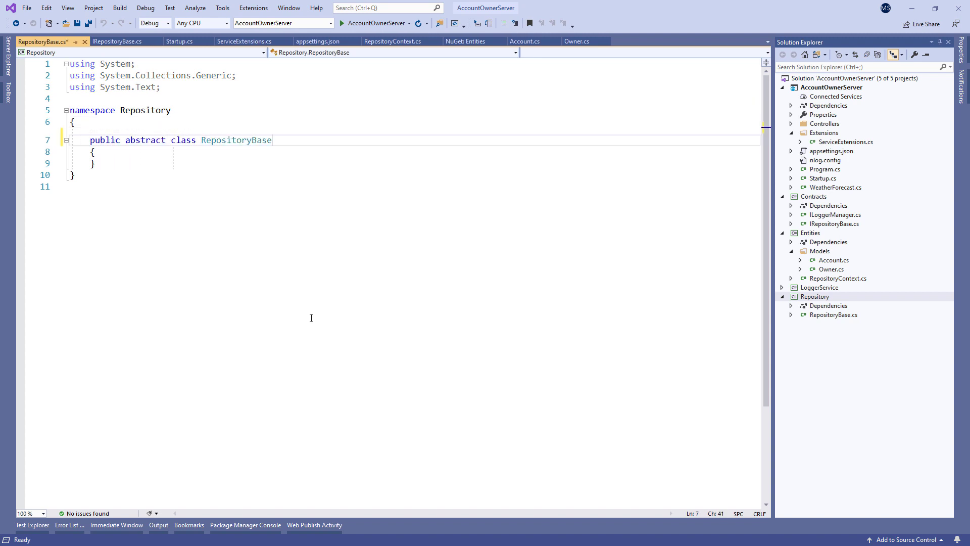
pyautogui.write('<T> : IRepositoryB')
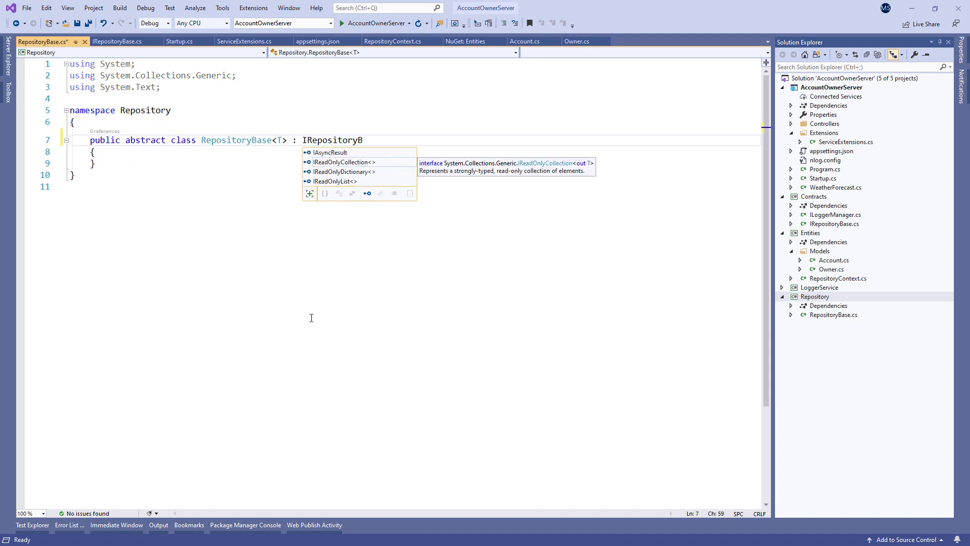
pyautogui.write('ase<T> w')
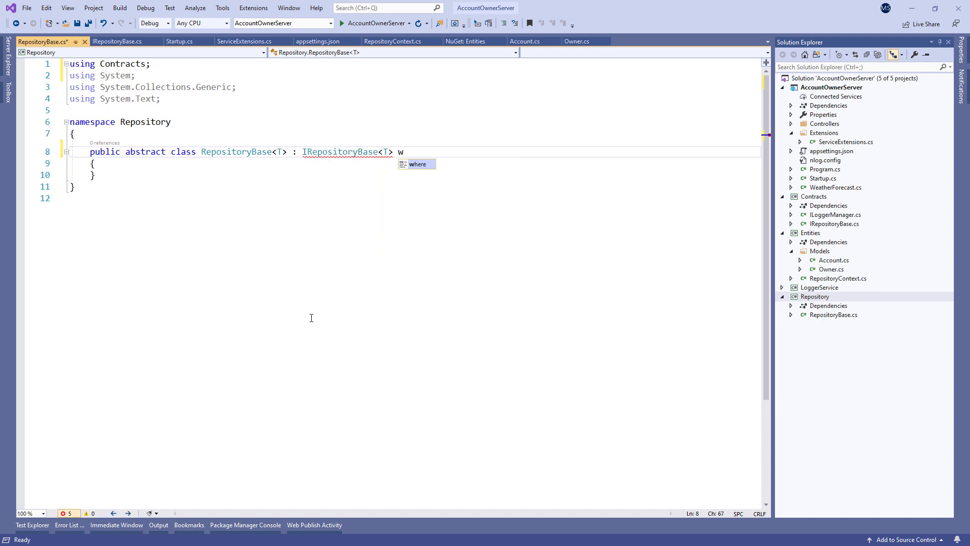
pyautogui.write('here T : class')
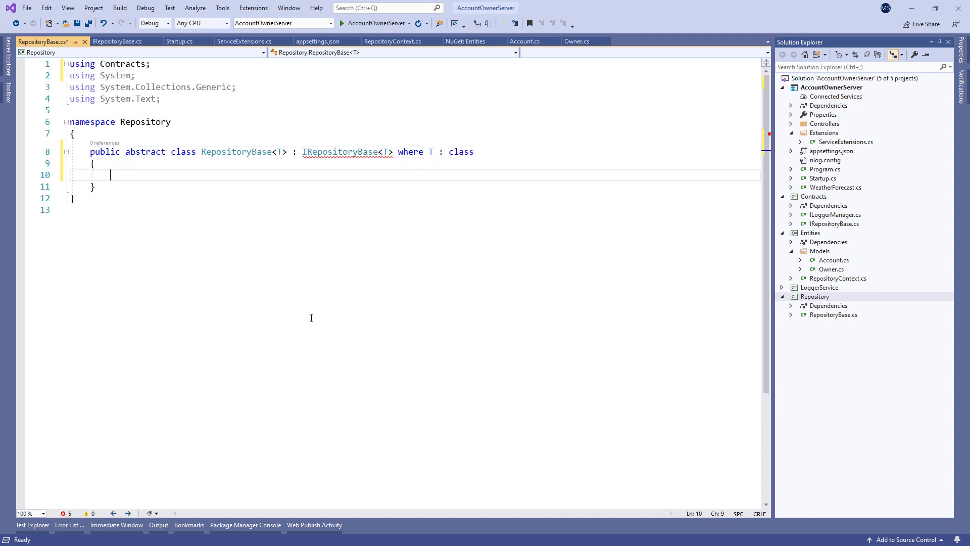
# - Give RepositoryBase a protected RepositoryContext property set by its constructor
pyautogui.write('protected RepositoryContext')
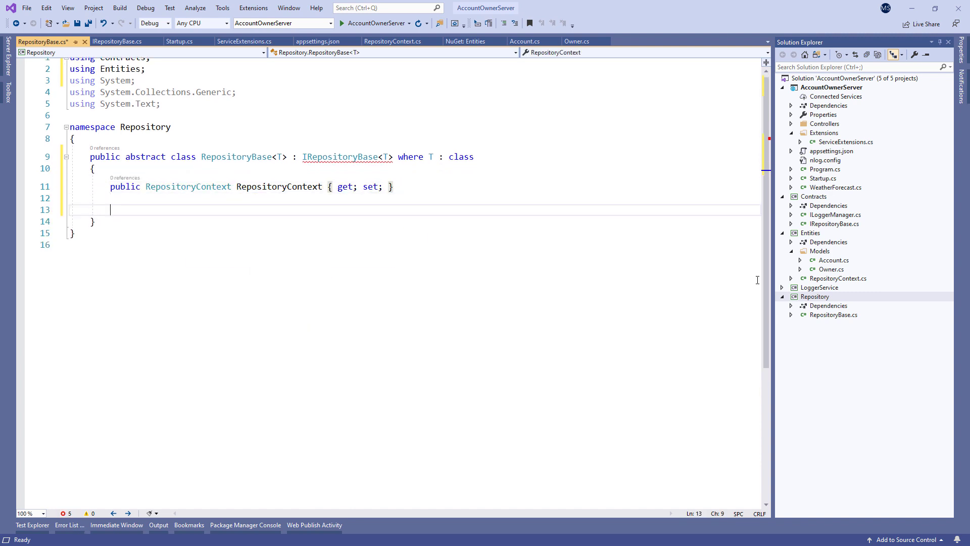
pyautogui.write('public RepositoryBase(RepositoryContext repositoryContext')
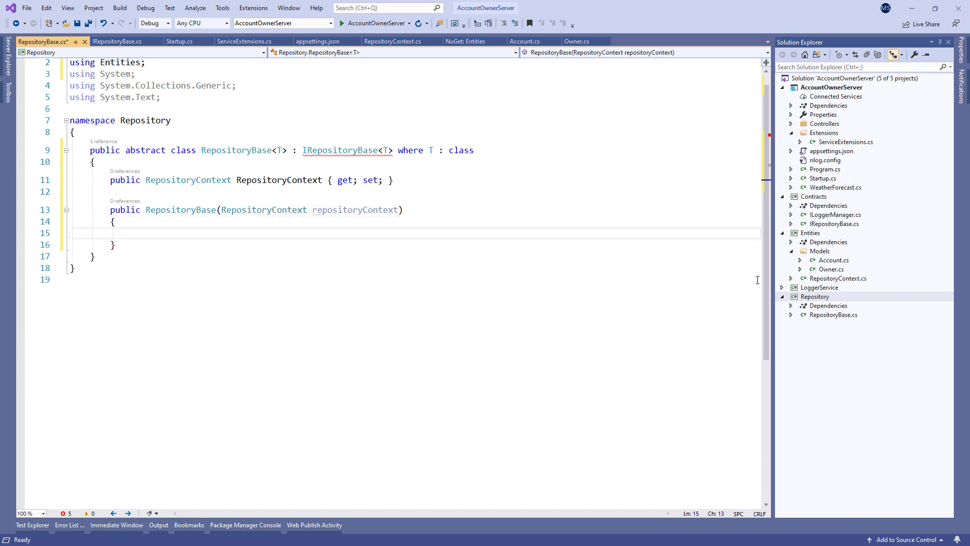
pyautogui.write('RepositoryContext = resp')
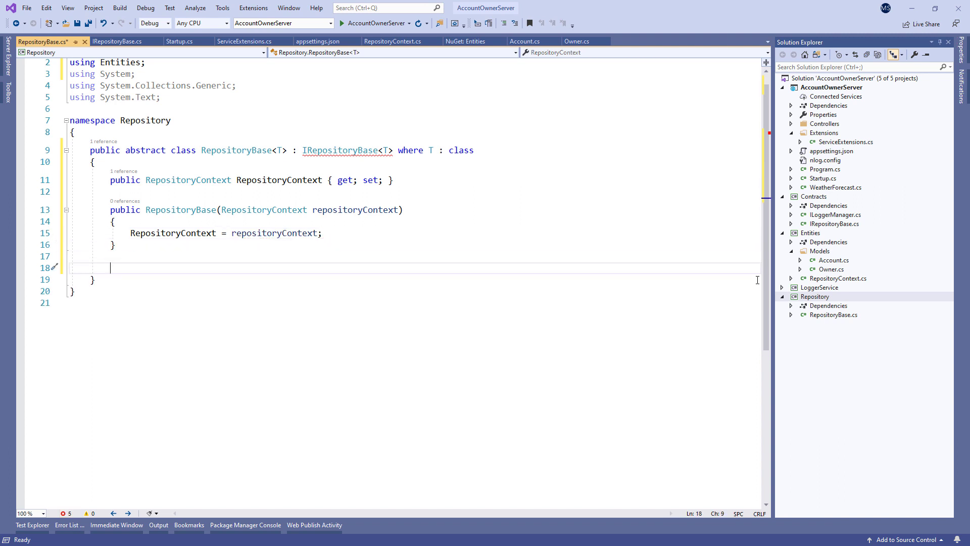
# - Implement FindAll and FindByCondition returning RepositoryContext.Set<T>() queries
pyautogui.write('public IQueryable<T> FindAll(')
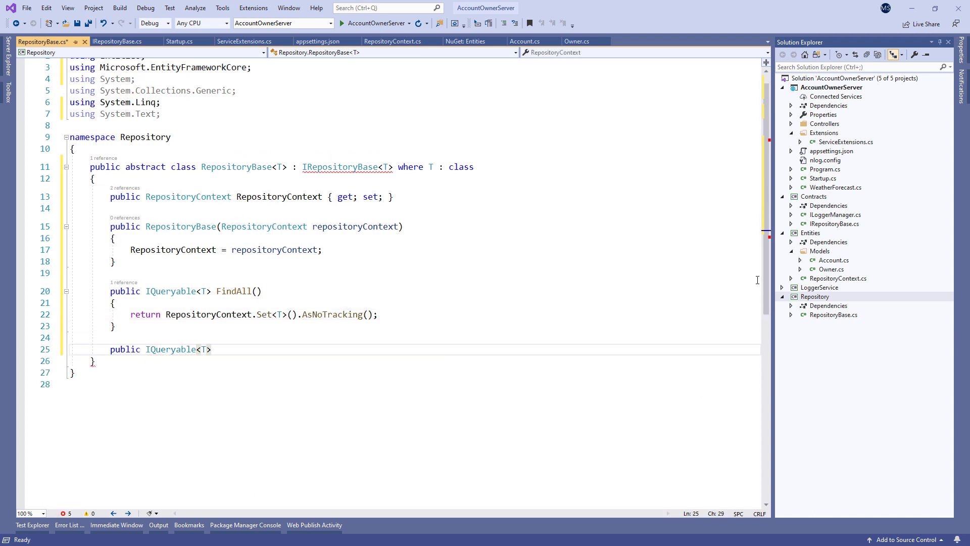
pyautogui.write('FindByCondition(Expression<Func<T, bool>> expression)')
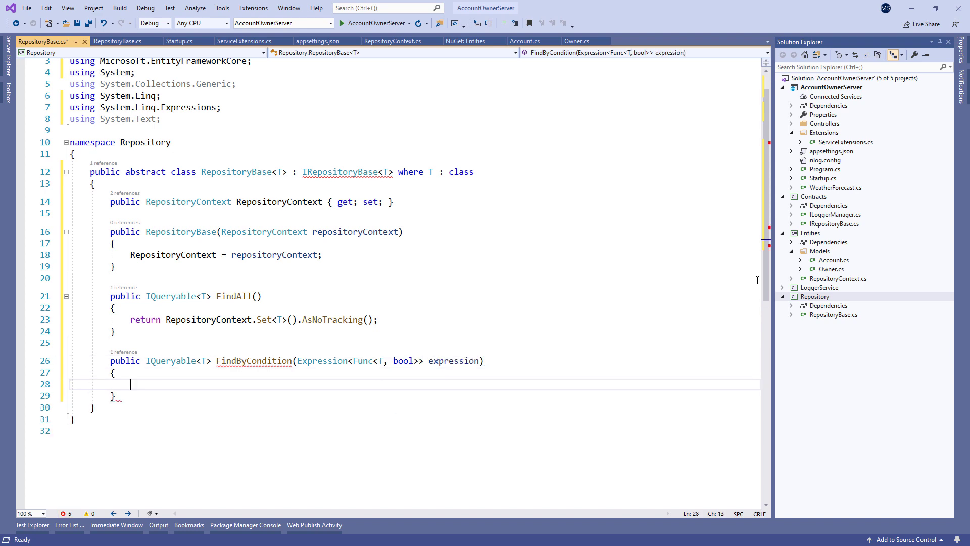
pyautogui.write('return RepositoryContext.Set<T>().Where(expression).AsNoTracking();')
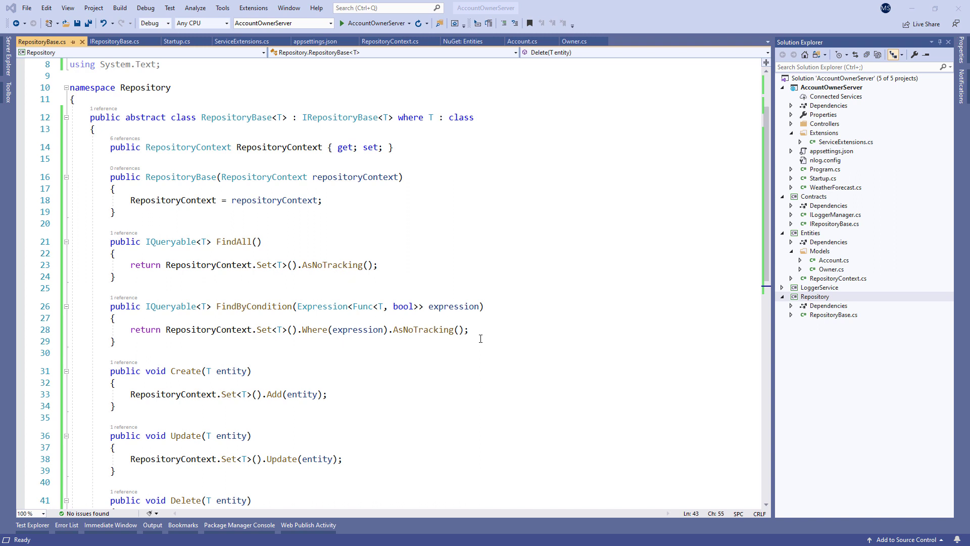
# - Make the Contracts project reference the Entities project
pyautogui.rightClick(817, 205)
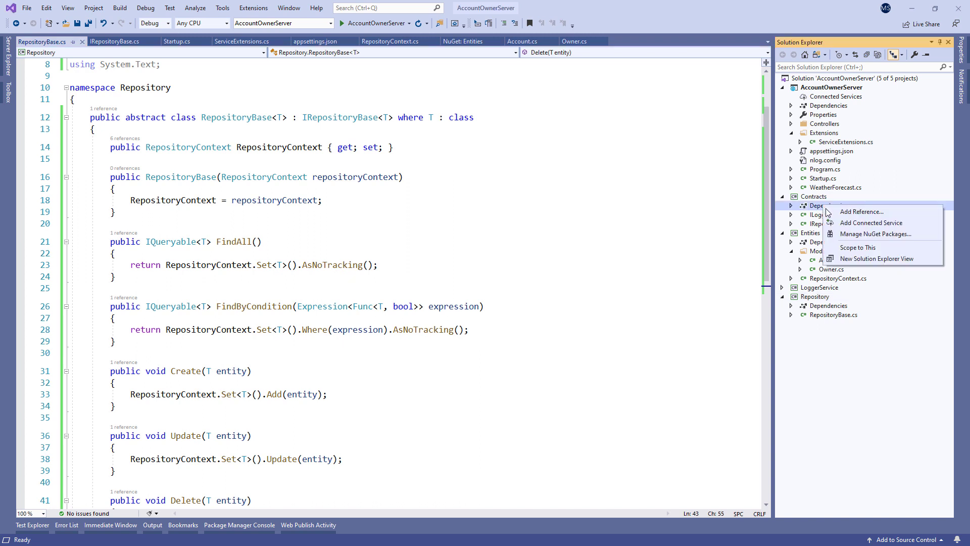
pyautogui.click(862, 211)
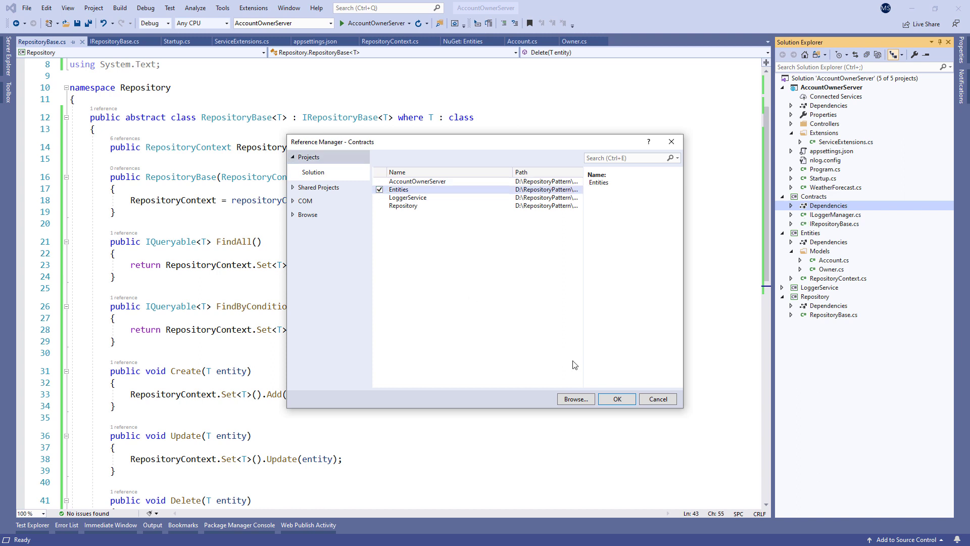
pyautogui.click(617, 398)
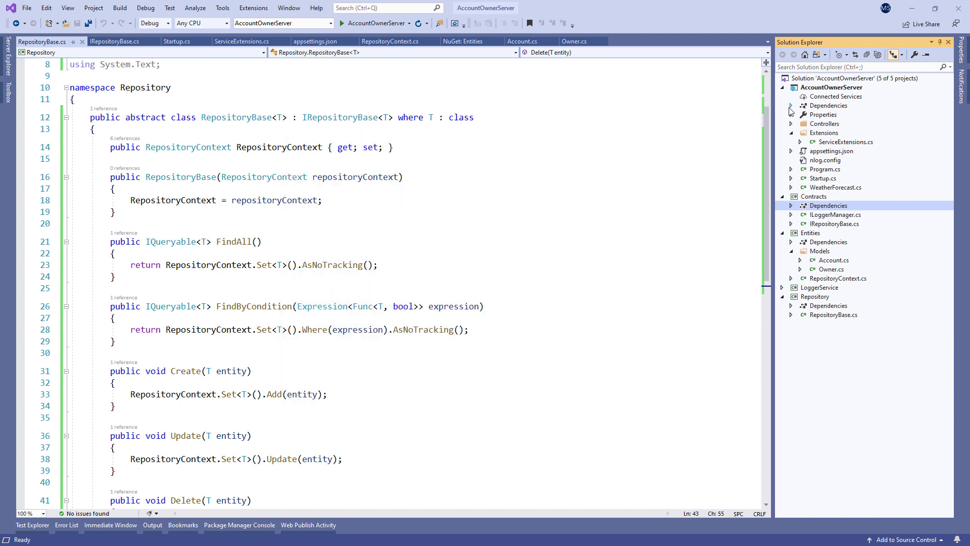
# - Remove the Entities project reference from AccountOwnerServer's dependencies
pyautogui.click(790, 105)
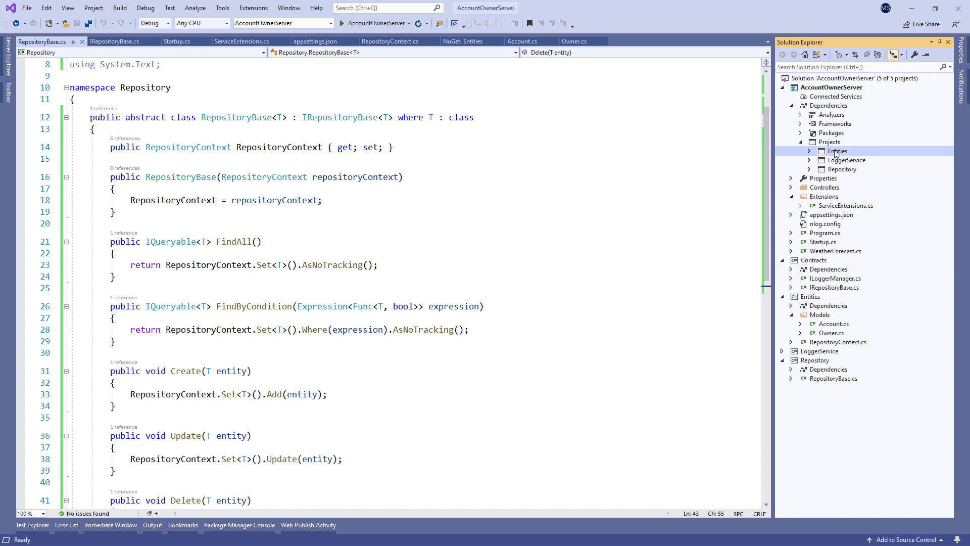
pyautogui.click(810, 150)
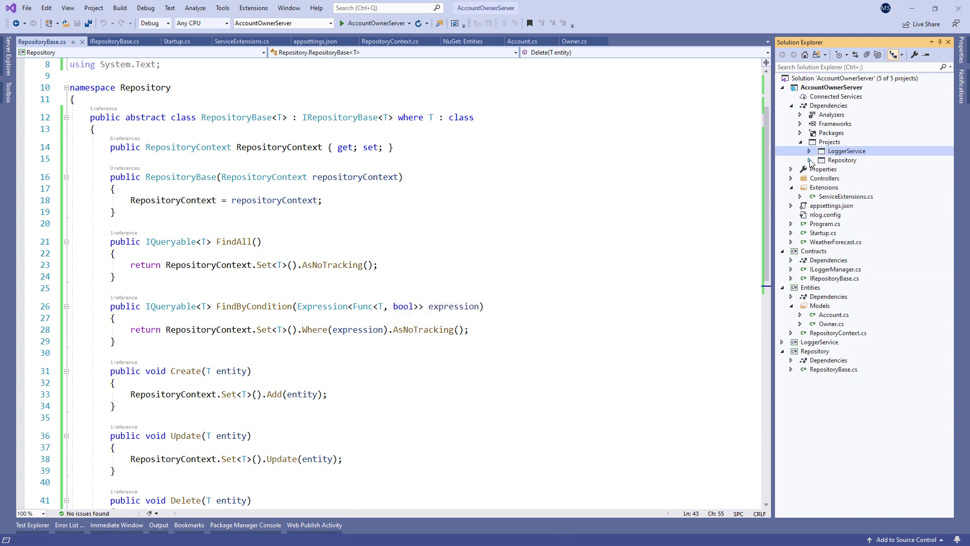
pyautogui.click(800, 141)
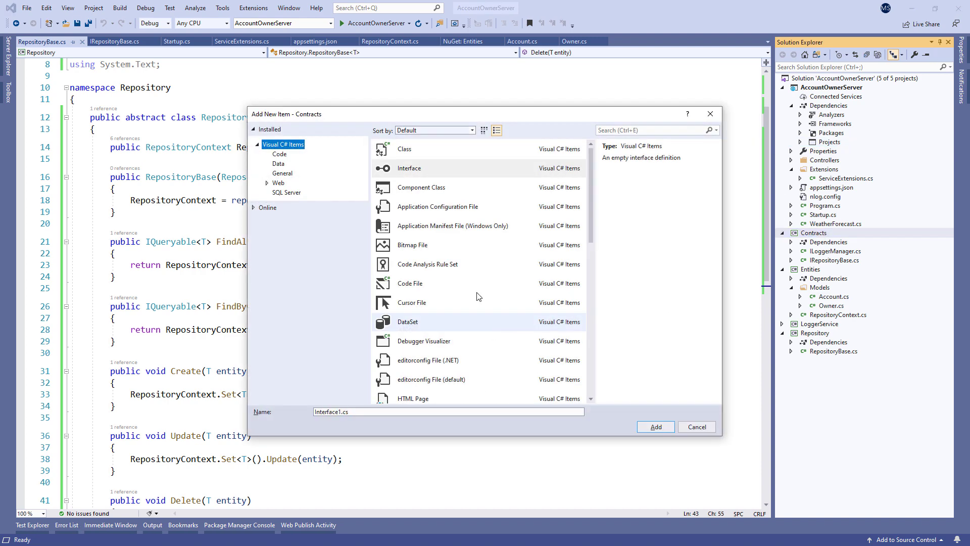
# - Add a public IOwnerRepository interface to Contracts deriving from IRepositoryBase
pyautogui.write('IOw')
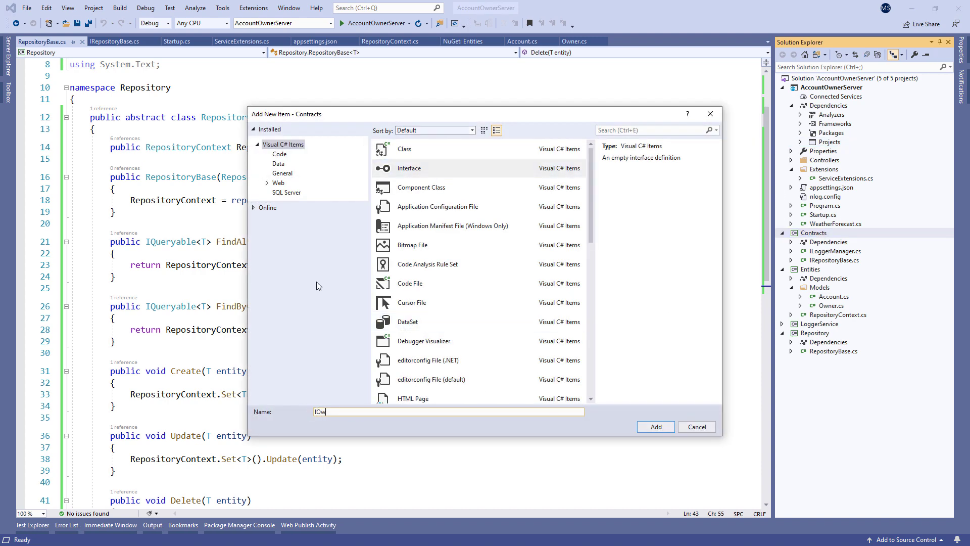
pyautogui.click(655, 426)
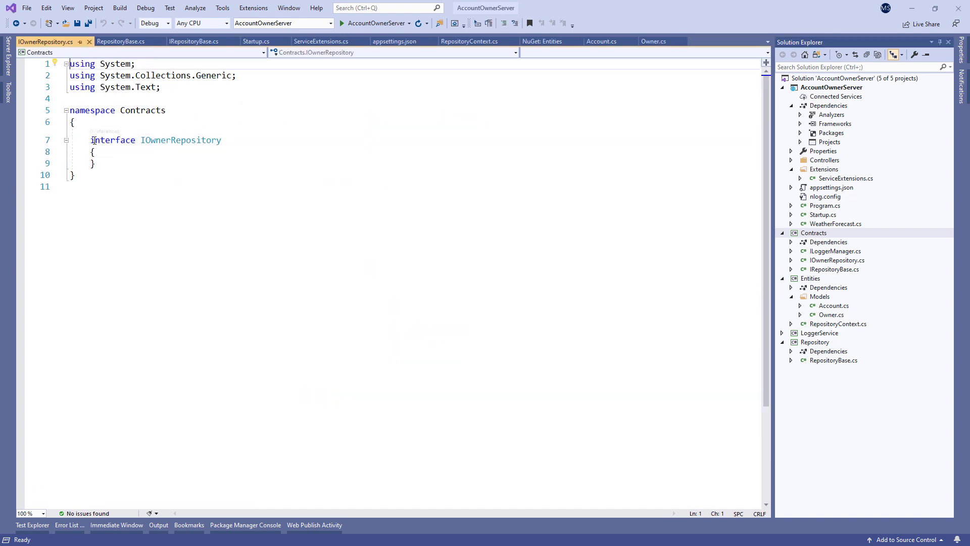
pyautogui.write('public')
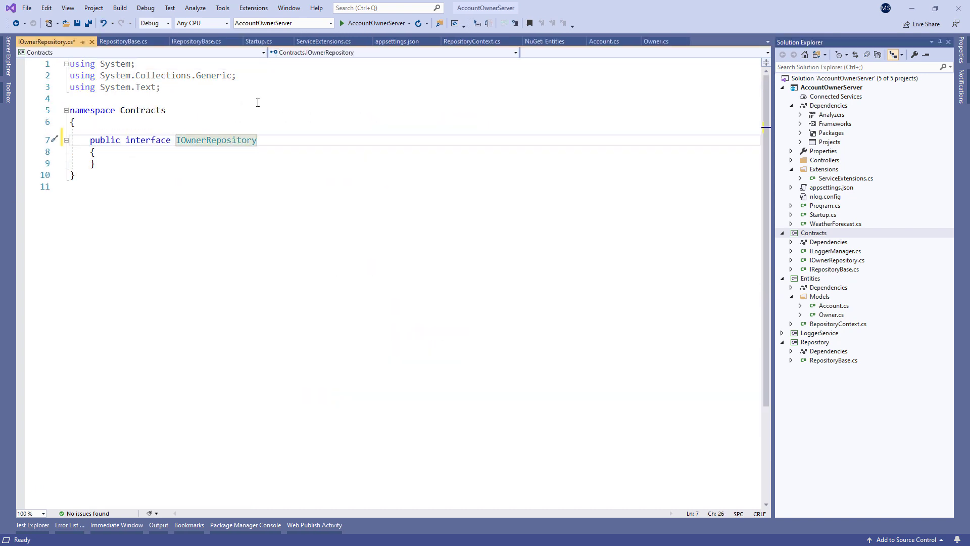
pyautogui.write(': IRepos')
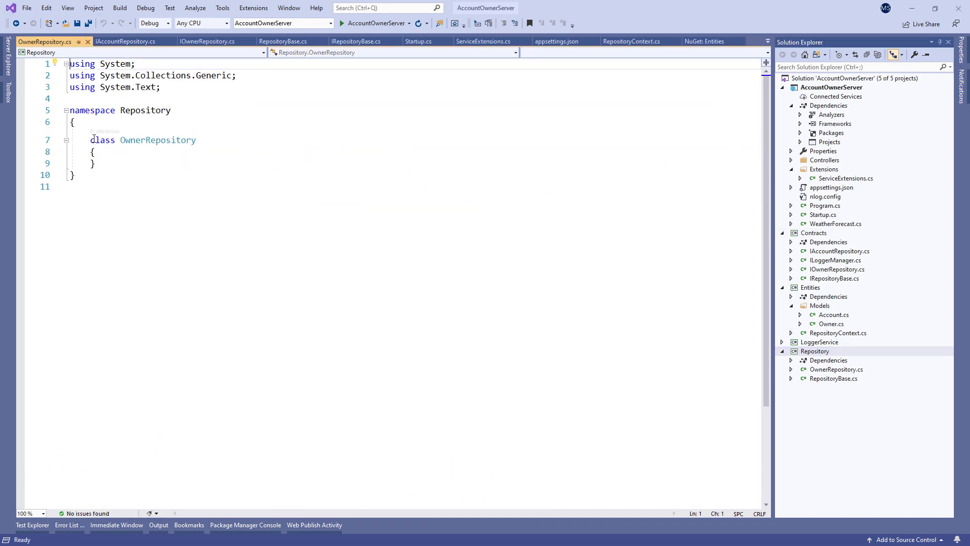
# - Declare public OwnerRepository : RepositoryBase<Owner>, IOwnerRepository with a RepositoryContext constructor
pyautogui.write('public')
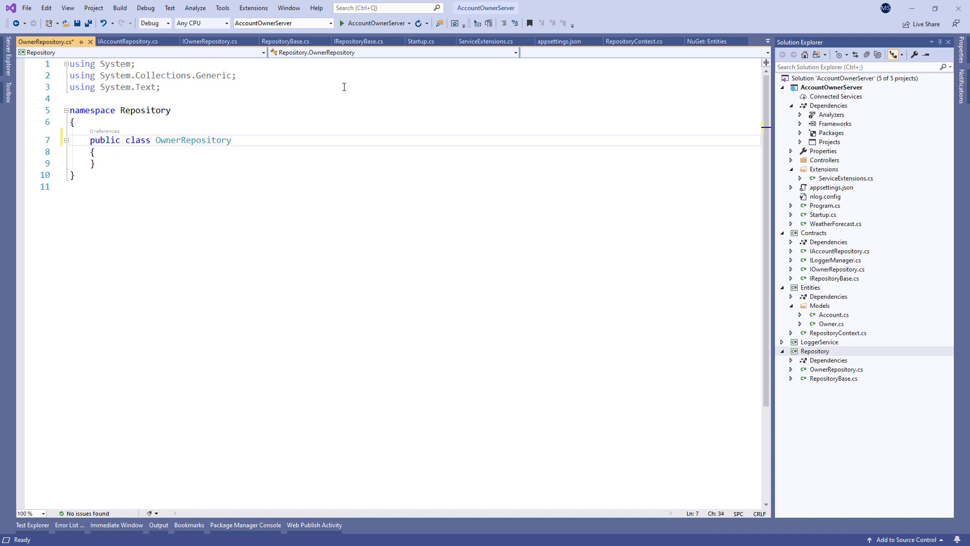
pyautogui.write(': RepositoryBase<Owner>')
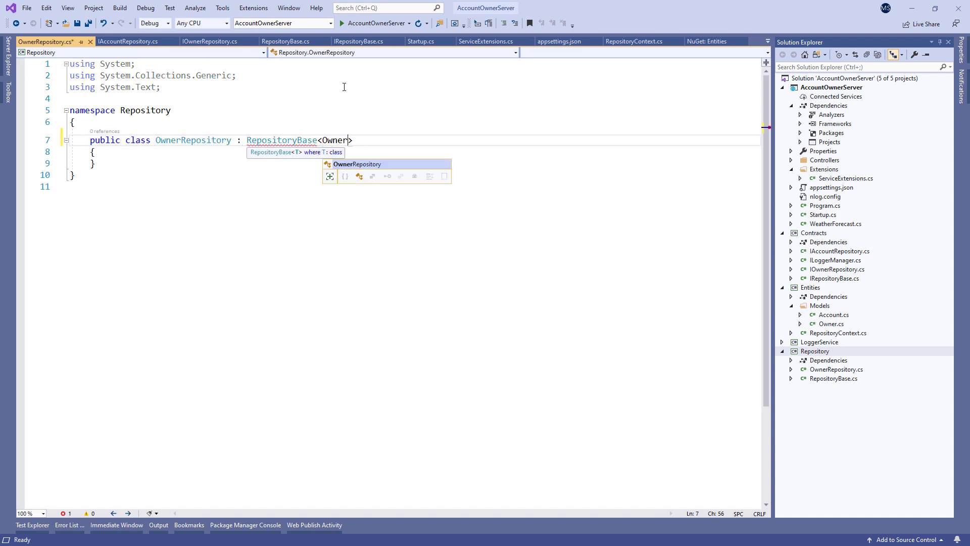
pyautogui.write(', IOwnerRepository')
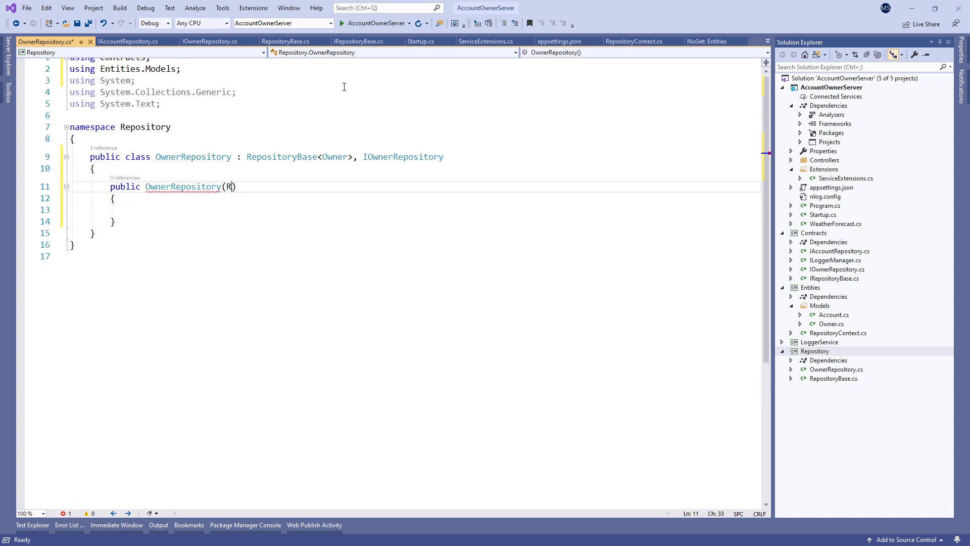
pyautogui.write('epositoryContext')
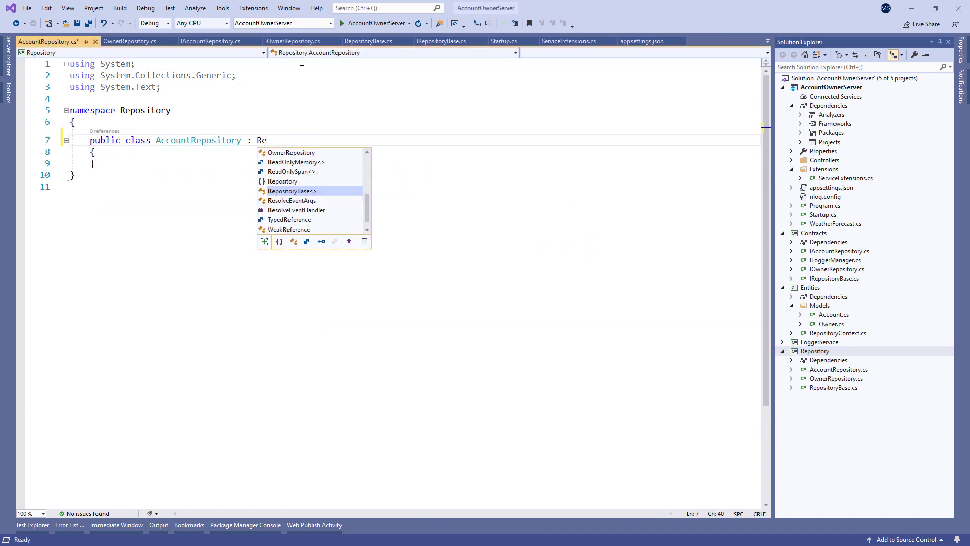
# - Declare AccountRepository : RepositoryBase<Account>, IAccountRepository with constructor calling base(repositoryContext)
pyautogui.write('RepositoryBase<Account>, IAccount')
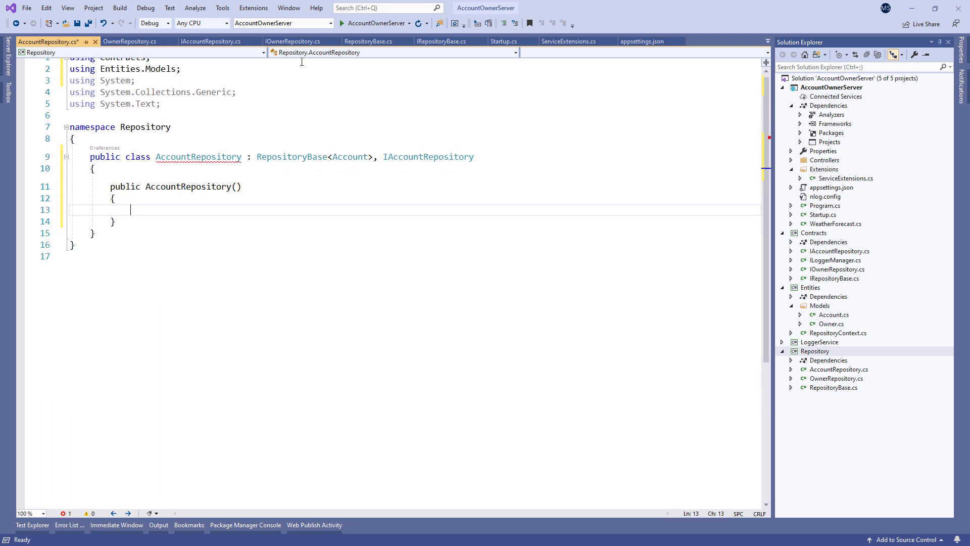
pyautogui.write('RepositoryContext repositoryContext')
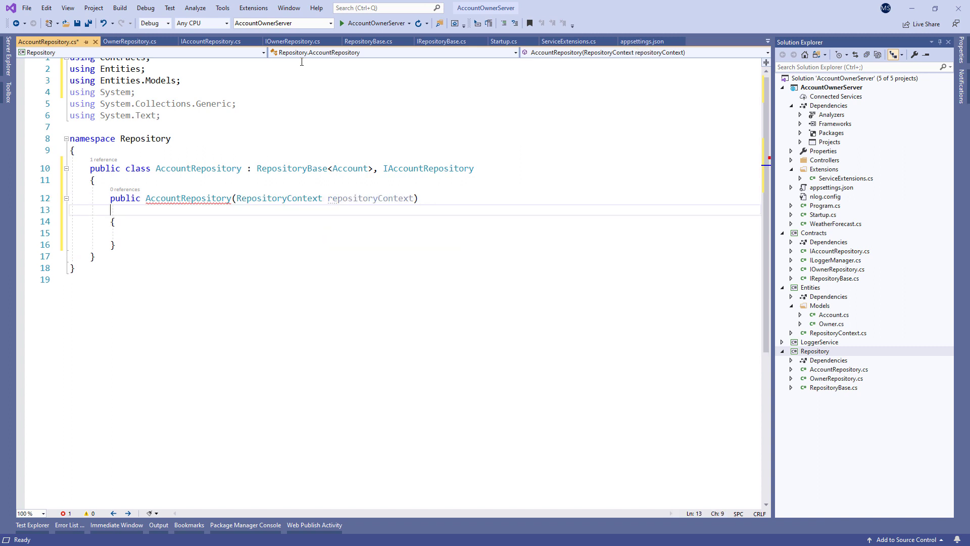
pyautogui.write(':base(repositoryContext)')
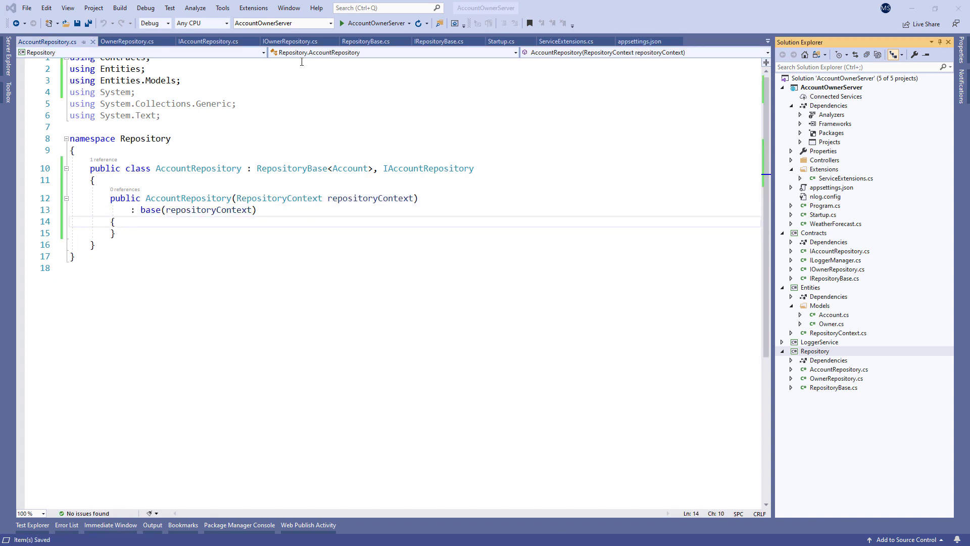
pyautogui.click(791, 360)
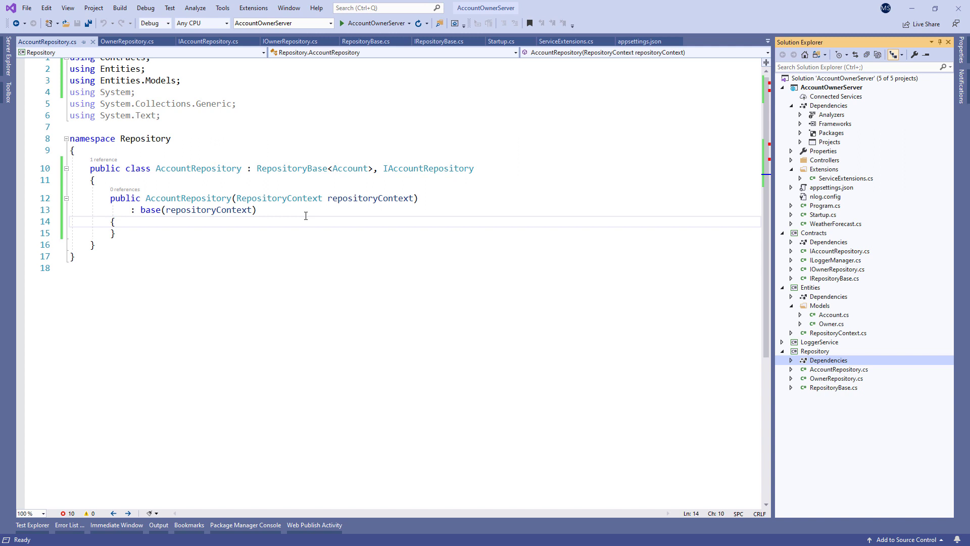
# - Add a new interface item named IRepositoryWrapper to the Contracts project
pyautogui.click(255, 209)
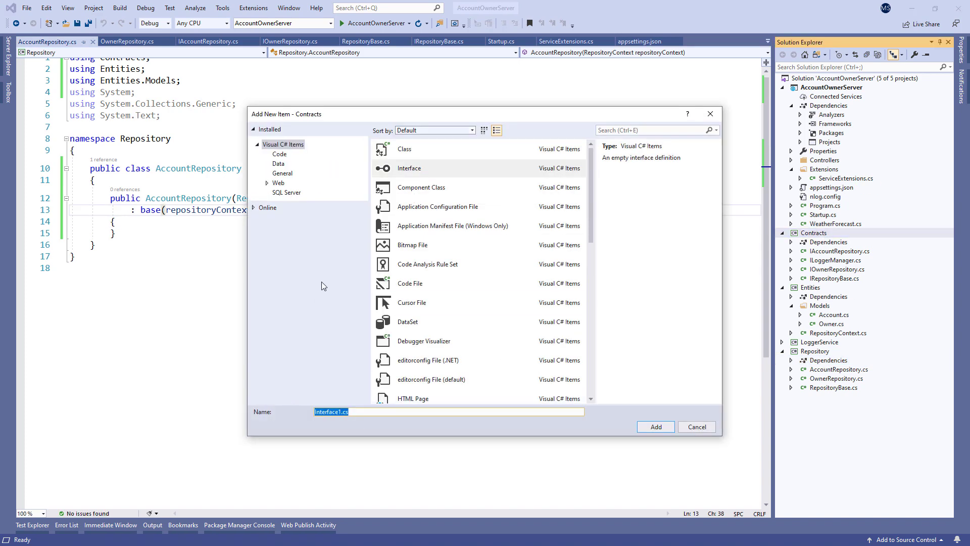
pyautogui.write('IRepositoryWrap')
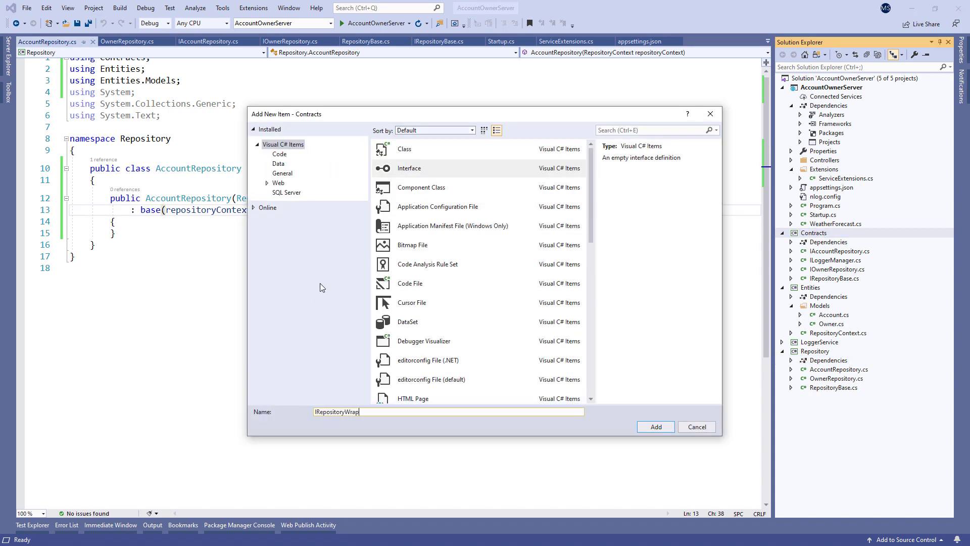
pyautogui.click(654, 426)
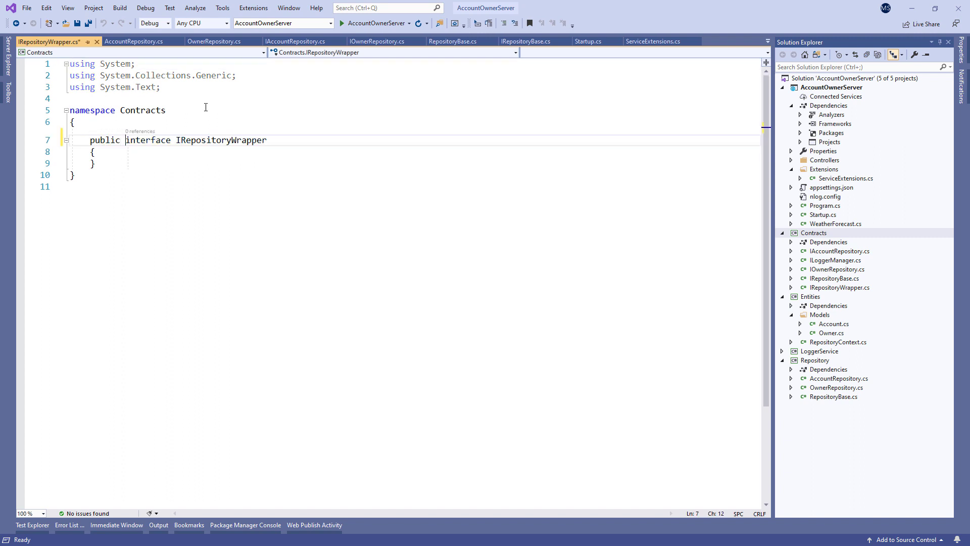
# - Declare IOwnerRepository Owner { get; }, IAccountRepository Account { get; } and void Save() in IRepositoryWrapper
pyautogui.write('IOwnerRepository')
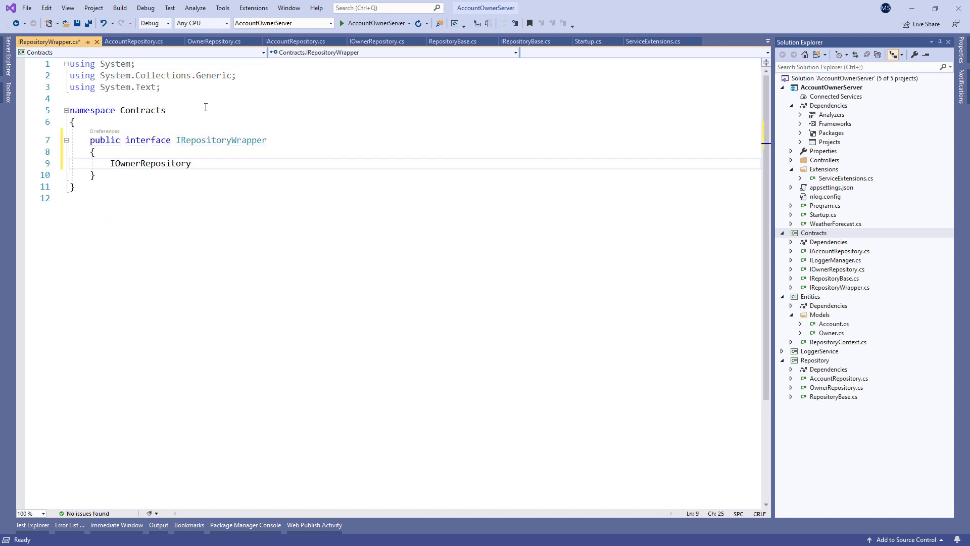
pyautogui.write('Owner { get; }')
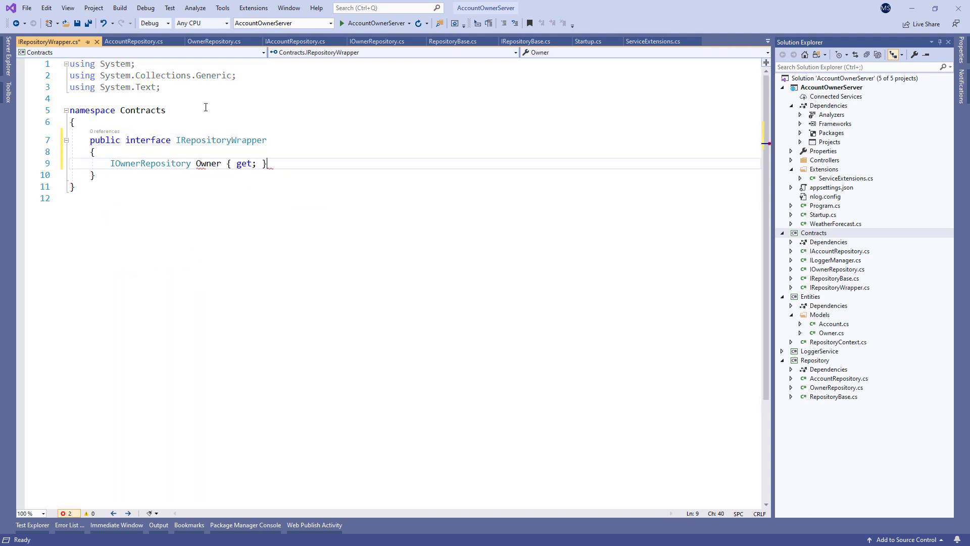
pyautogui.write('IAccountRepository')
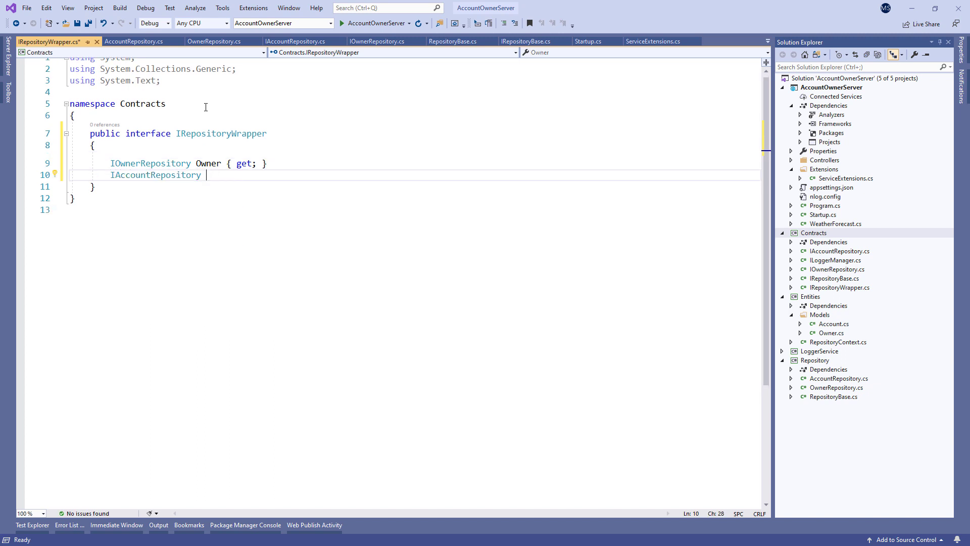
pyautogui.write('Account { get; }')
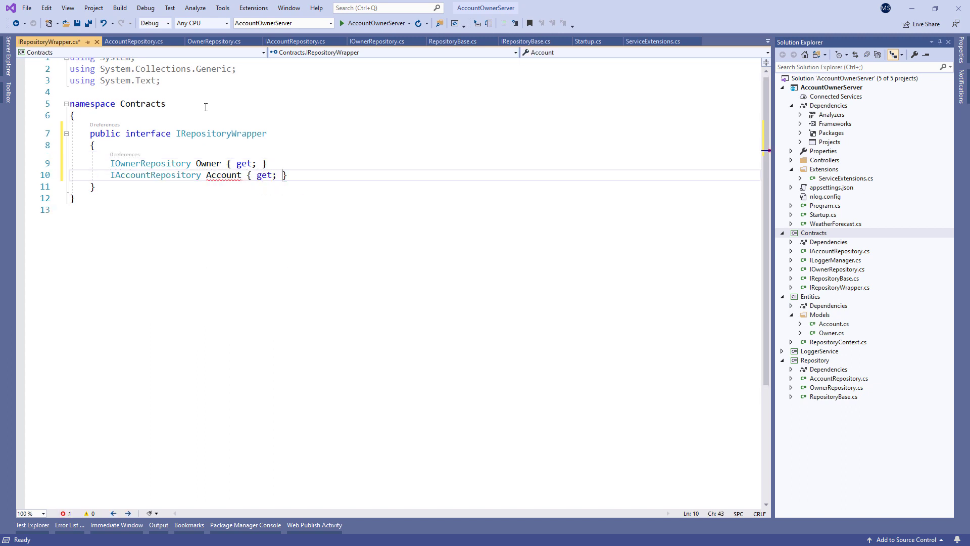
pyautogui.write('void Sav')
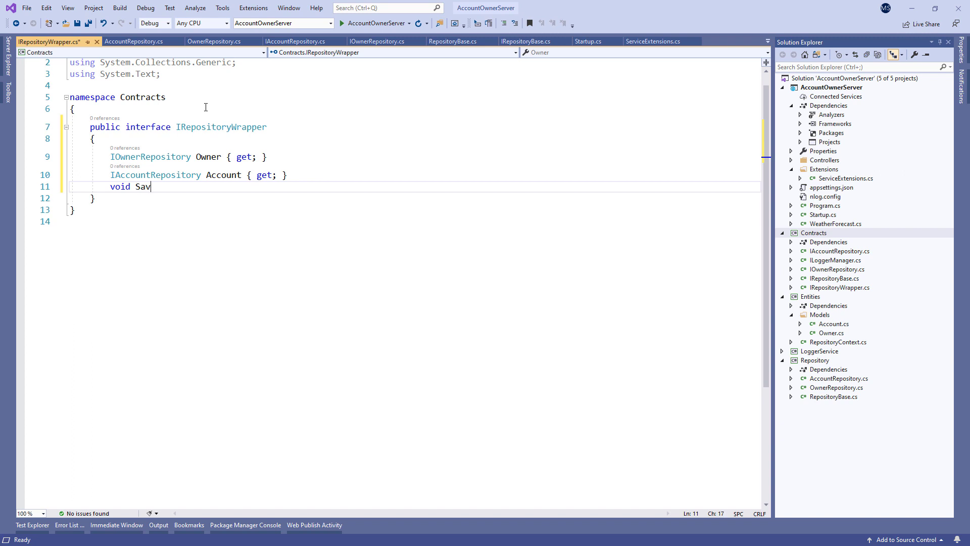
pyautogui.write('e();')
pyautogui.write('Reposi')
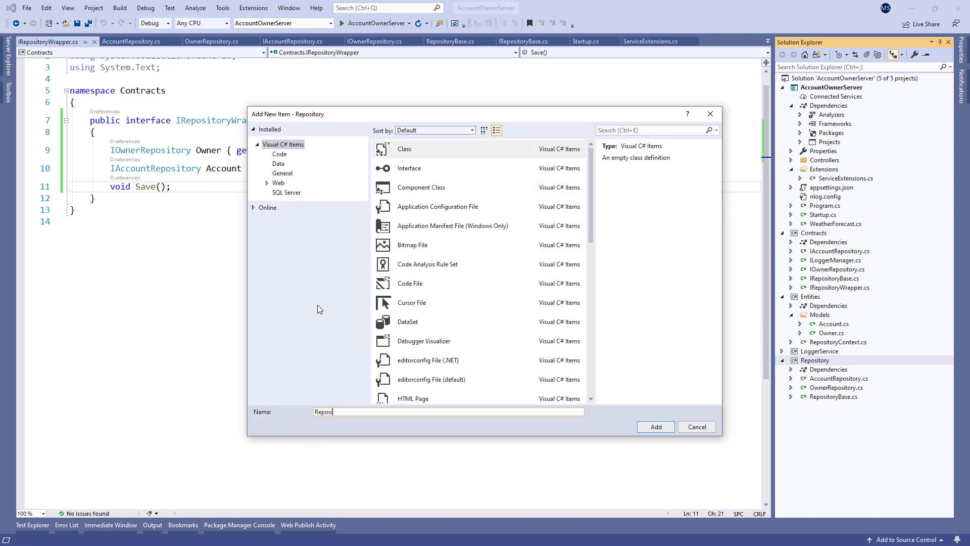
# - Create RepositoryWrapper : IRepositoryWrapper with _repoContext, _owner and _account fields
pyautogui.click(655, 426)
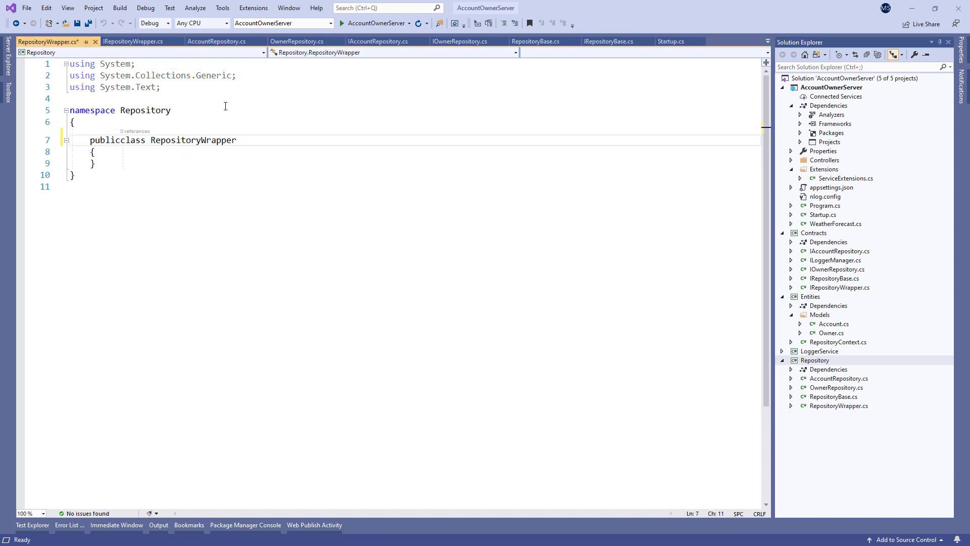
pyautogui.write(': IRepositoryWrapper')
pyautogui.write('private RepositoryContext')
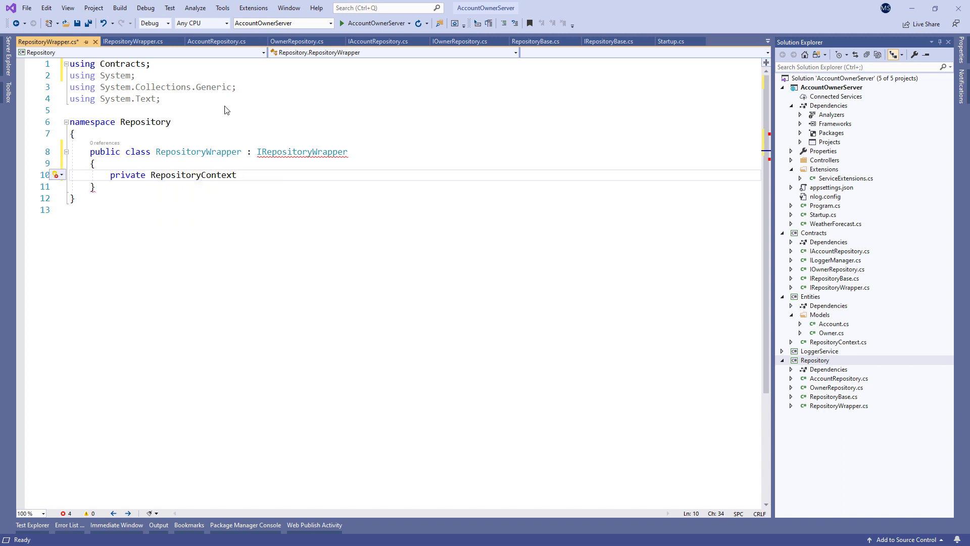
pyautogui.write('_repoContext;')
pyautogui.write('private IOwnerRepository')
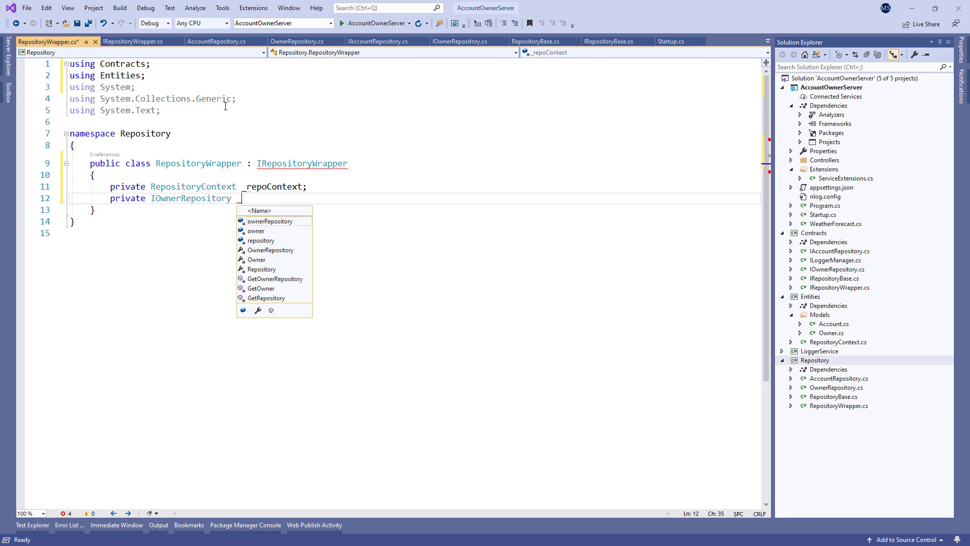
pyautogui.write('_owner;')
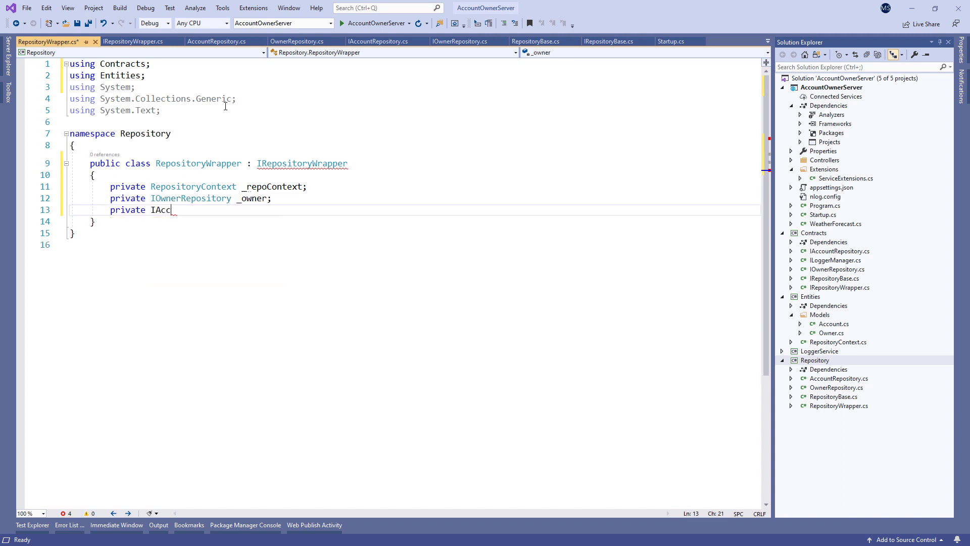
pyautogui.write('ountRepository _account;')
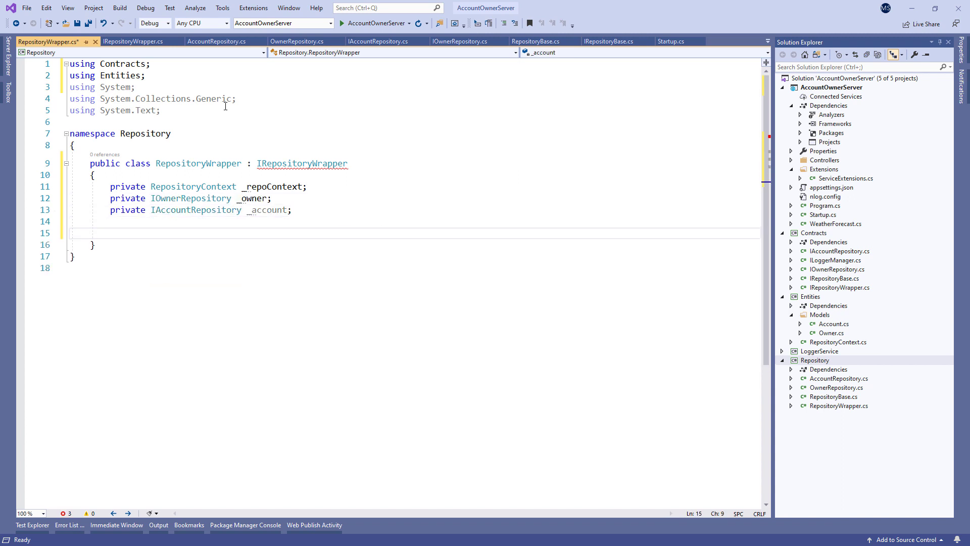
# - Add lazy Owner and Account properties creating OwnerRepository/AccountRepository from _repoContext when null
pyautogui.write('public IOwnerRepository Owner')
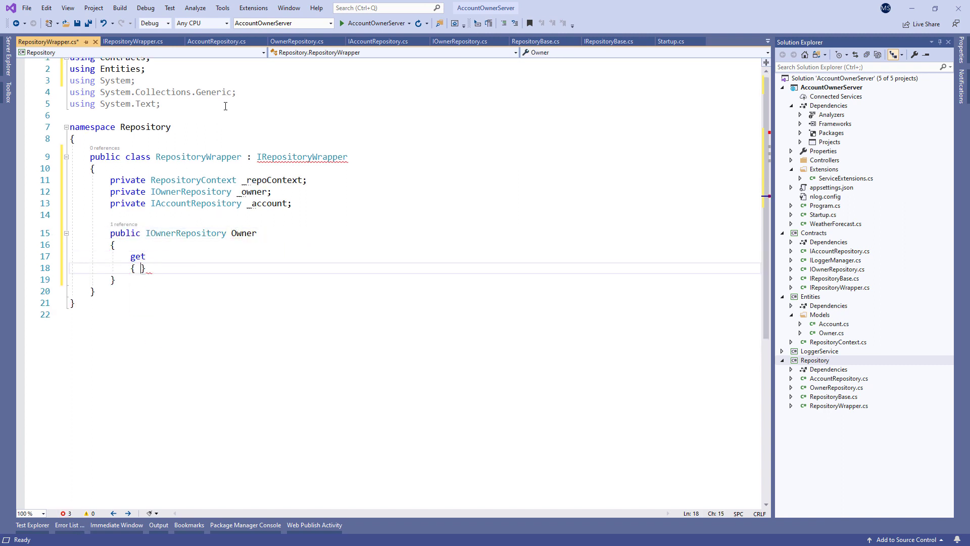
pyautogui.write('if(_owner)')
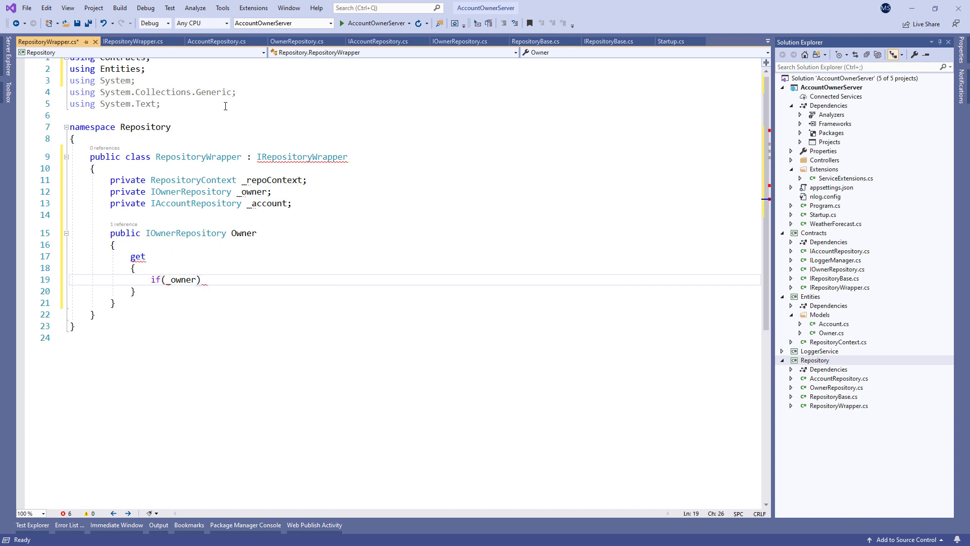
pyautogui.write('== null')
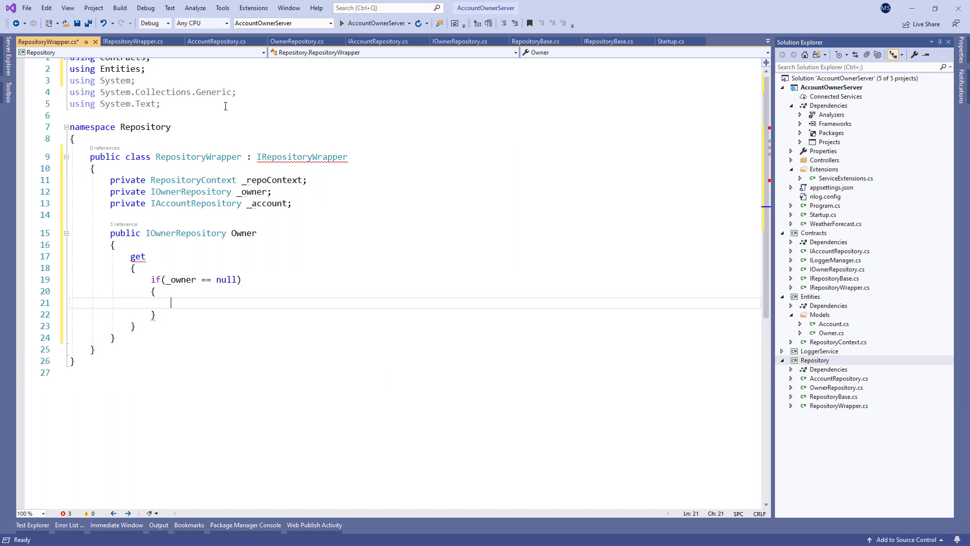
pyautogui.write('_owner = new OwnerRepository')
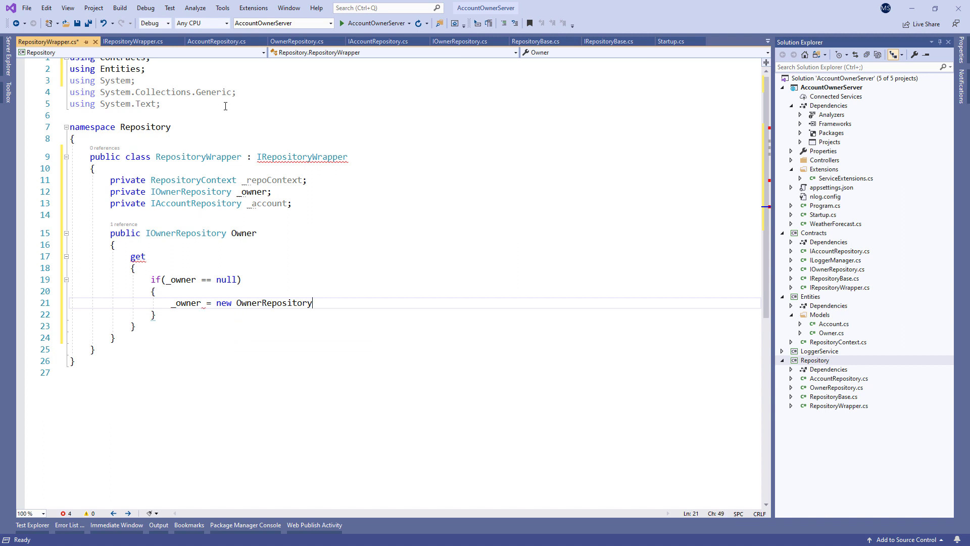
pyautogui.write('(_repoContext);')
pyautogui.write('return _owner;')
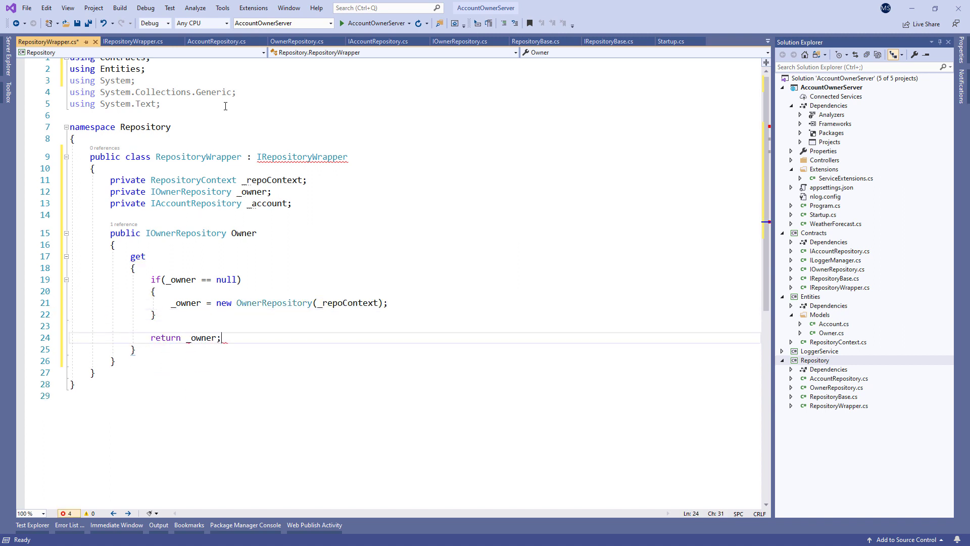
pyautogui.write('public IAccountRepository Account')
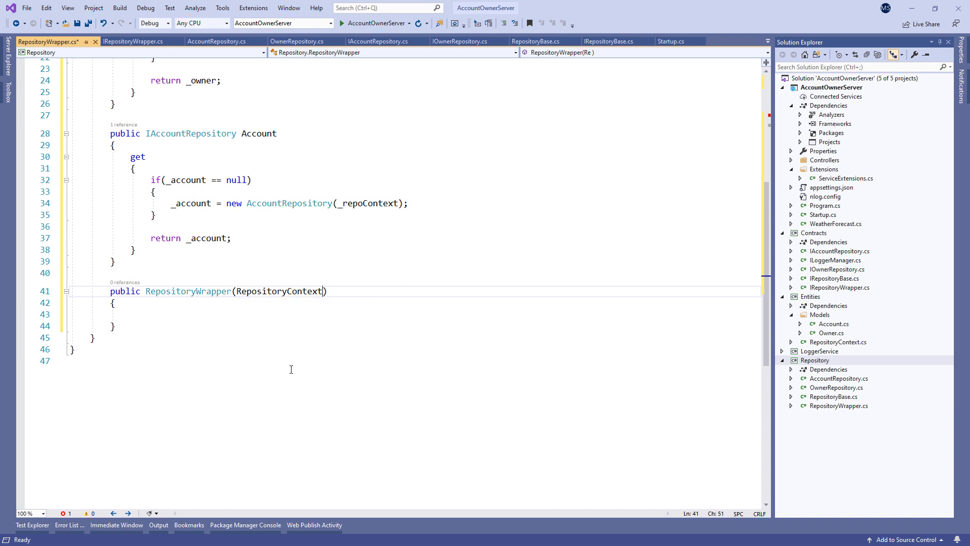
# - Add a RepositoryContext constructor and Save() calling _repoContext.SaveChanges()
pyautogui.write('repositoryContext')
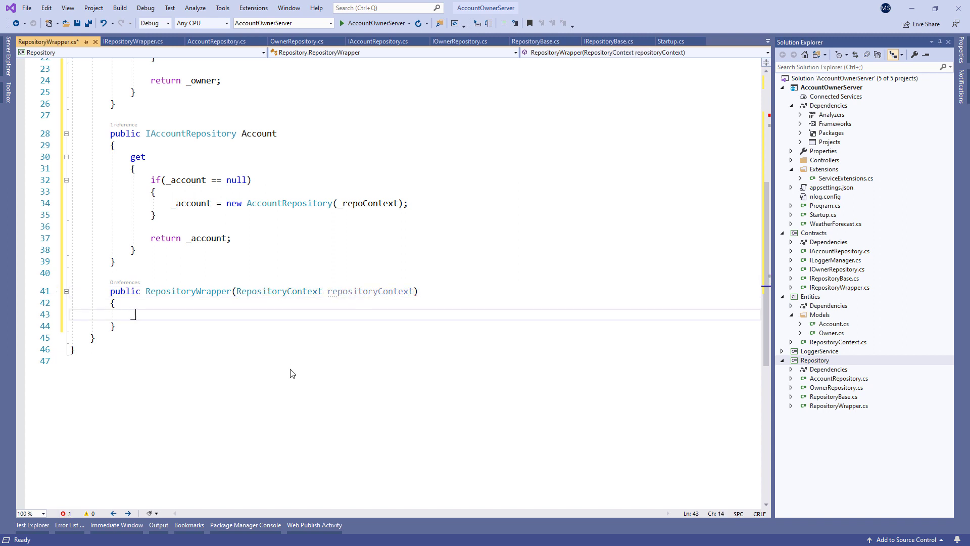
pyautogui.write('_repoContext = repositoryContext;')
pyautogui.write('public void')
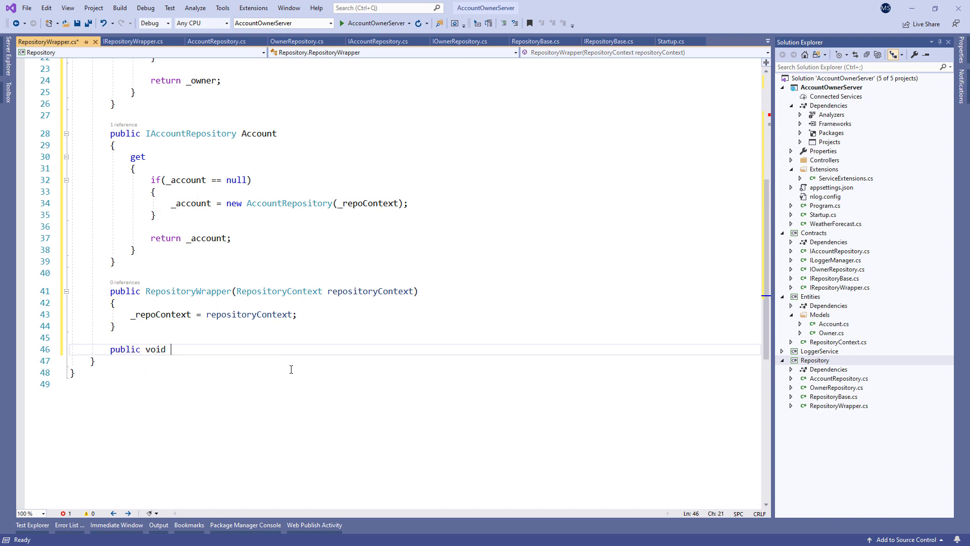
pyautogui.write('Save()')
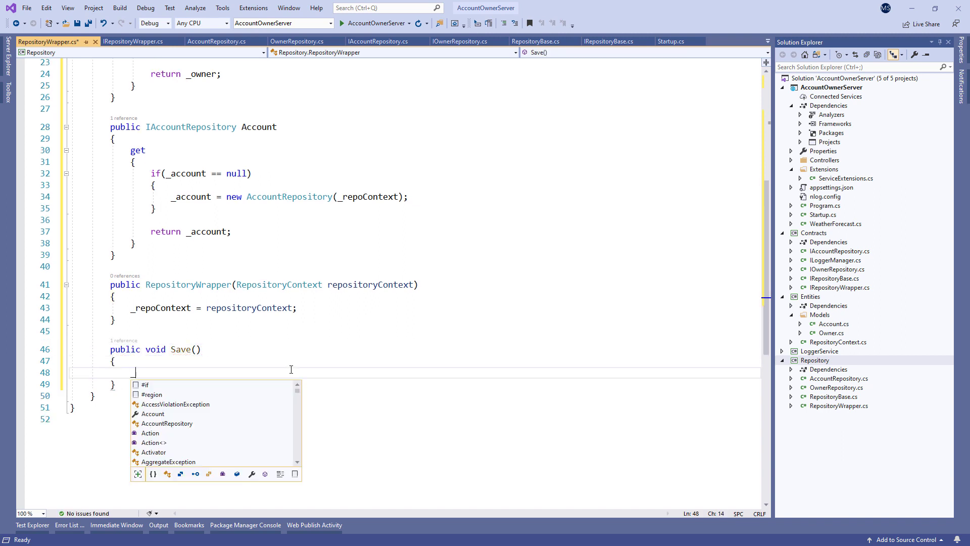
pyautogui.write('_repoContext.SaveChanges();')
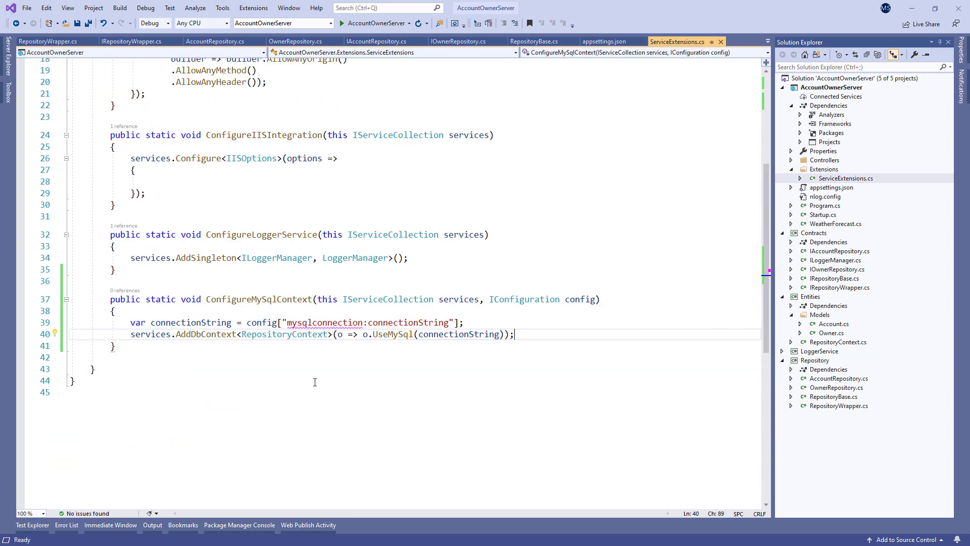
# - Add static ConfigureRepositoryWrapper registering AddScoped<IRepositoryWrapper, RepositoryWrapper>, then go to Startup.cs
pyautogui.write('public static void ConfigureRepositoryWrapper(this IServiceCollection services')
pyautogui.write('services.AddScoped<IRepositoryWrapper, RepositoryWrapper>();')
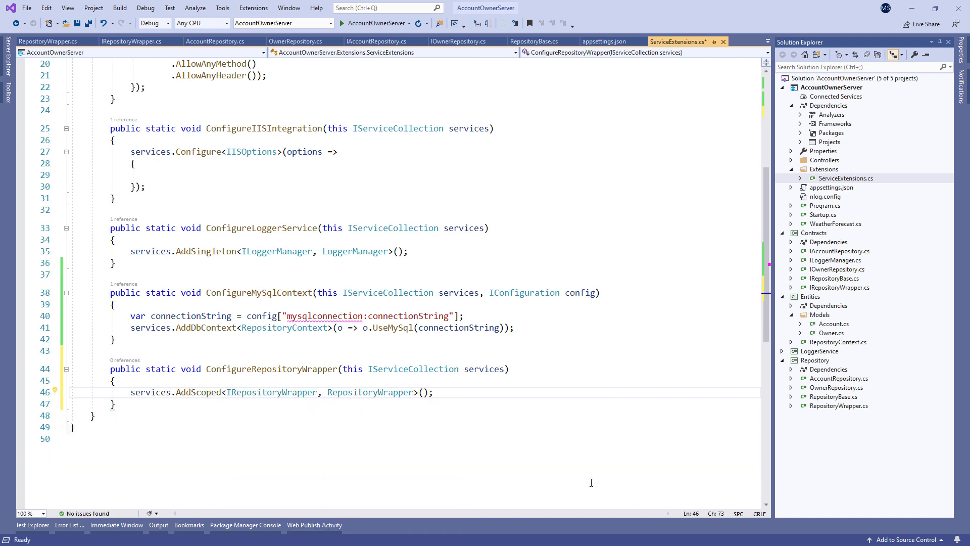
pyautogui.click(671, 41)
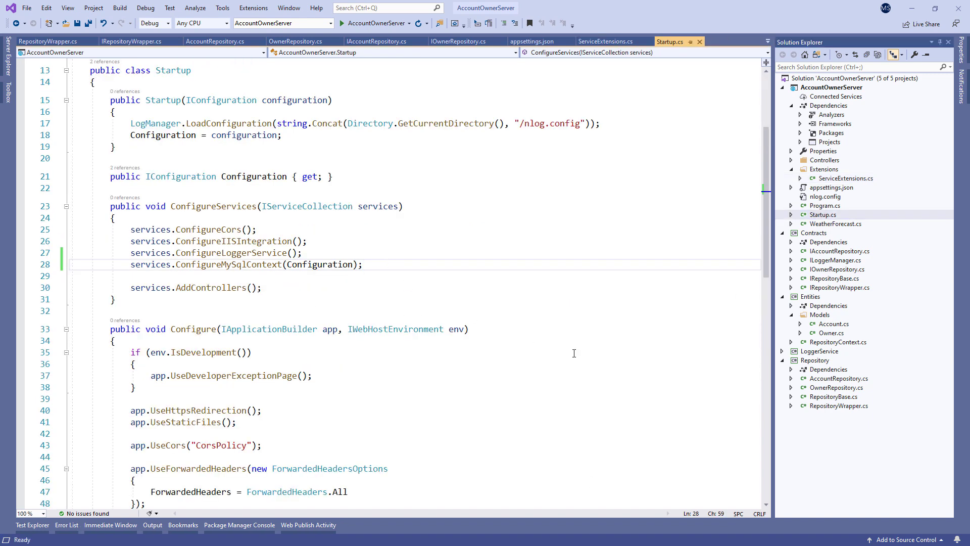
# - Add services.ConfigureRepositoryWrapper(); below the ConfigureMySqlContext call in ConfigureServices
pyautogui.write('services.')
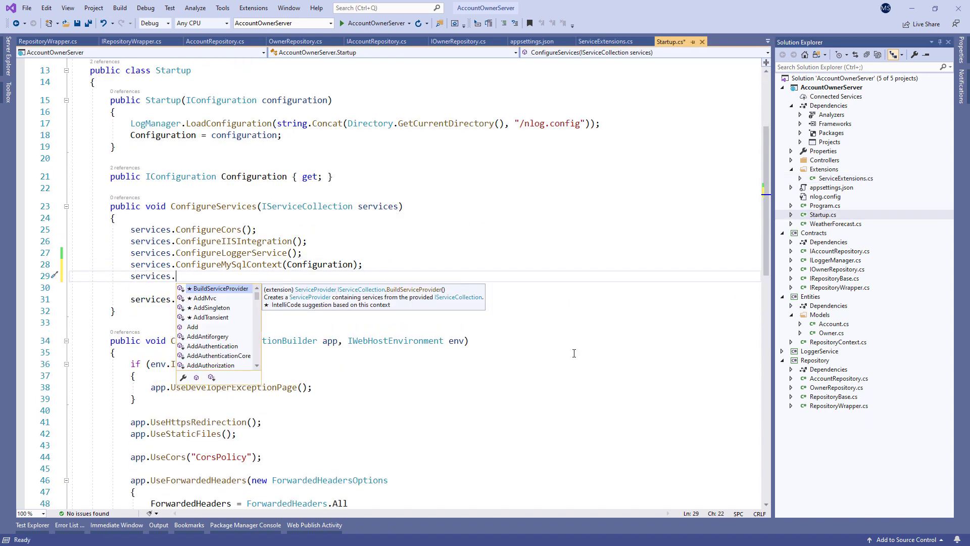
pyautogui.write('ConfigureRepositoryWrapper()')
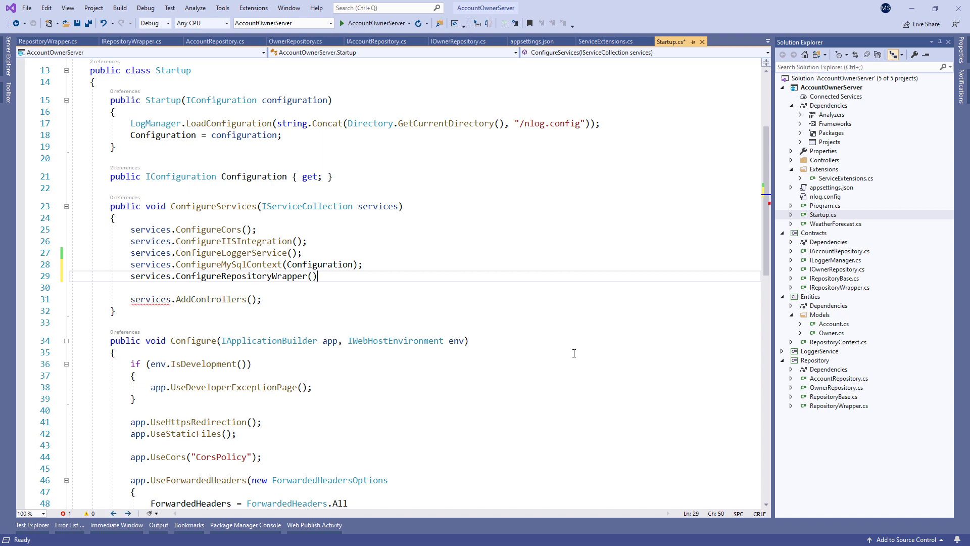
pyautogui.write(';')
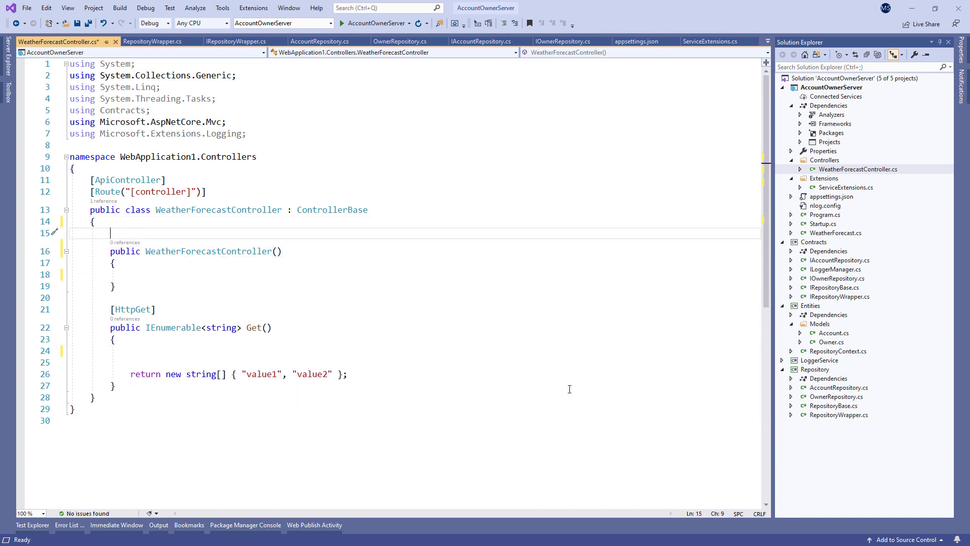
# - Add an IRepositoryWrapper field, query Domestic accounts via Account.FindByCondition in Get, and breakpoint Get
pyautogui.write('private IRepositoryWrapper _repoWrapper;')
pyautogui.click(414, 349)
pyautogui.write('var domesticAccounts =')
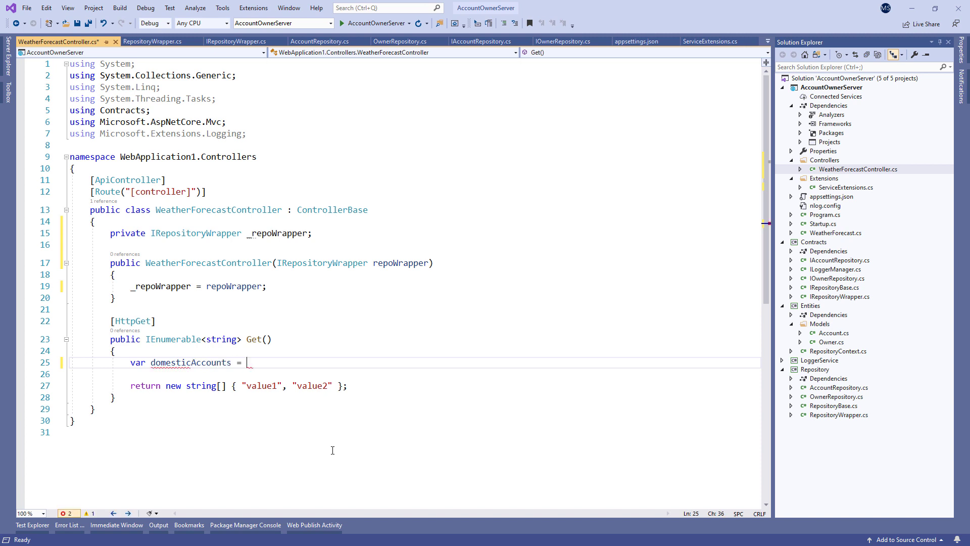
pyautogui.write('_repoWrapper.Account.FindByCondition')
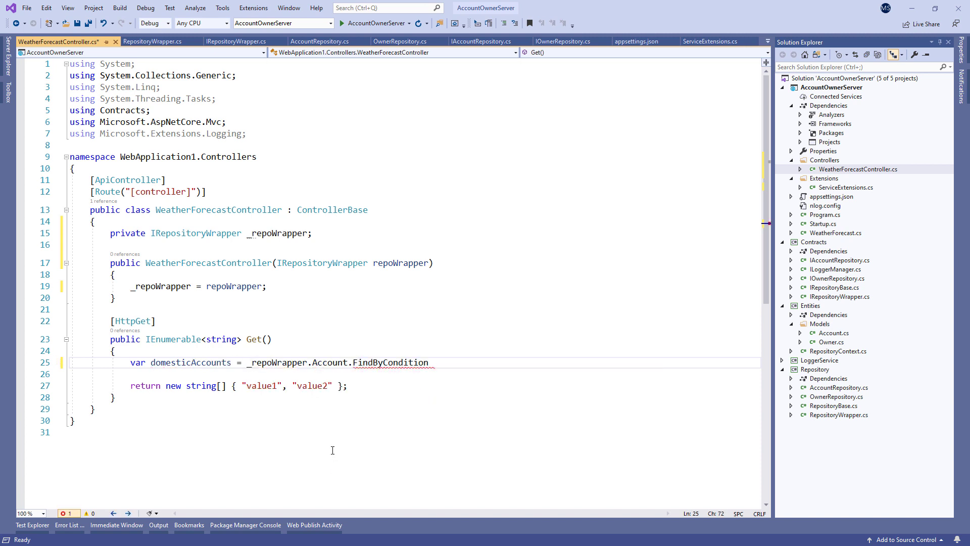
pyautogui.write('(x => x.AccountType.eq)')
pyautogui.click(416, 374)
pyautogui.write('var owners = _repoWrapper.Owner.FindAll();')
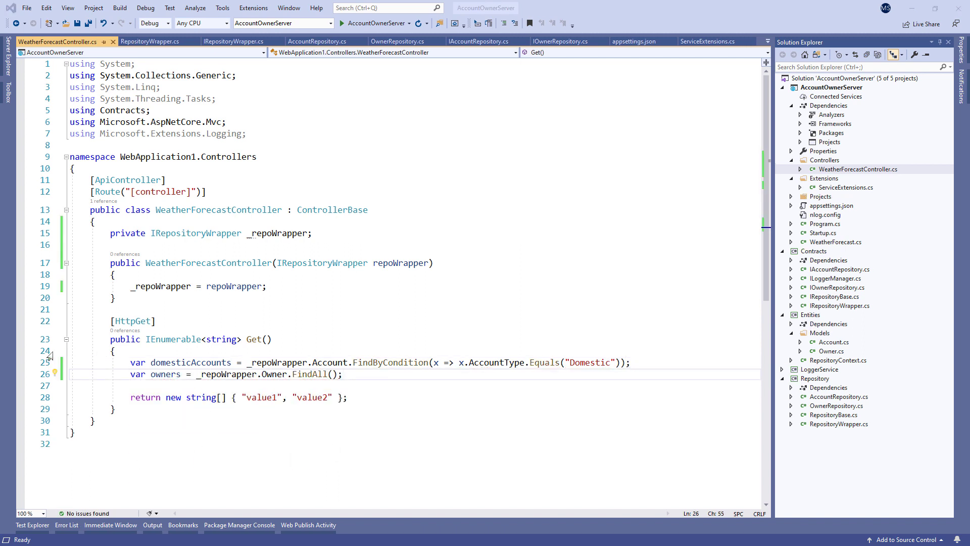
pyautogui.click(20, 349)
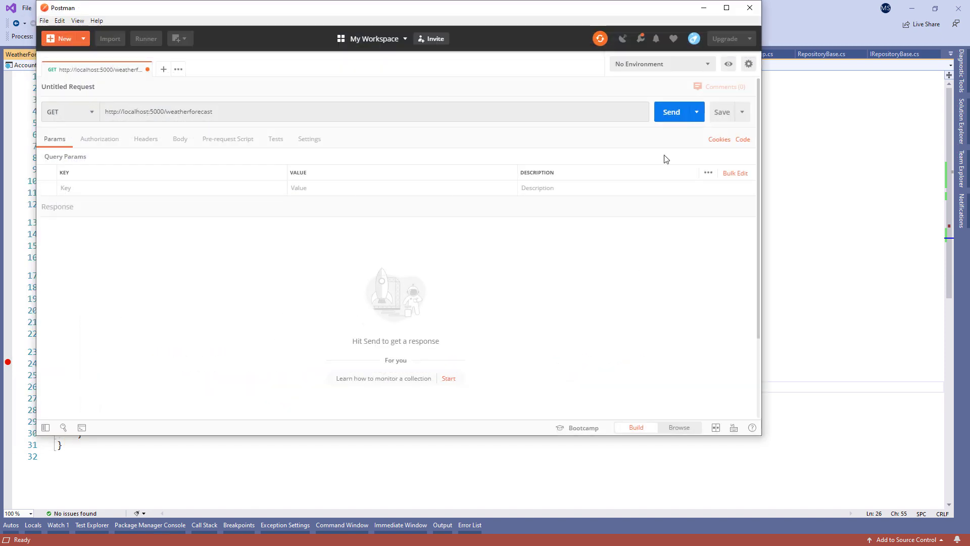
pyautogui.click(670, 112)
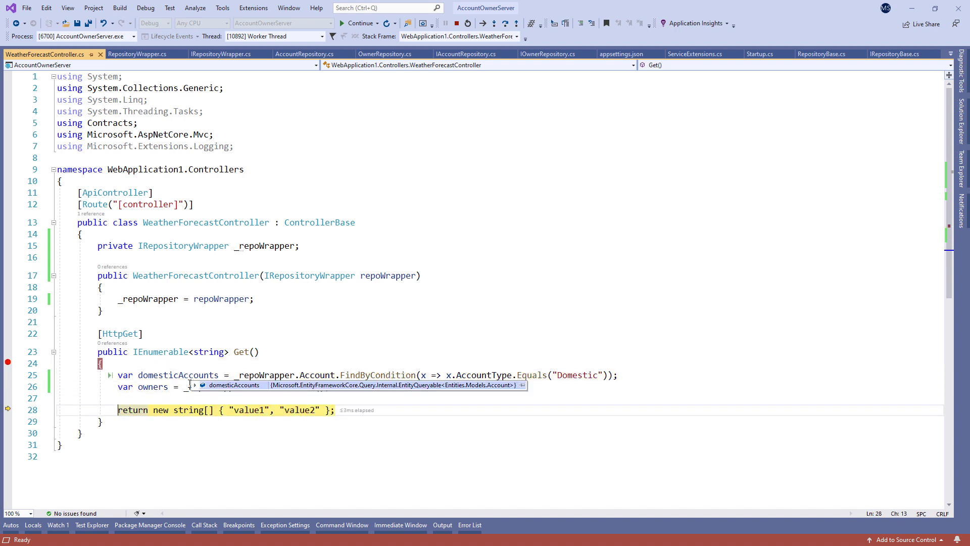
pyautogui.click(194, 385)
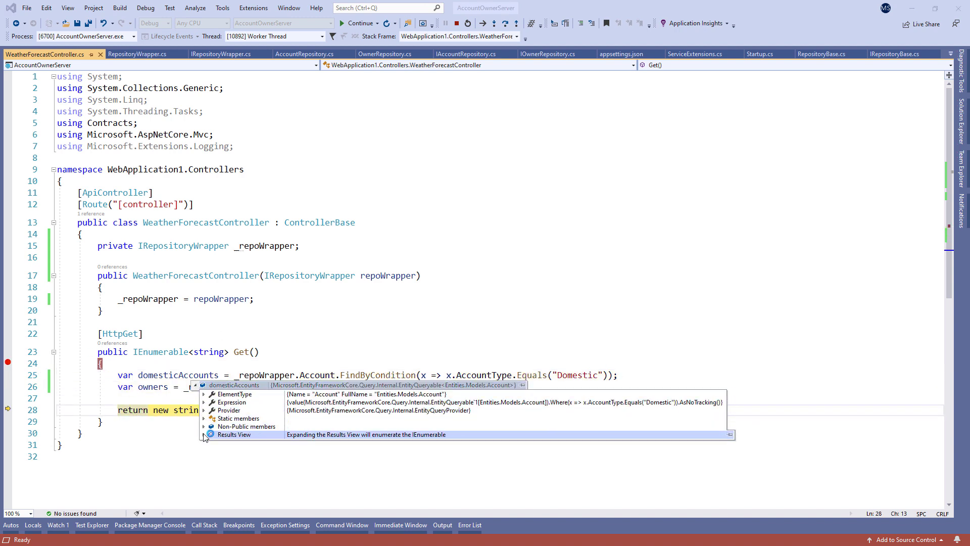
pyautogui.click(205, 434)
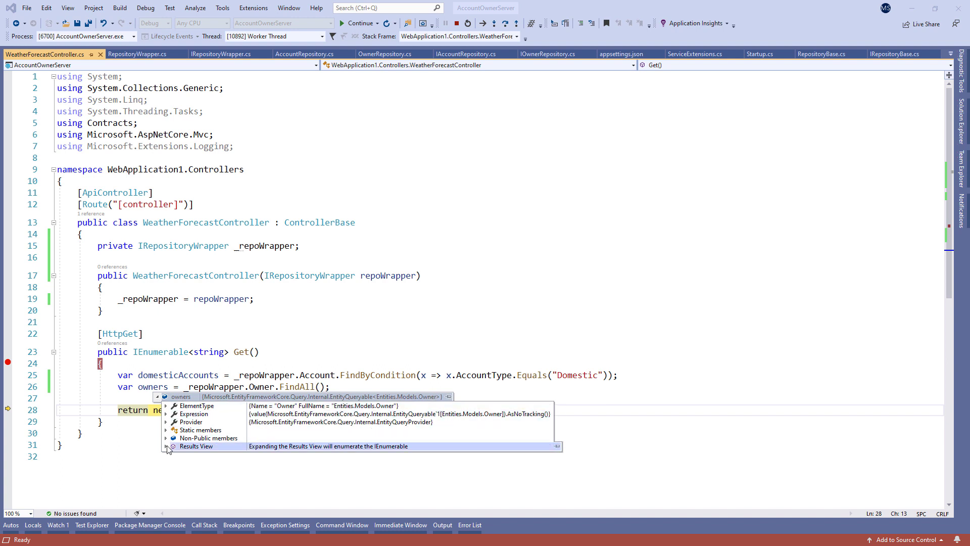
pyautogui.click(167, 445)
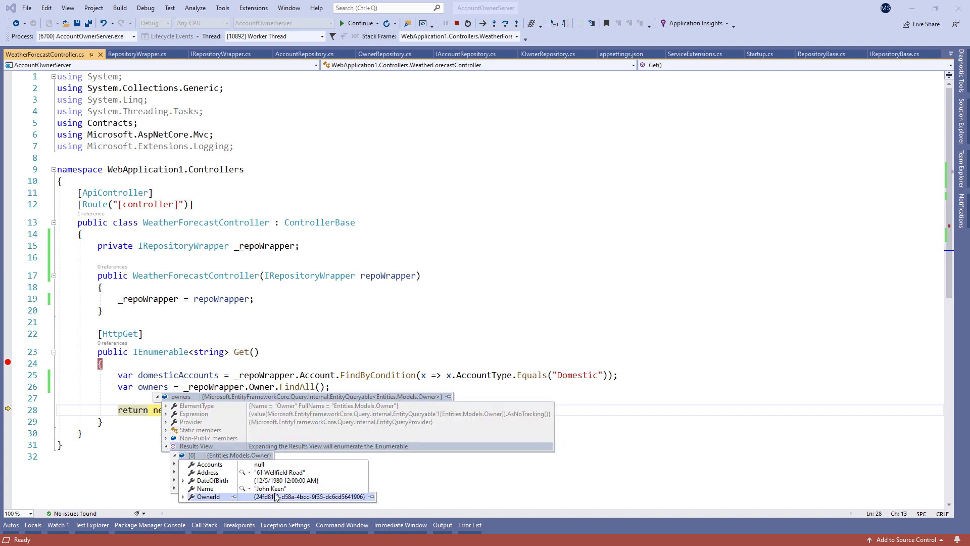